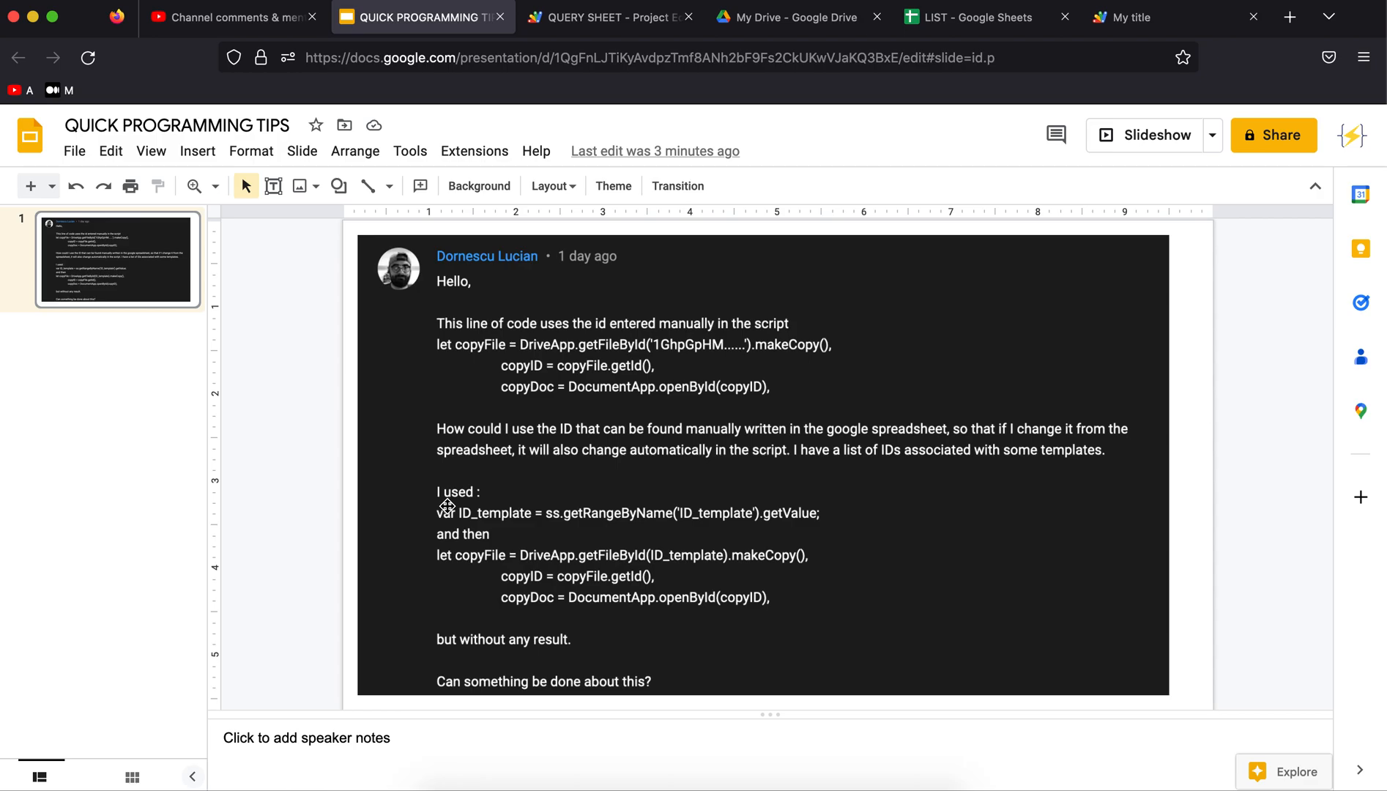
mouse_move(1244, 433)
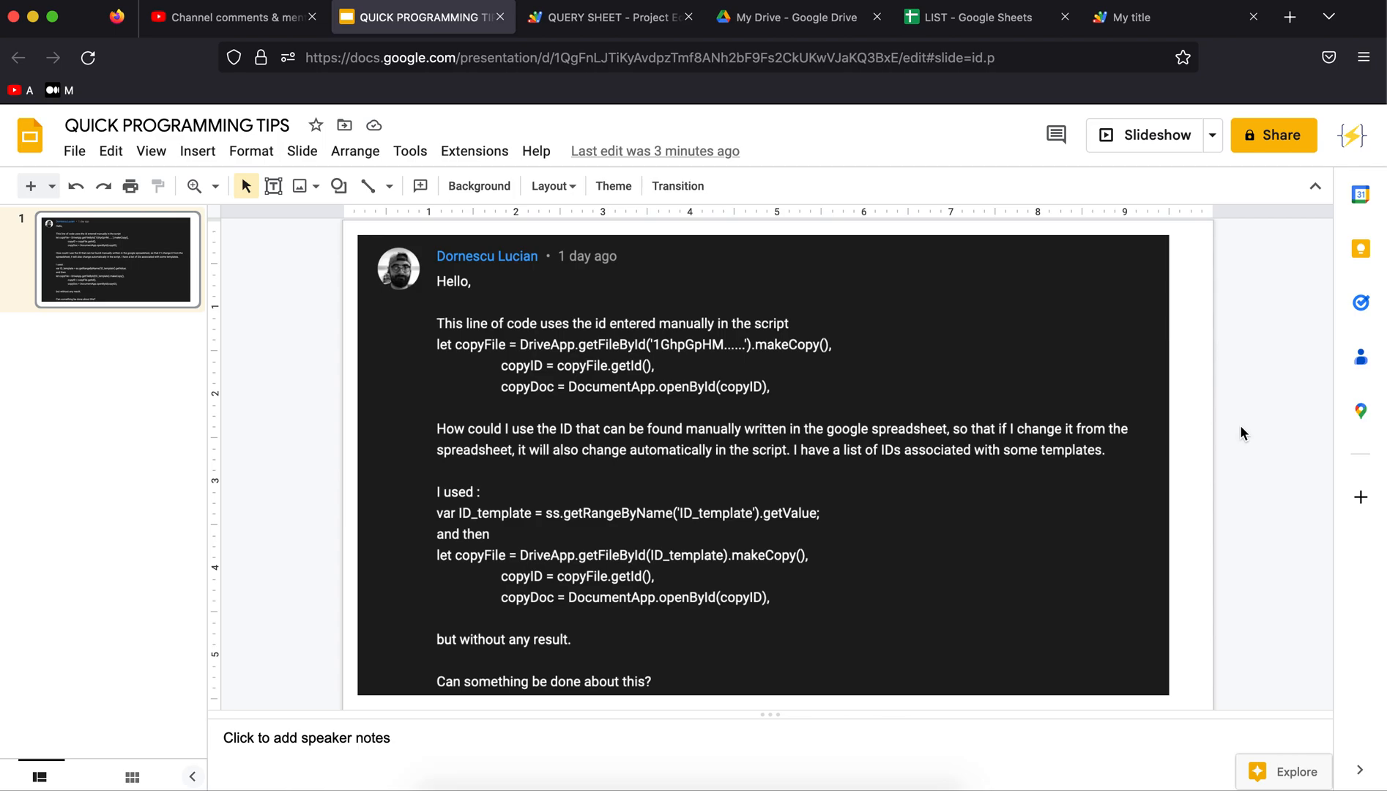
mouse_move(624, 468)
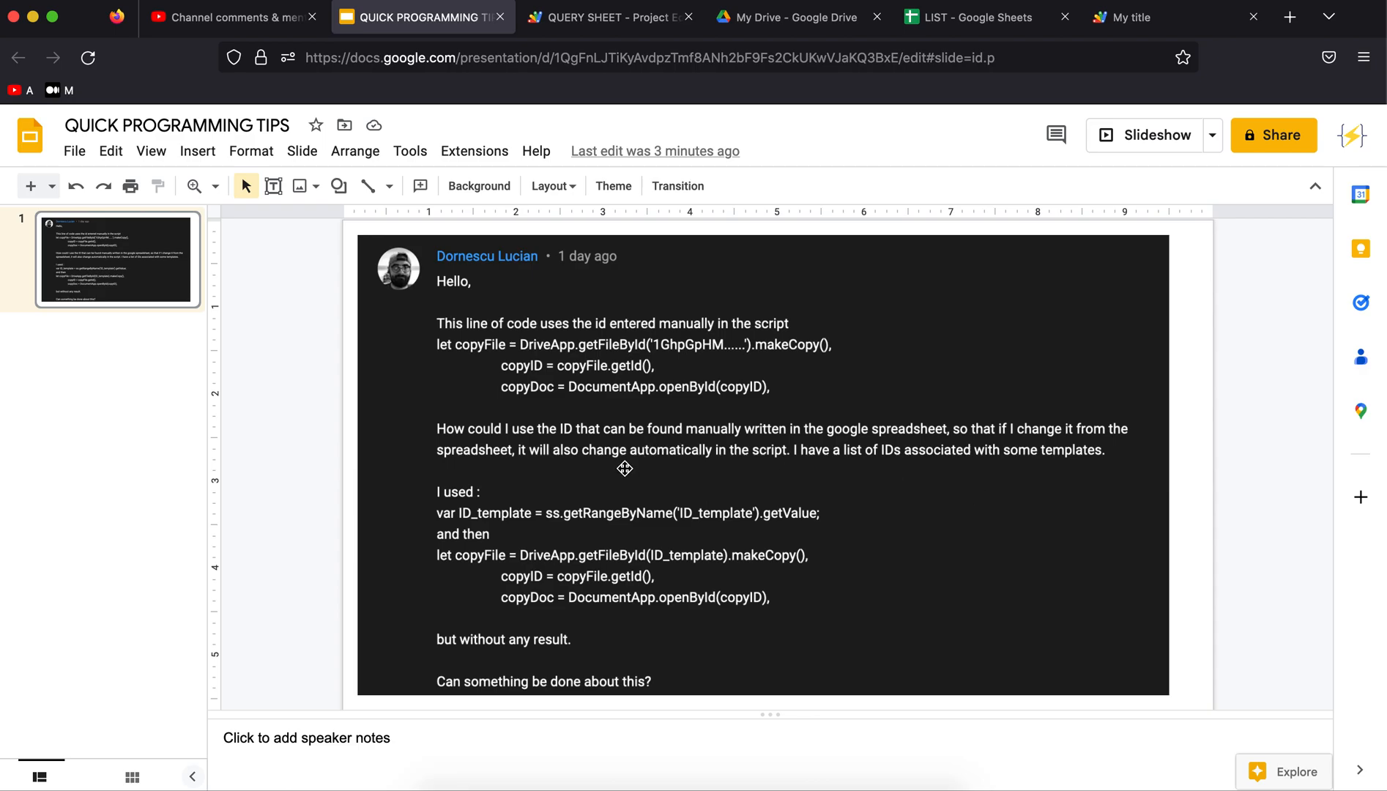
mouse_move(568, 446)
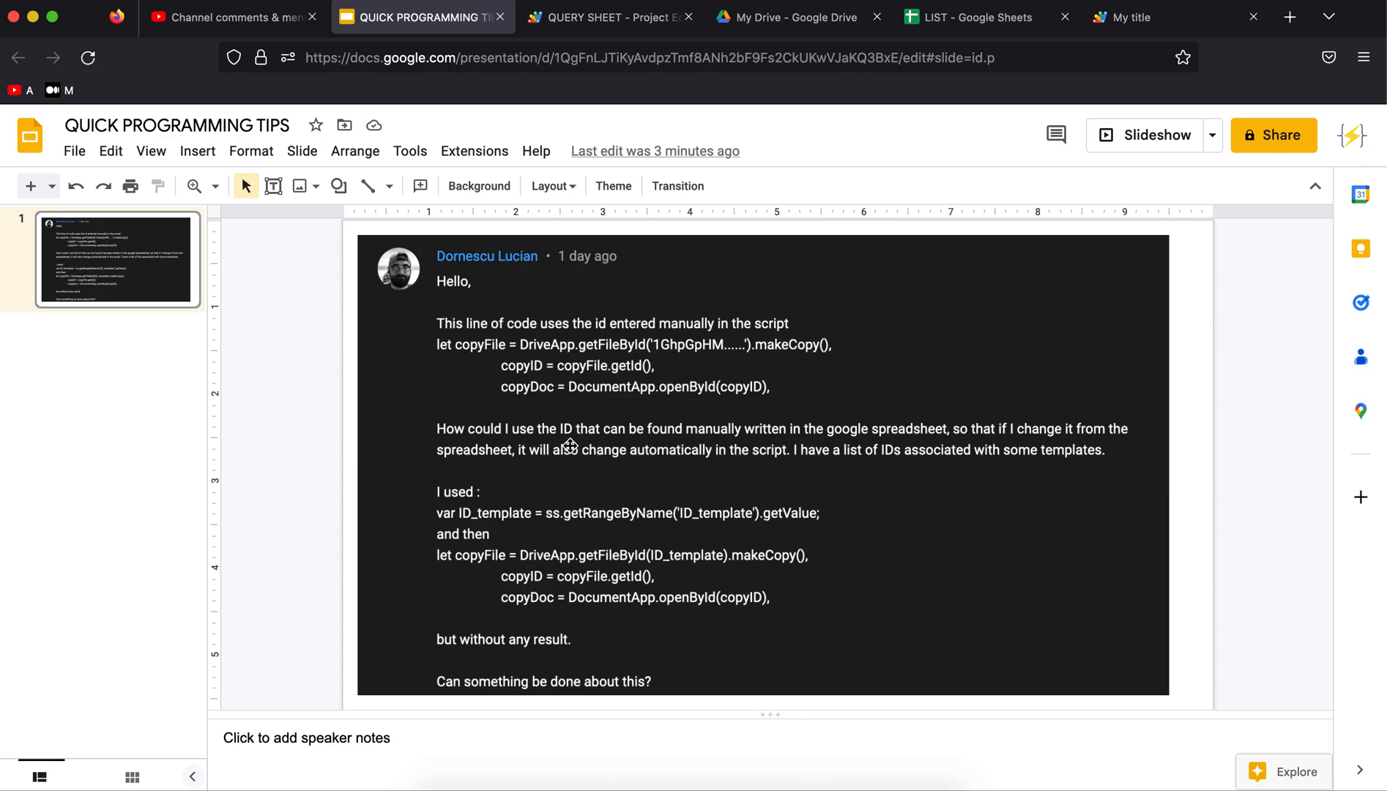
mouse_move(568, 422)
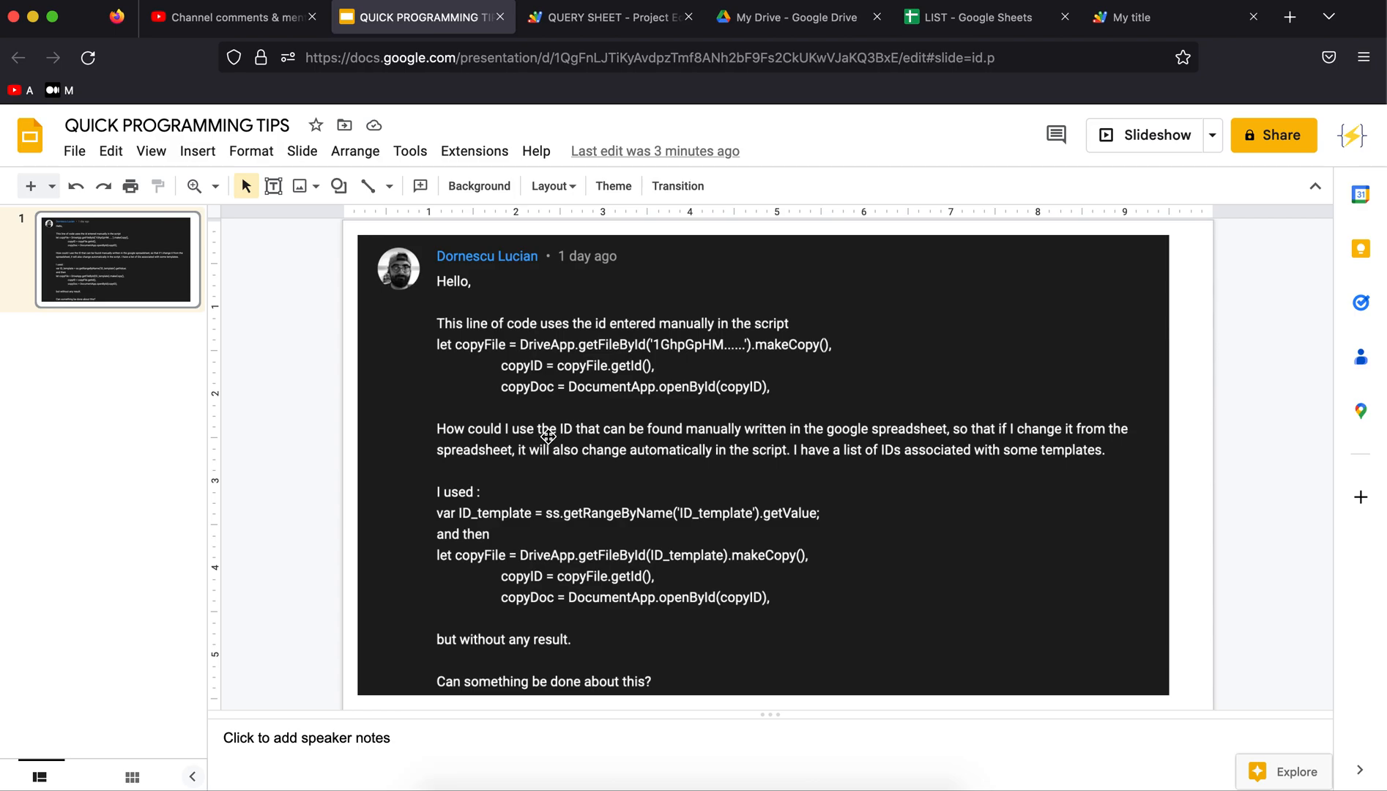
mouse_move(551, 422)
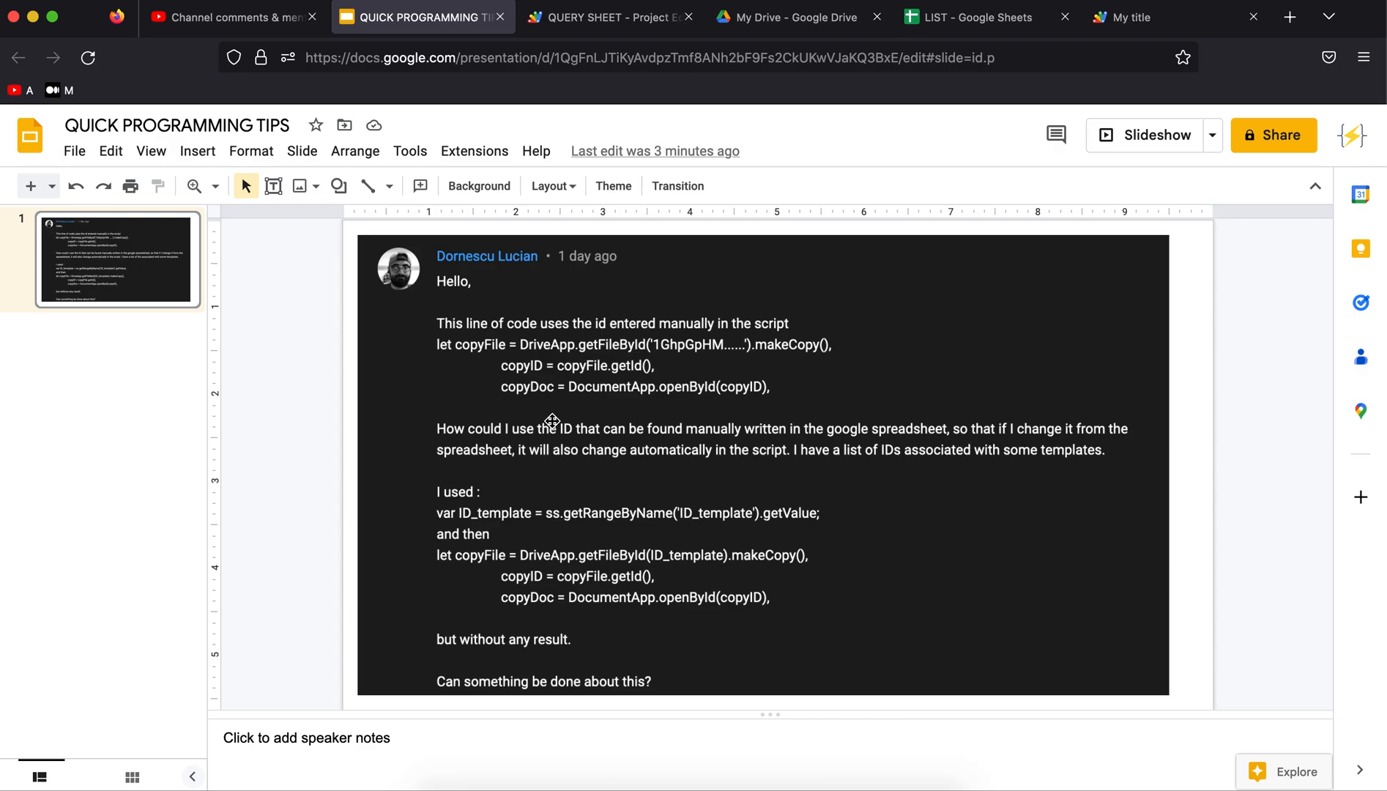
mouse_move(824, 435)
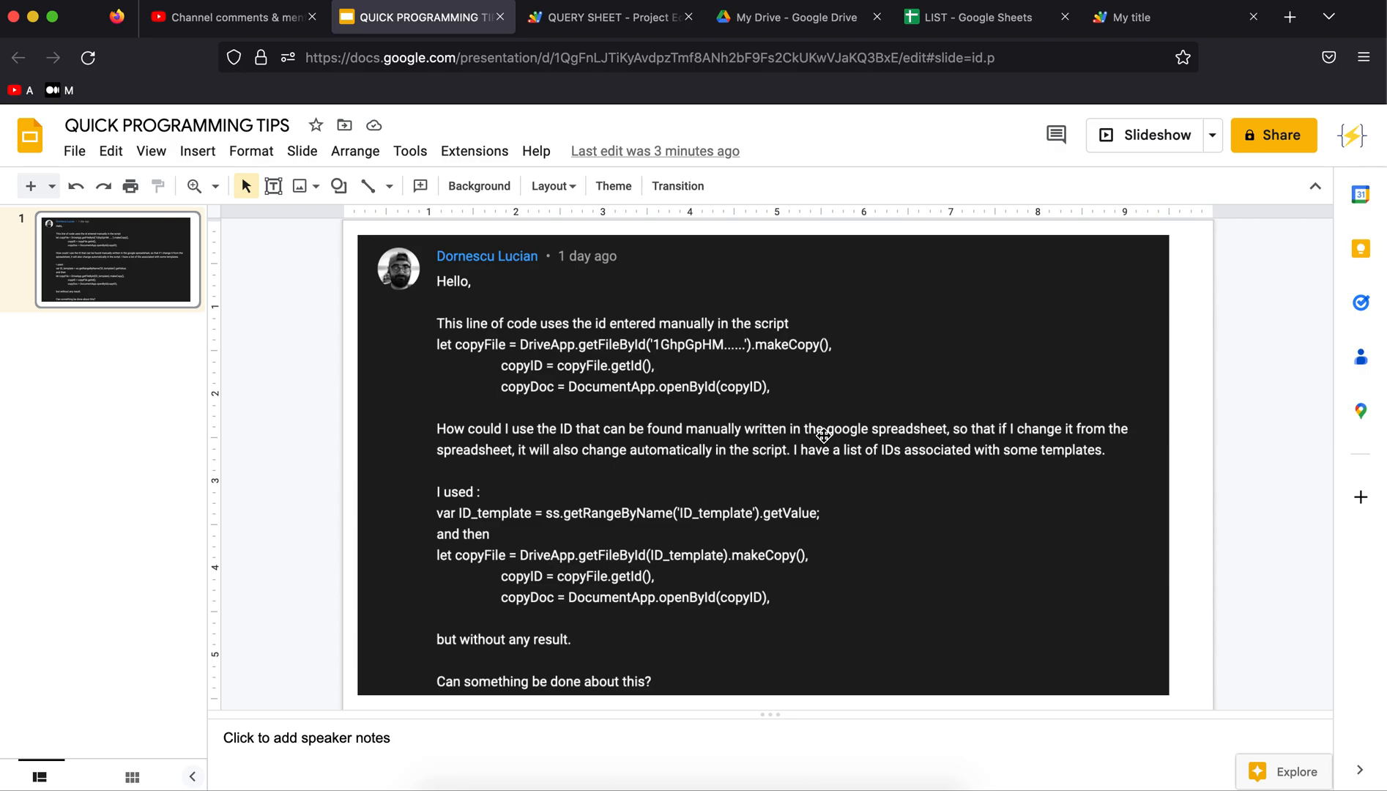
mouse_move(390, 233)
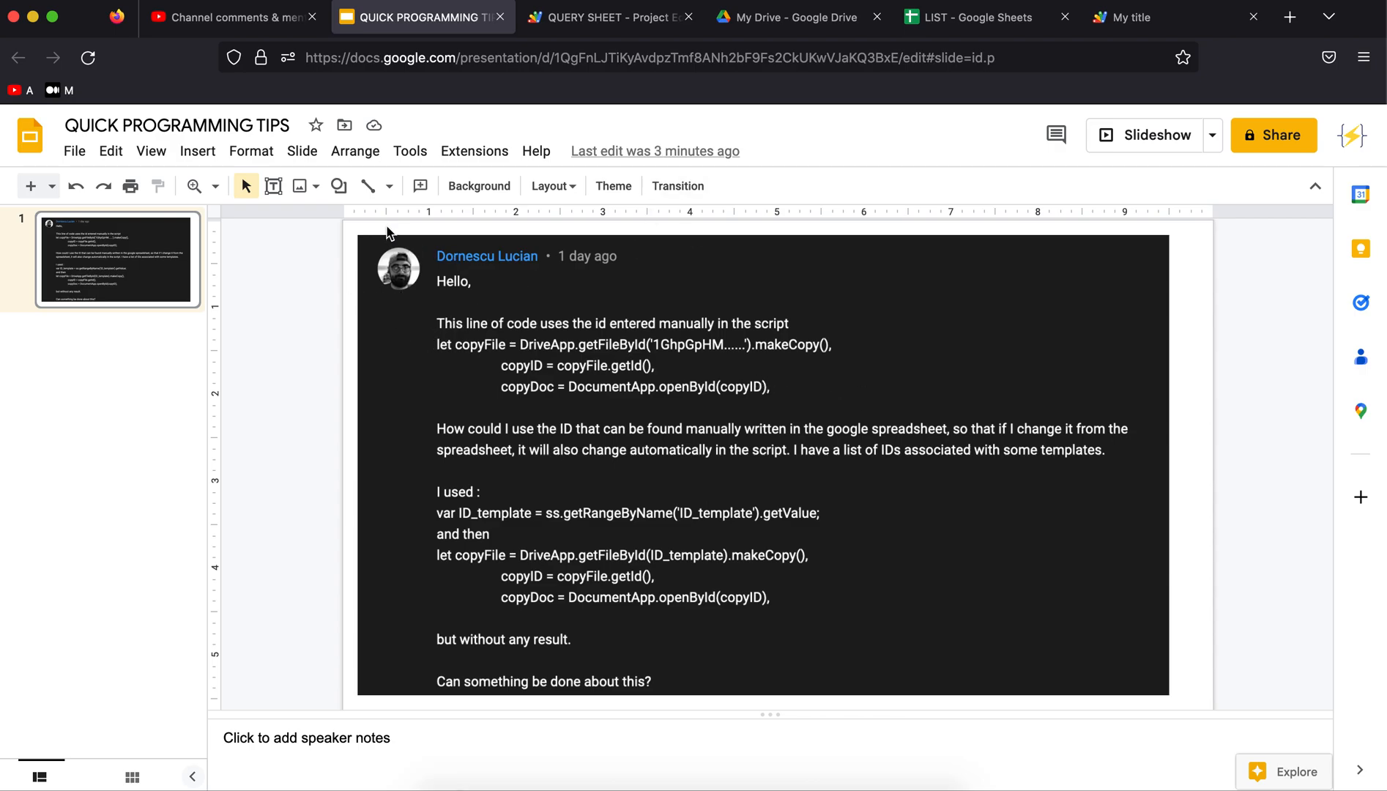
mouse_move(720, 413)
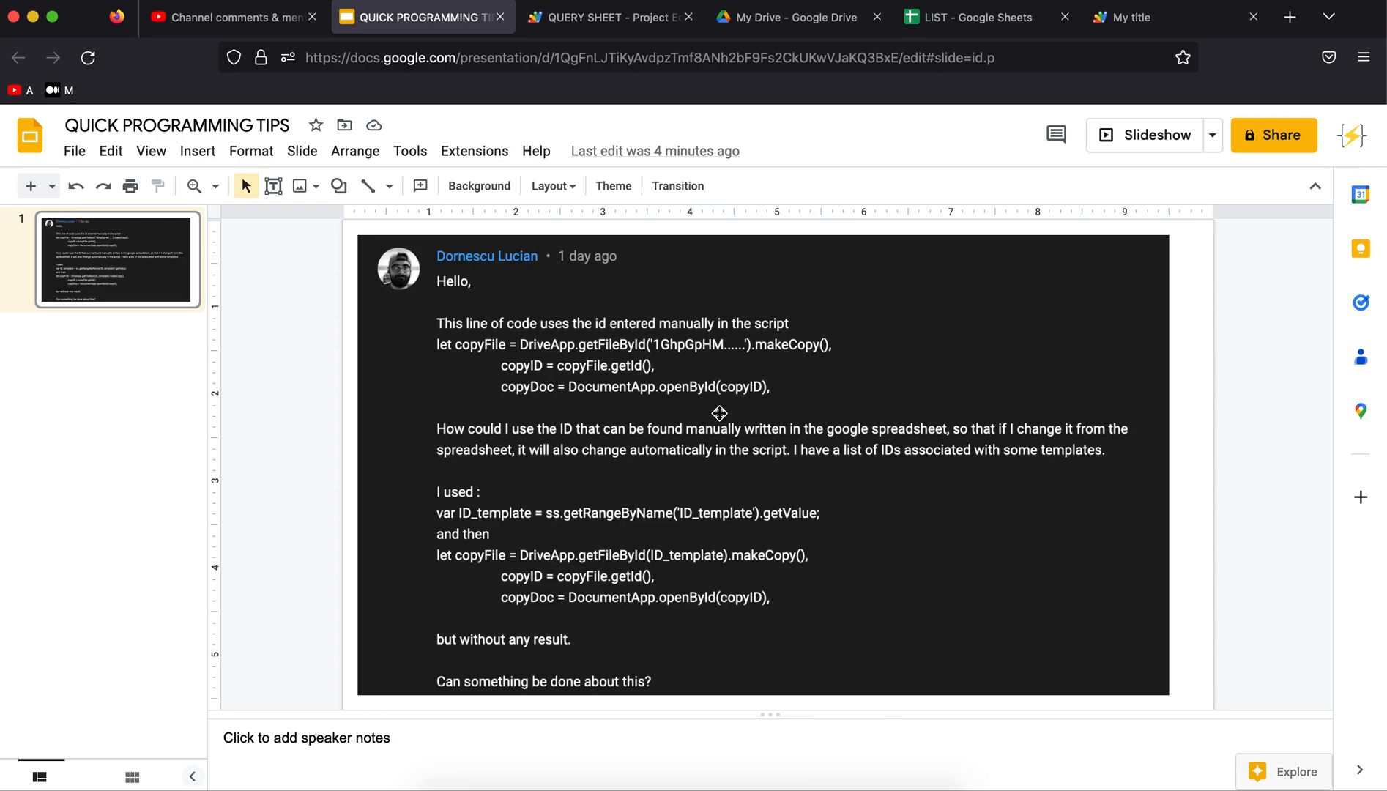
mouse_move(621, 437)
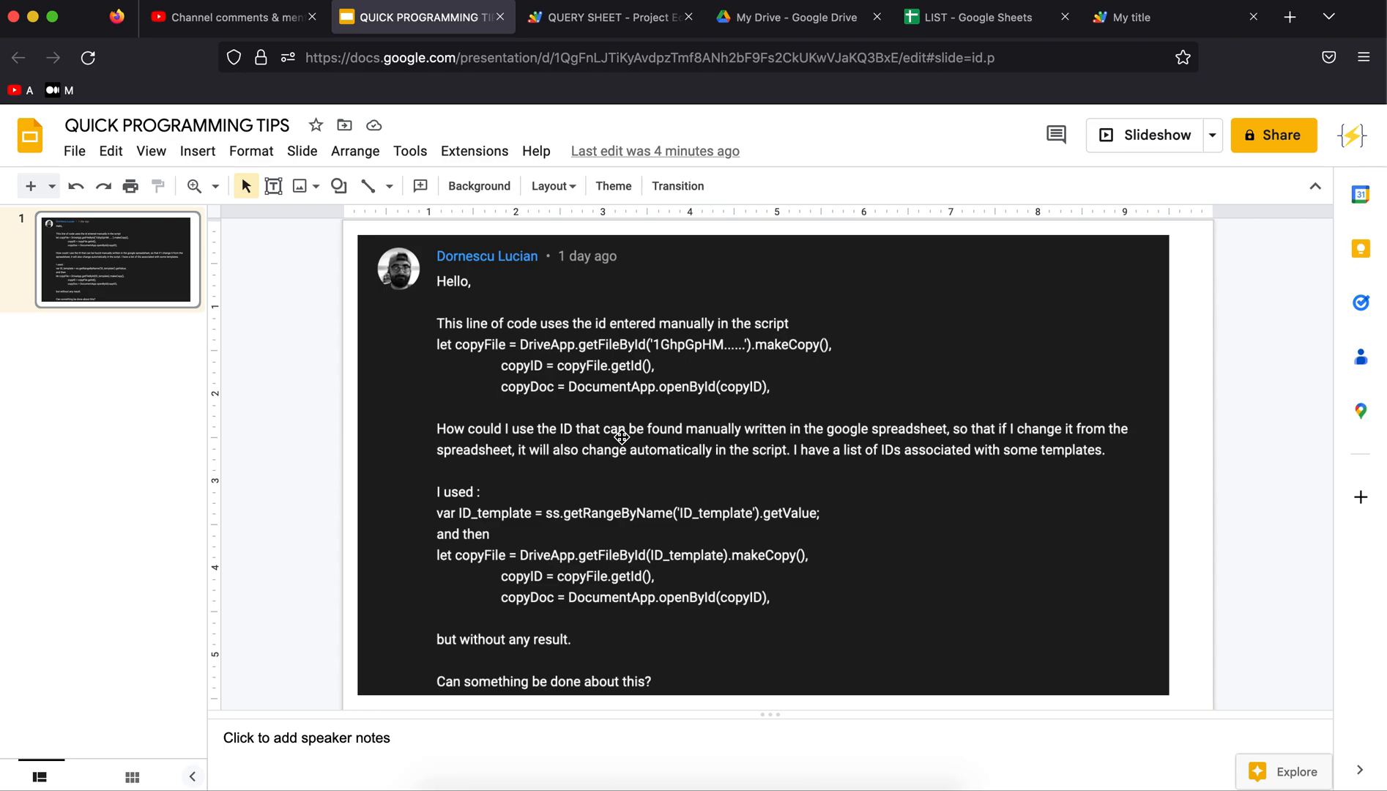
Show the LIST sheet and highlight the List of IDs header with its two file IDs in column A
click(973, 16)
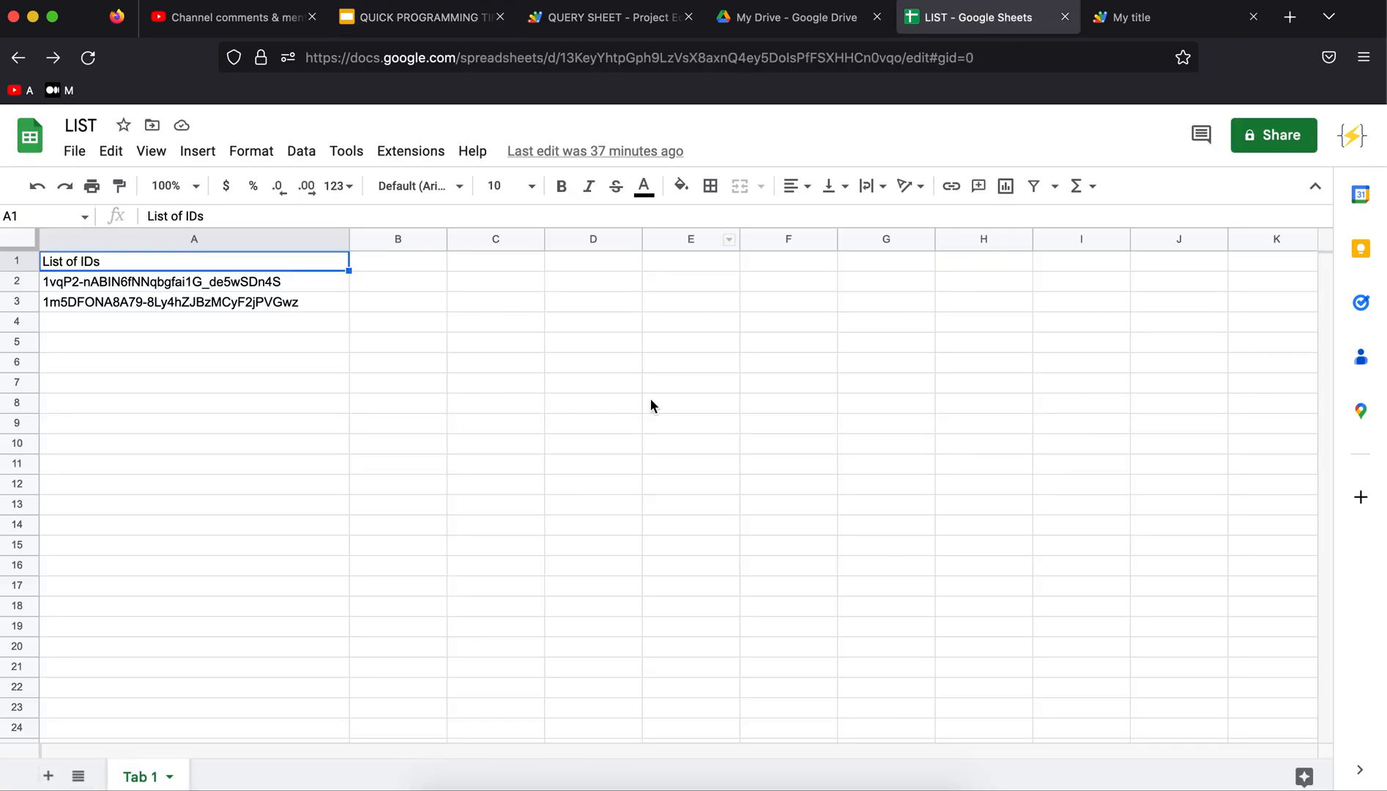
click(194, 424)
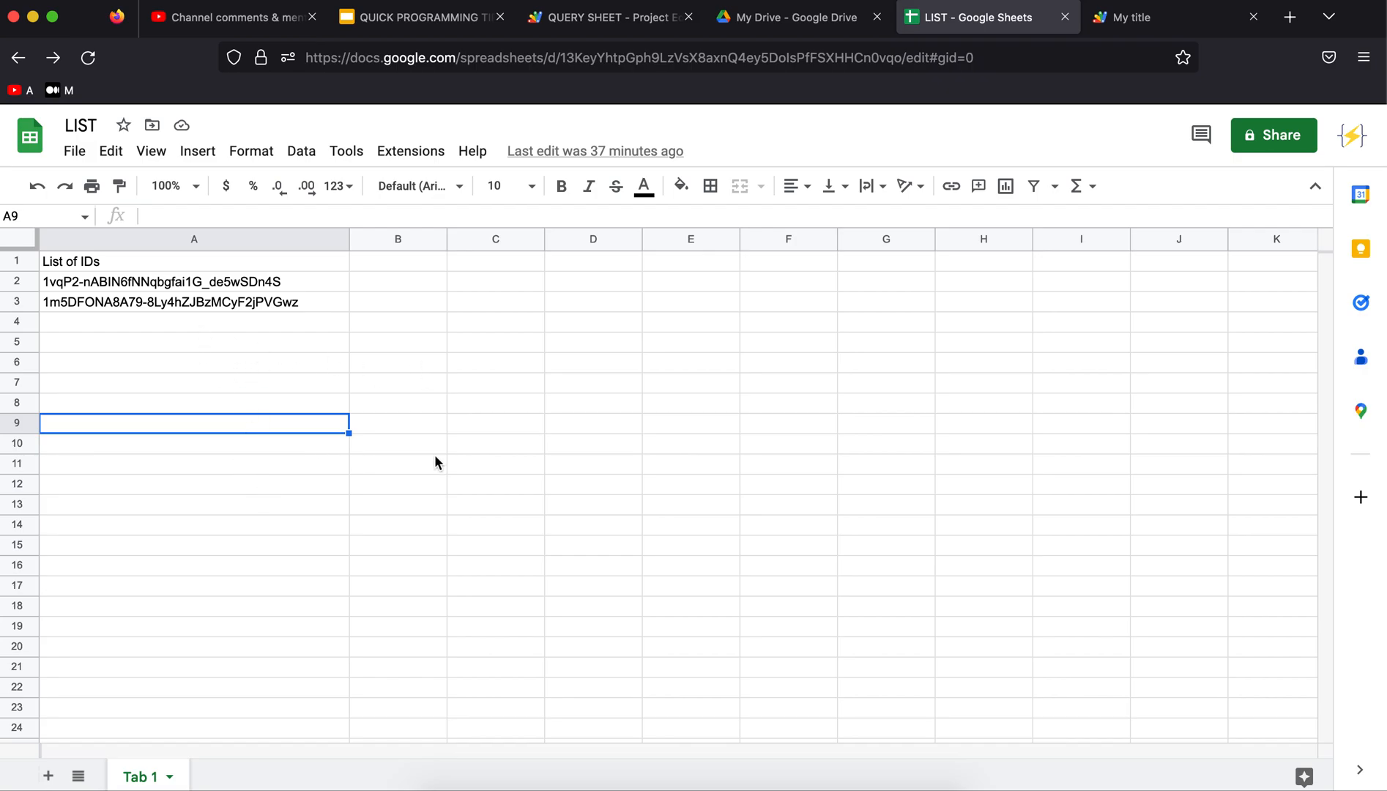
mouse_move(185, 279)
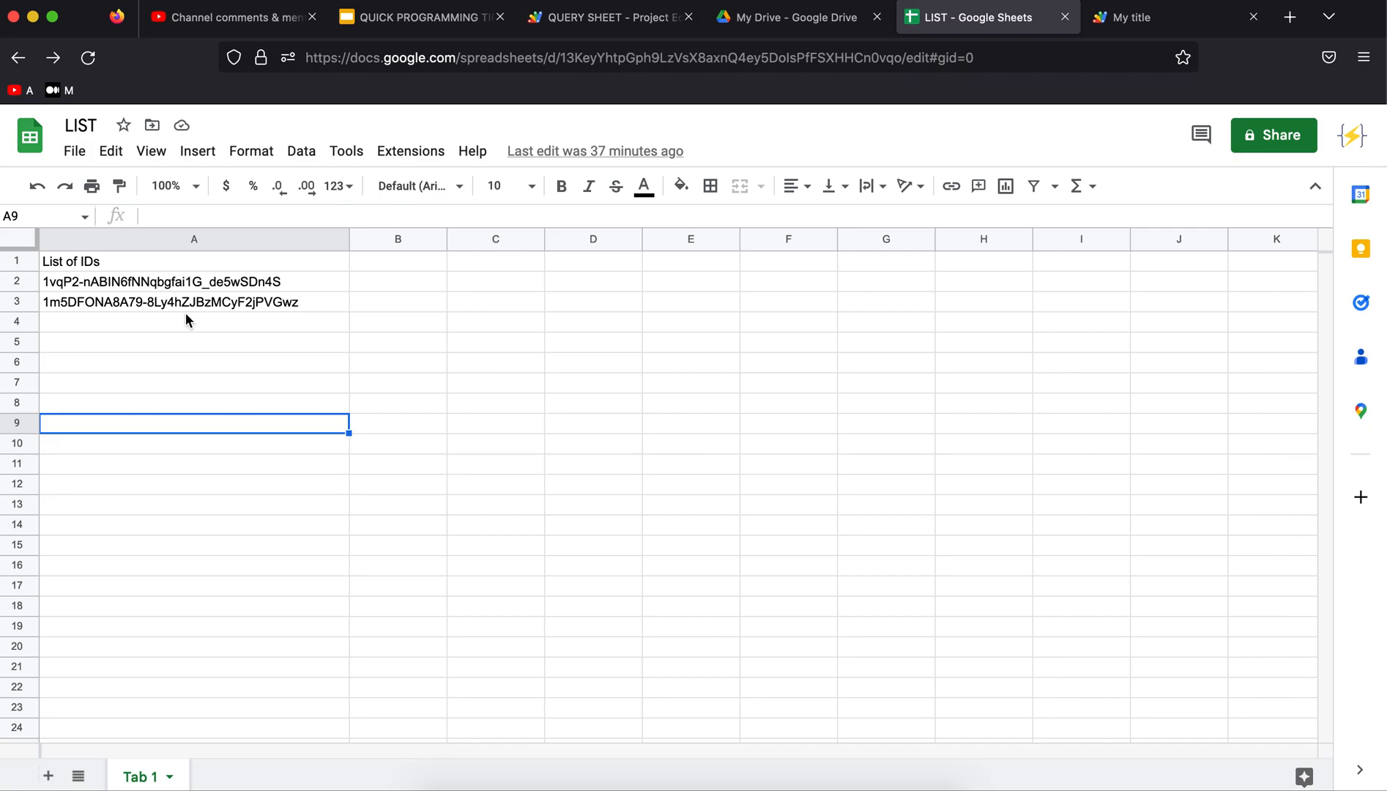
drag(194, 261, 194, 302)
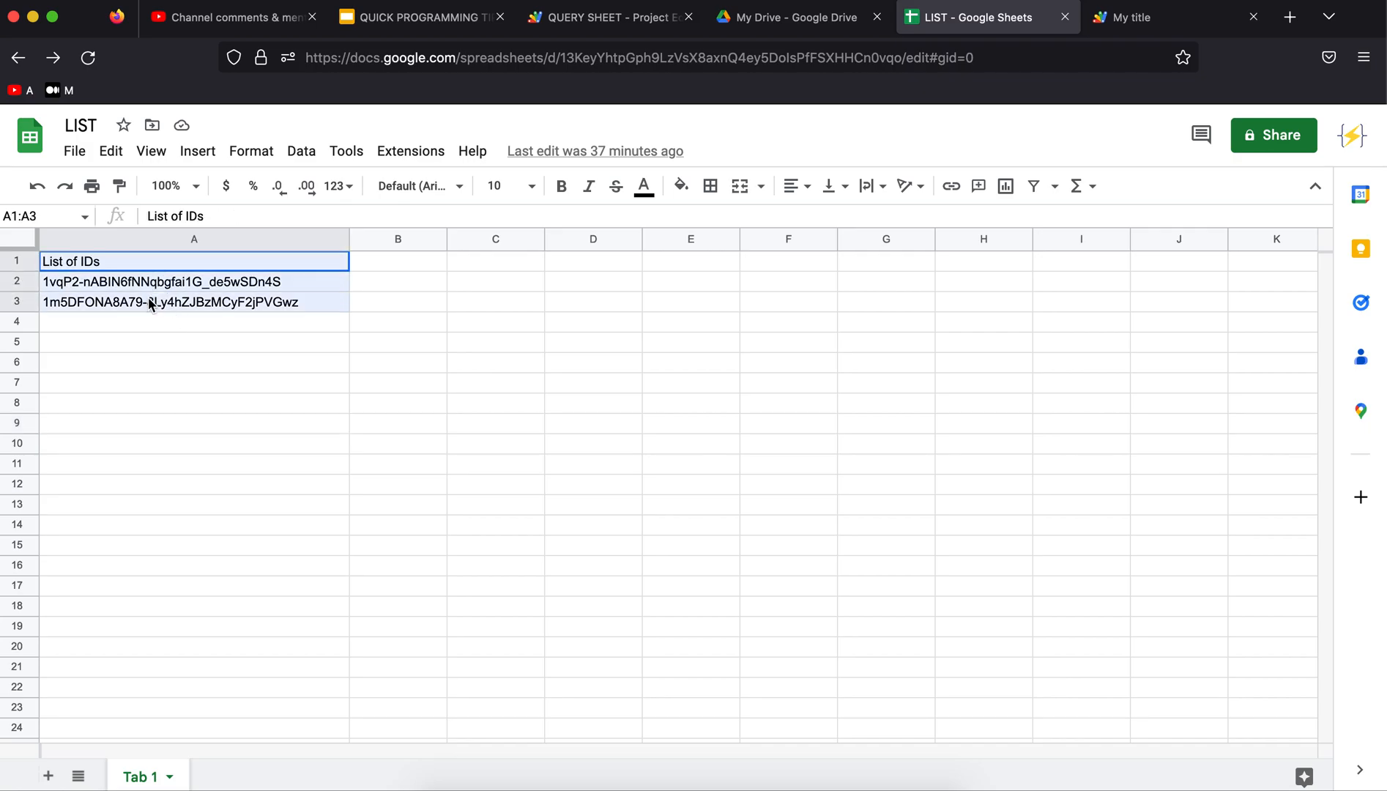
click(193, 281)
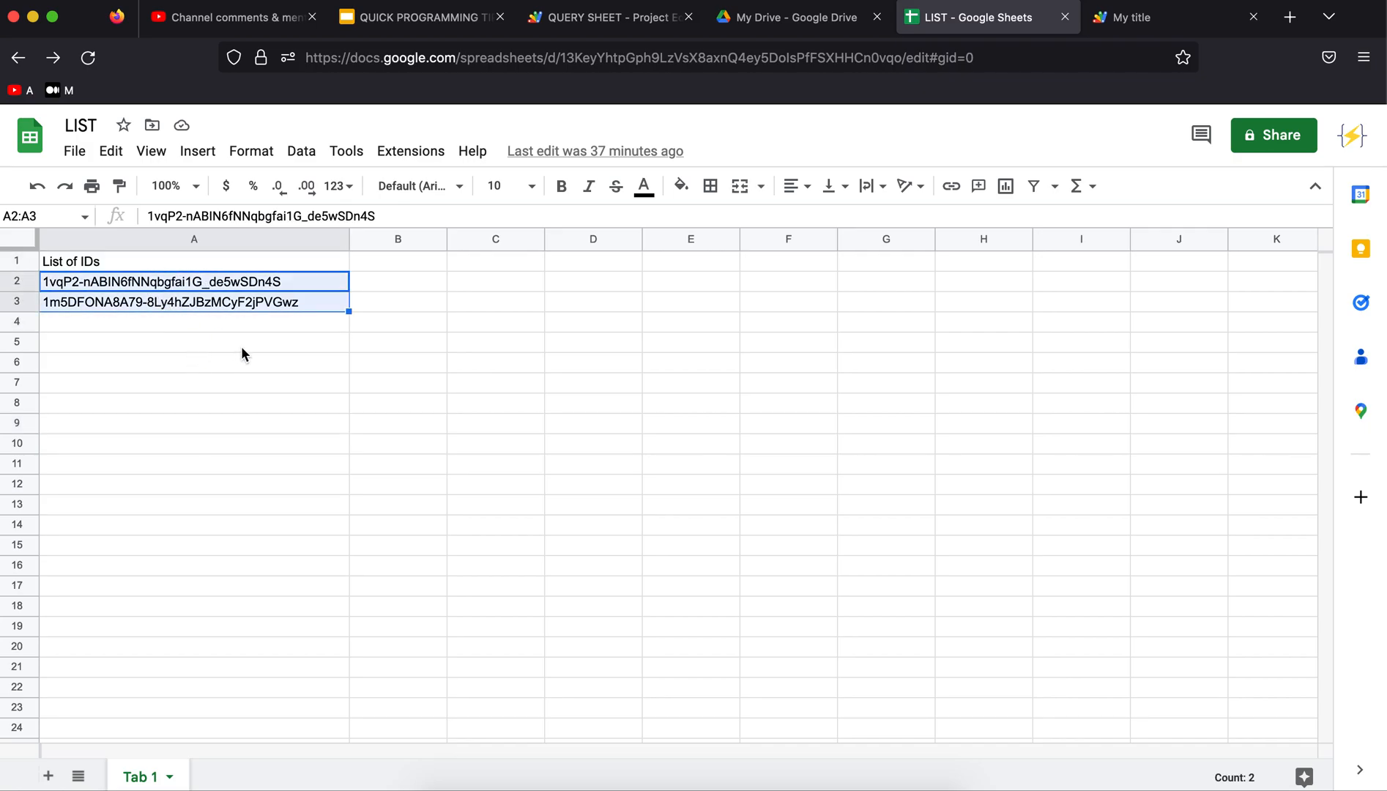
mouse_move(217, 351)
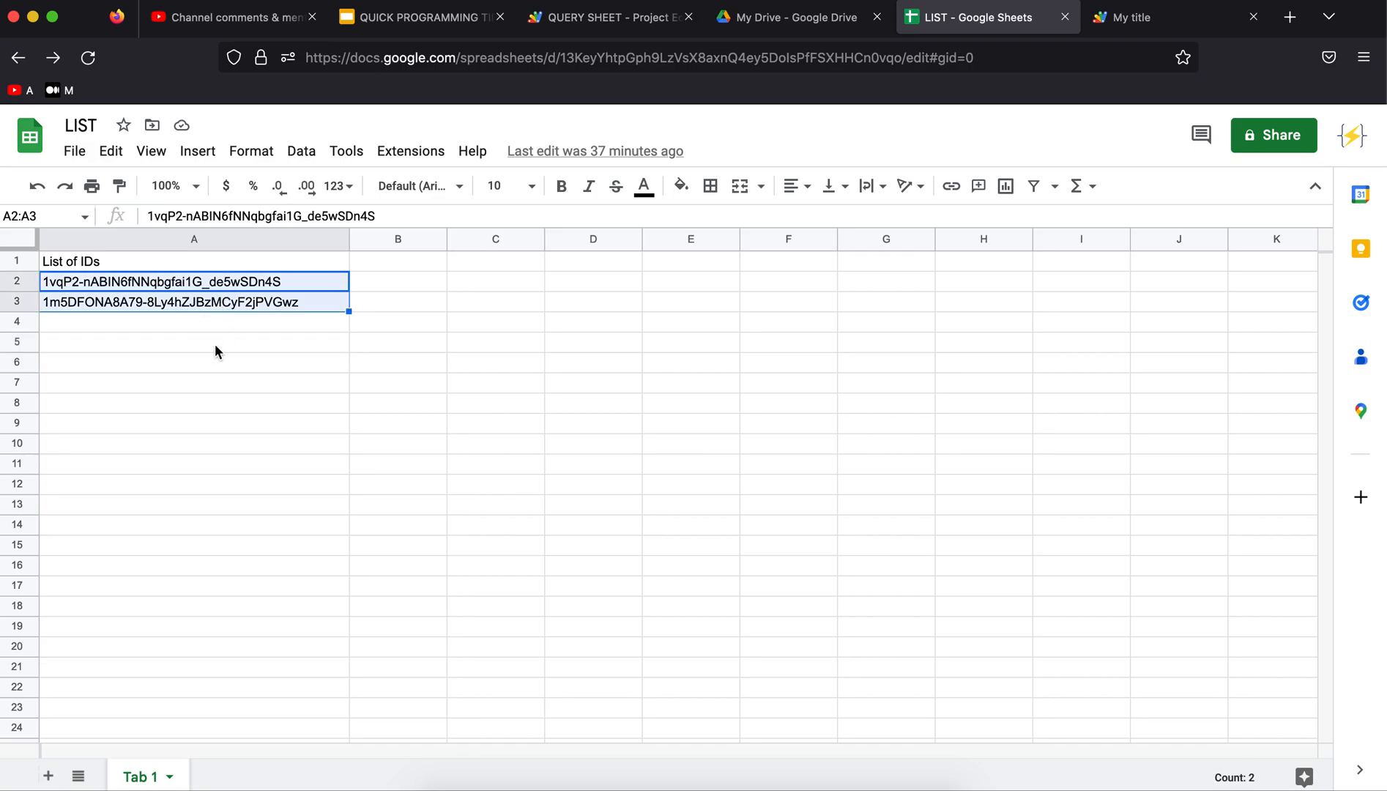
click(194, 341)
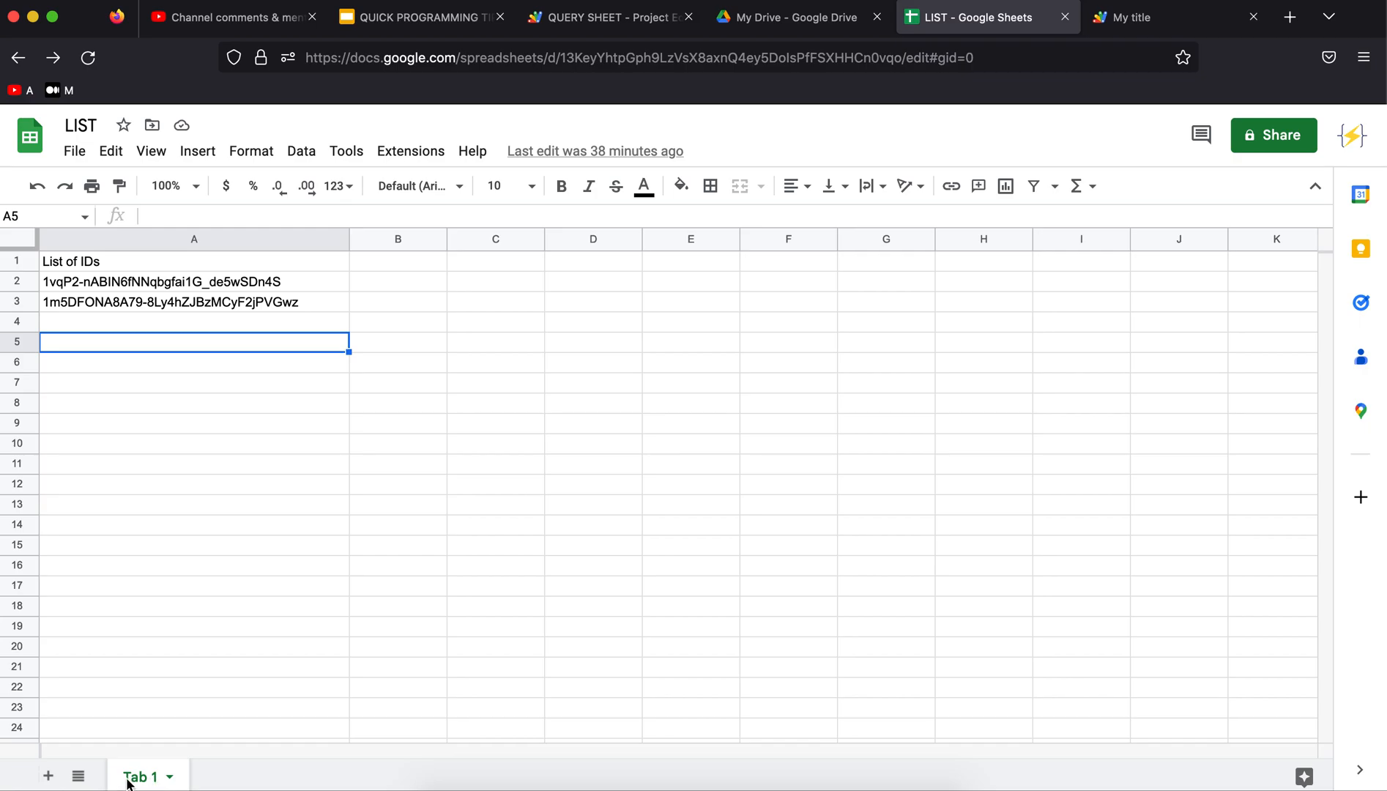
mouse_move(598, 451)
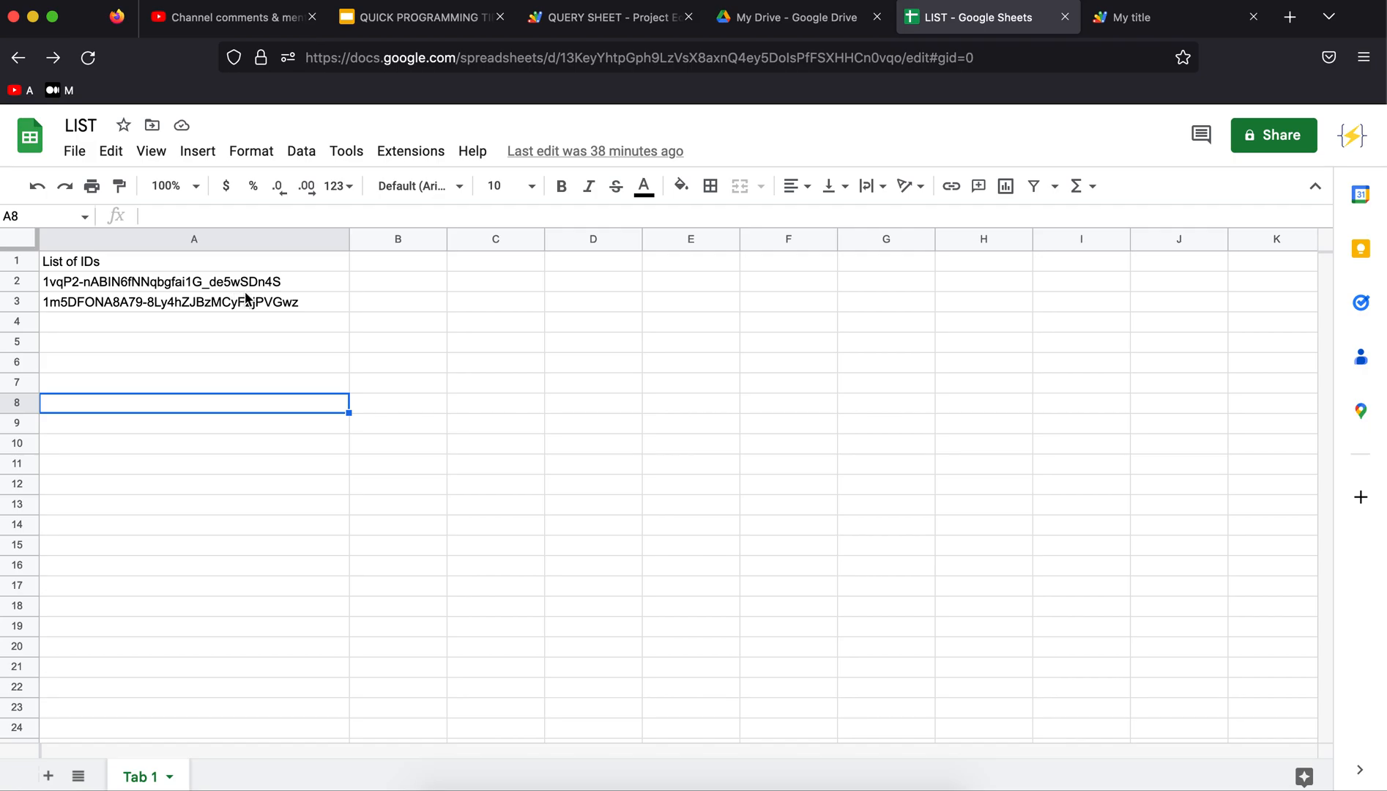
Open food.jpg in its own Drive tab and compare its file ID with the first ID in the LIST sheet
click(794, 16)
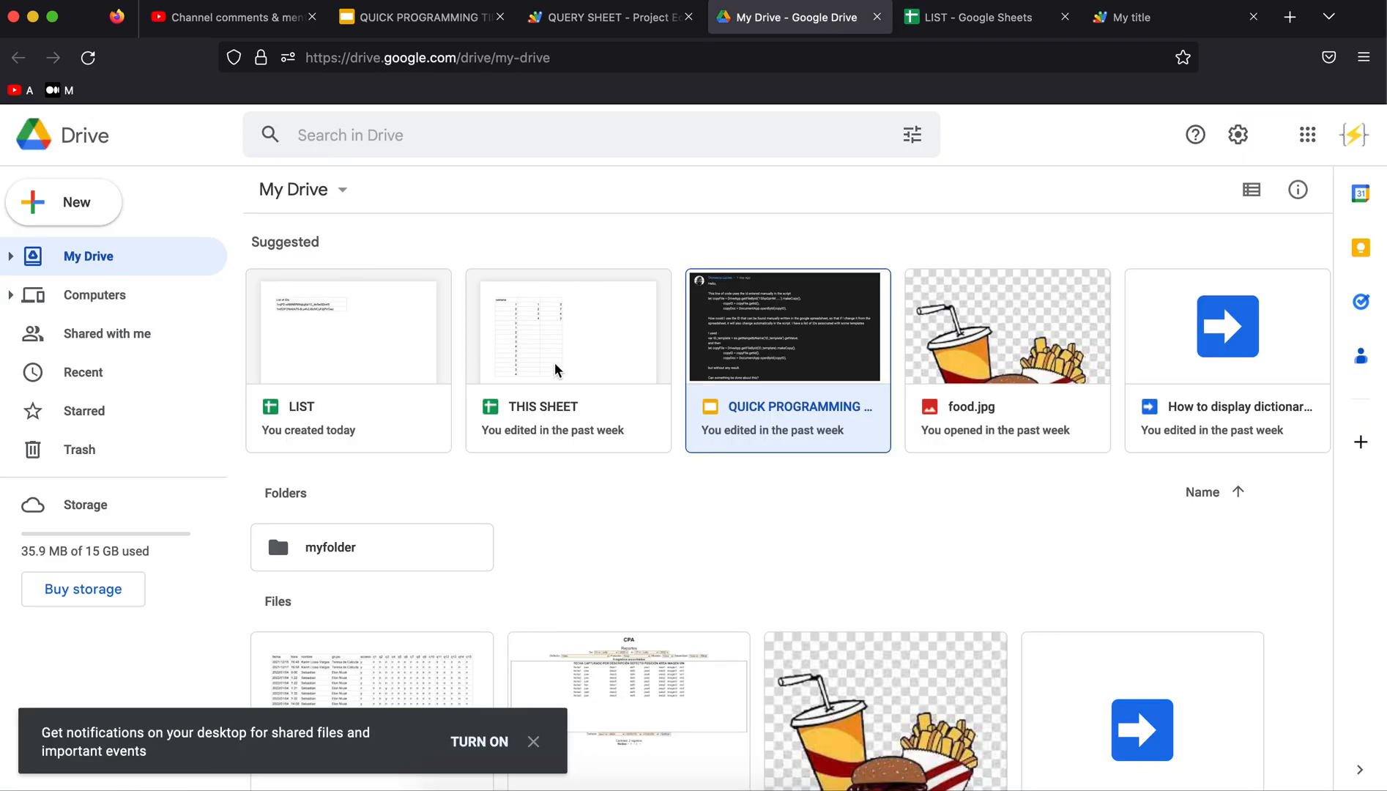
mouse_move(973, 337)
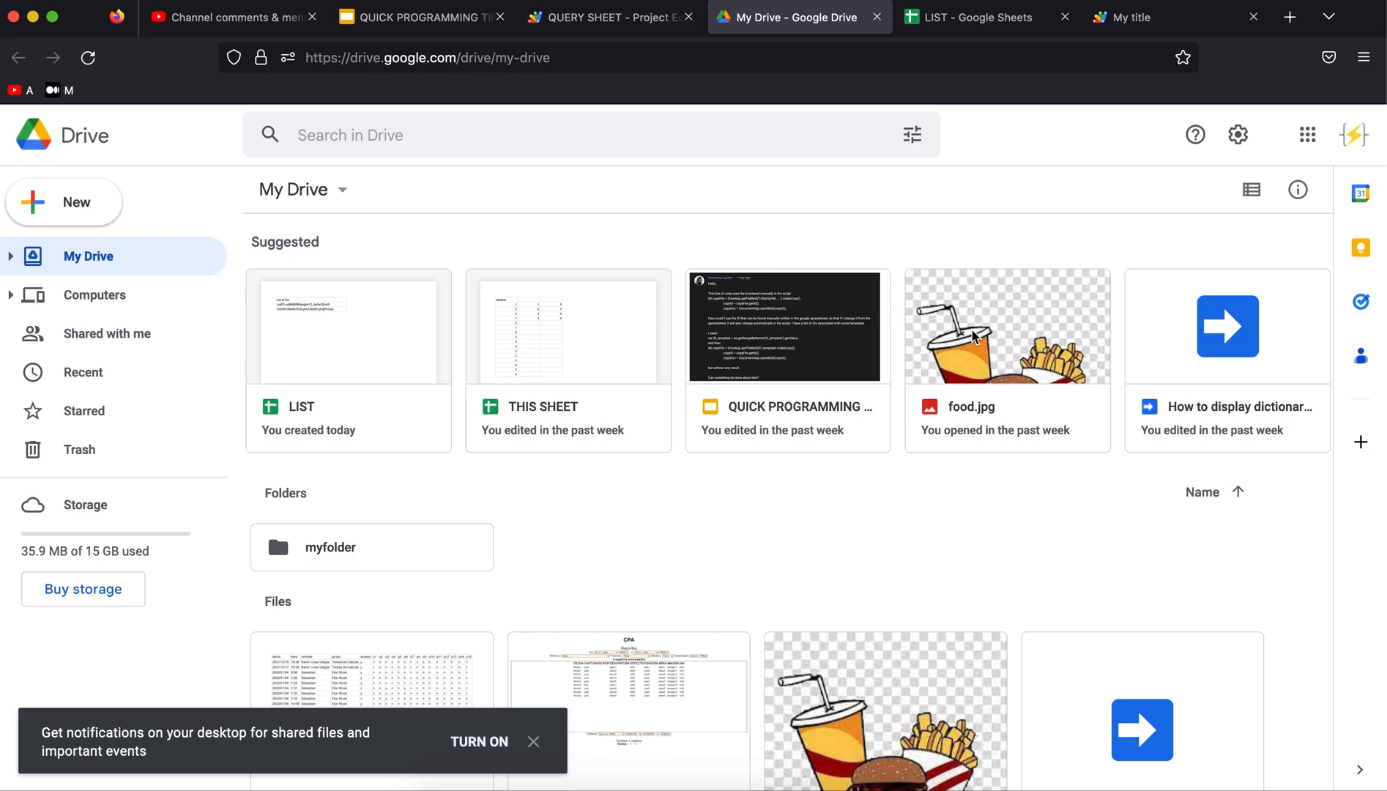
mouse_move(966, 416)
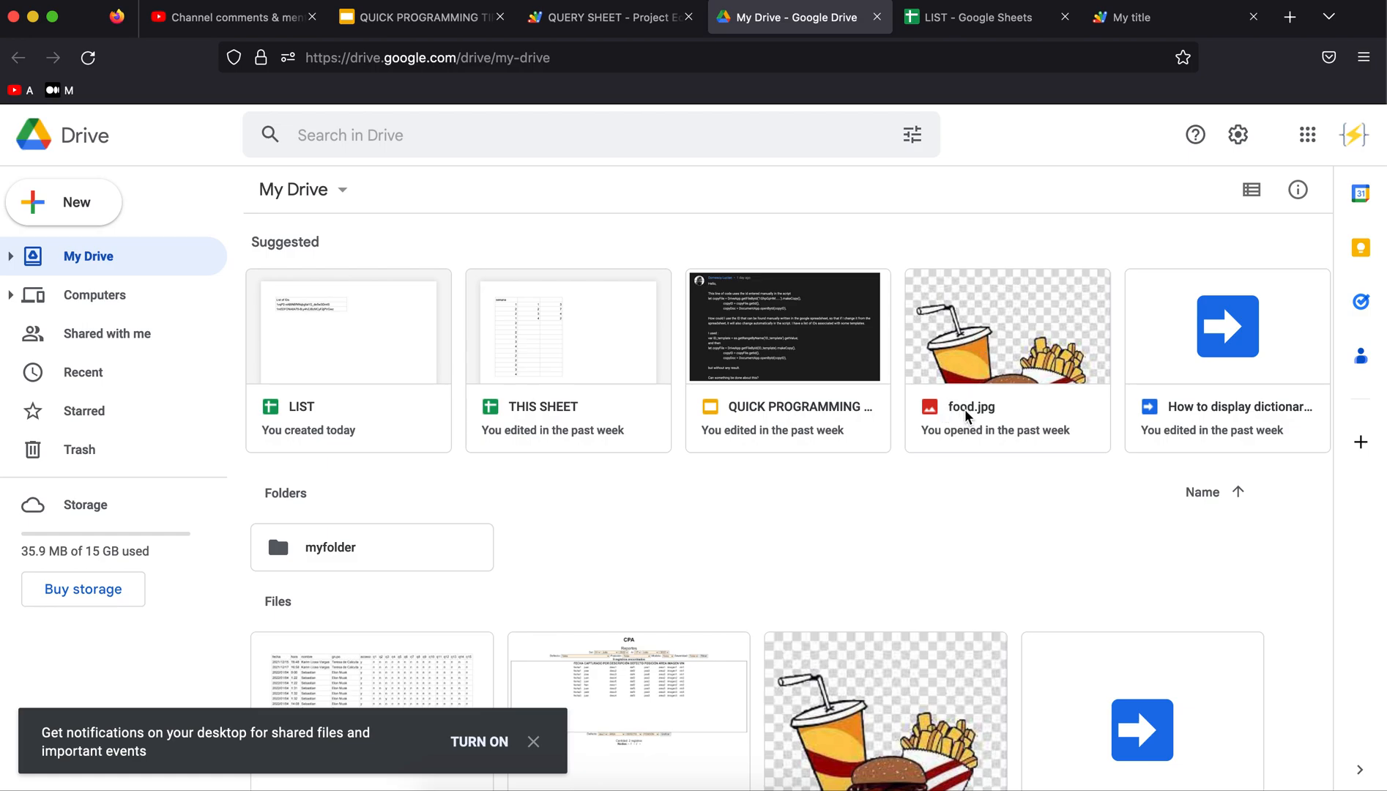
mouse_move(952, 398)
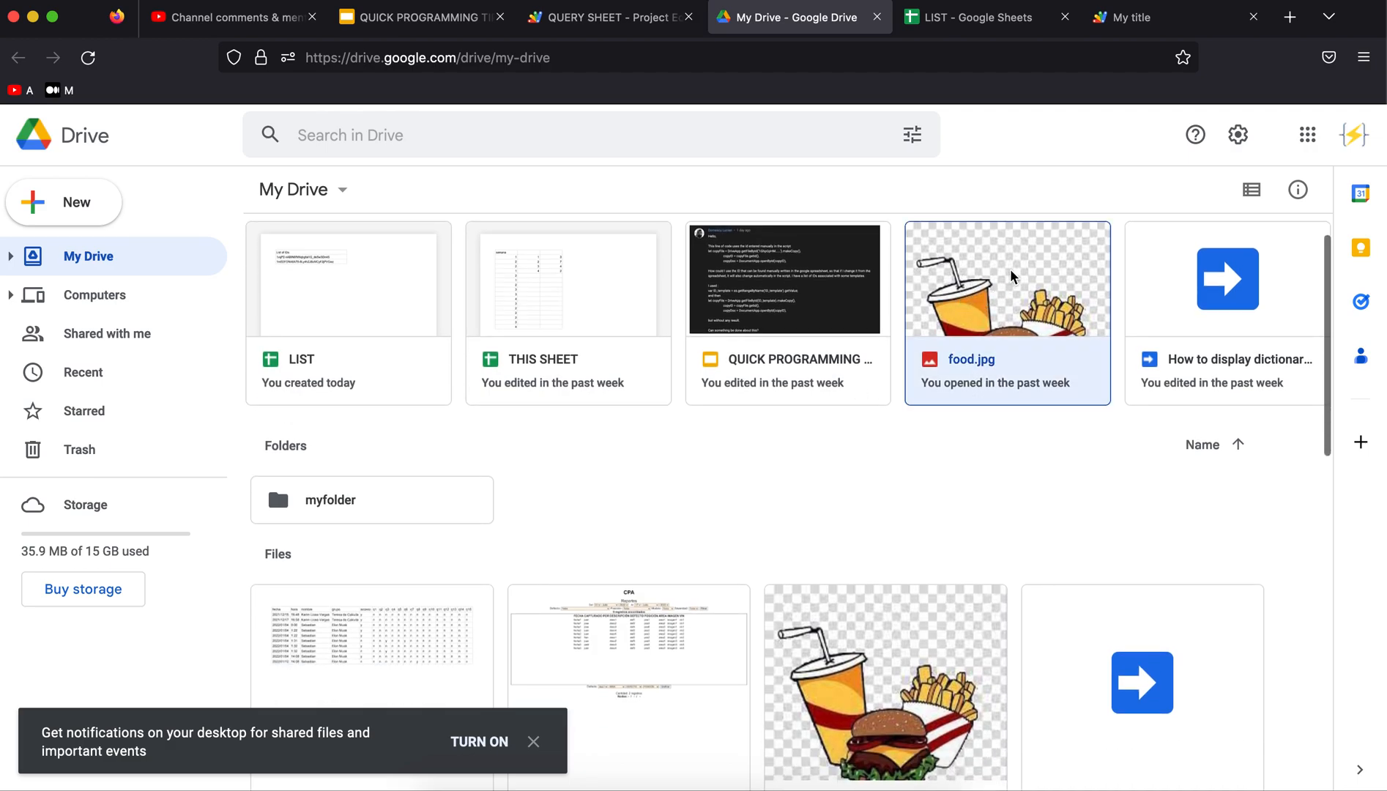
click(1357, 130)
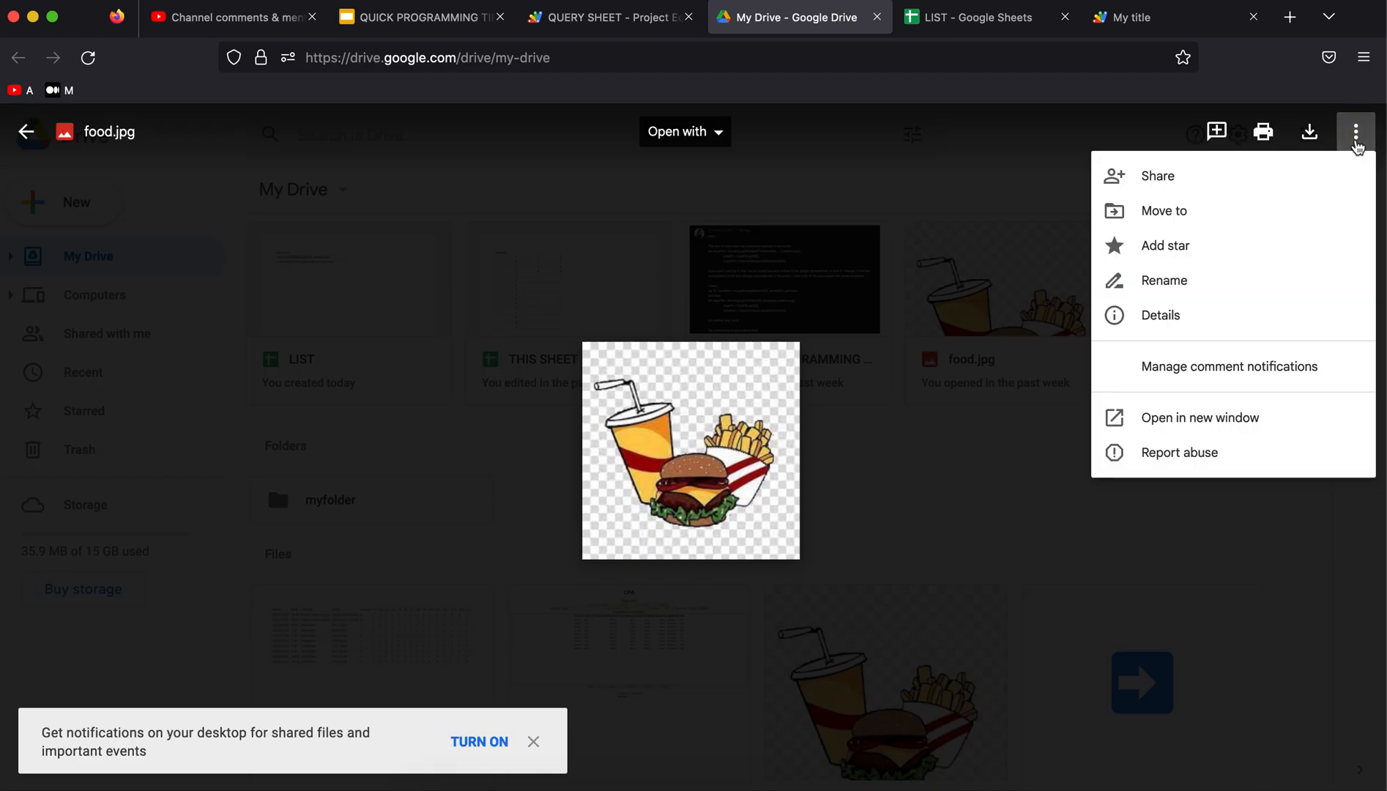
click(1199, 416)
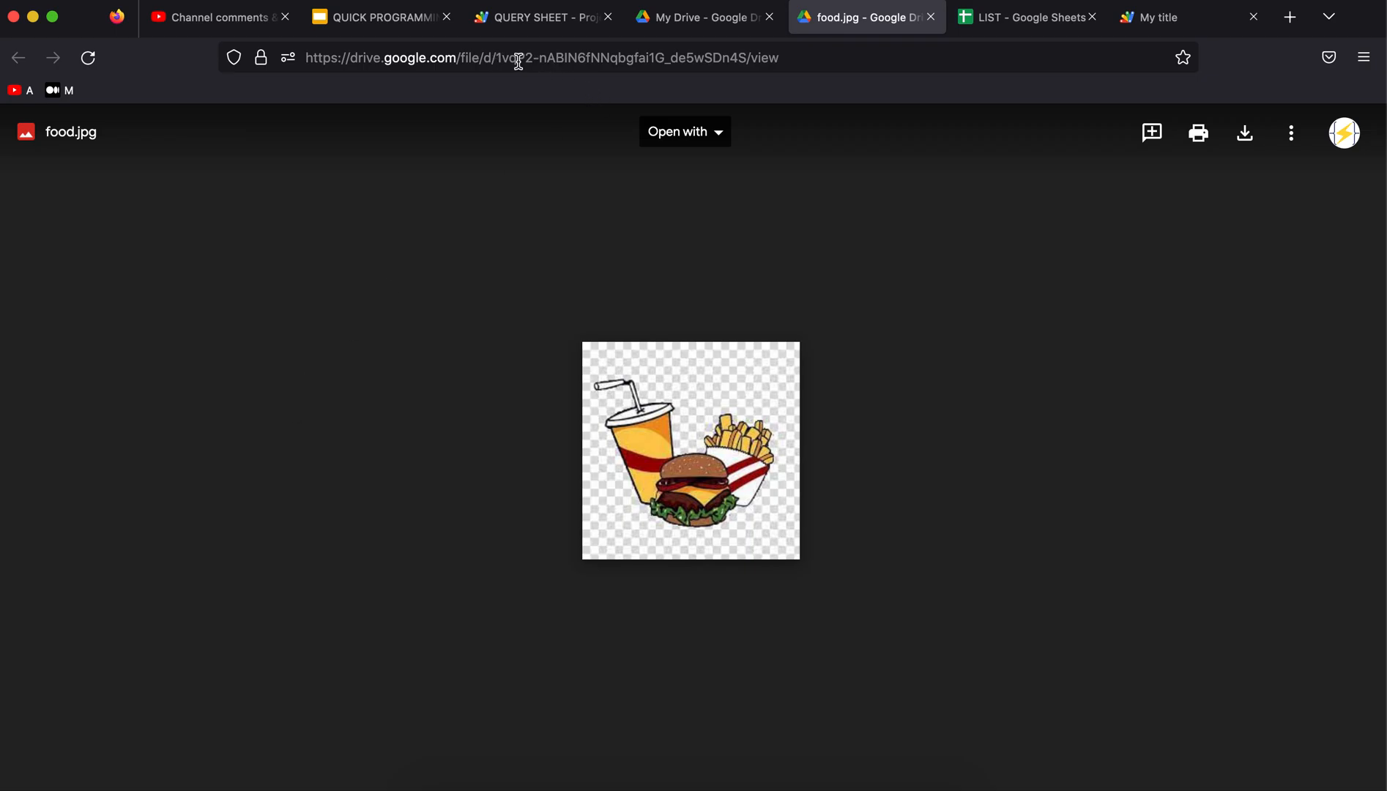
mouse_move(765, 57)
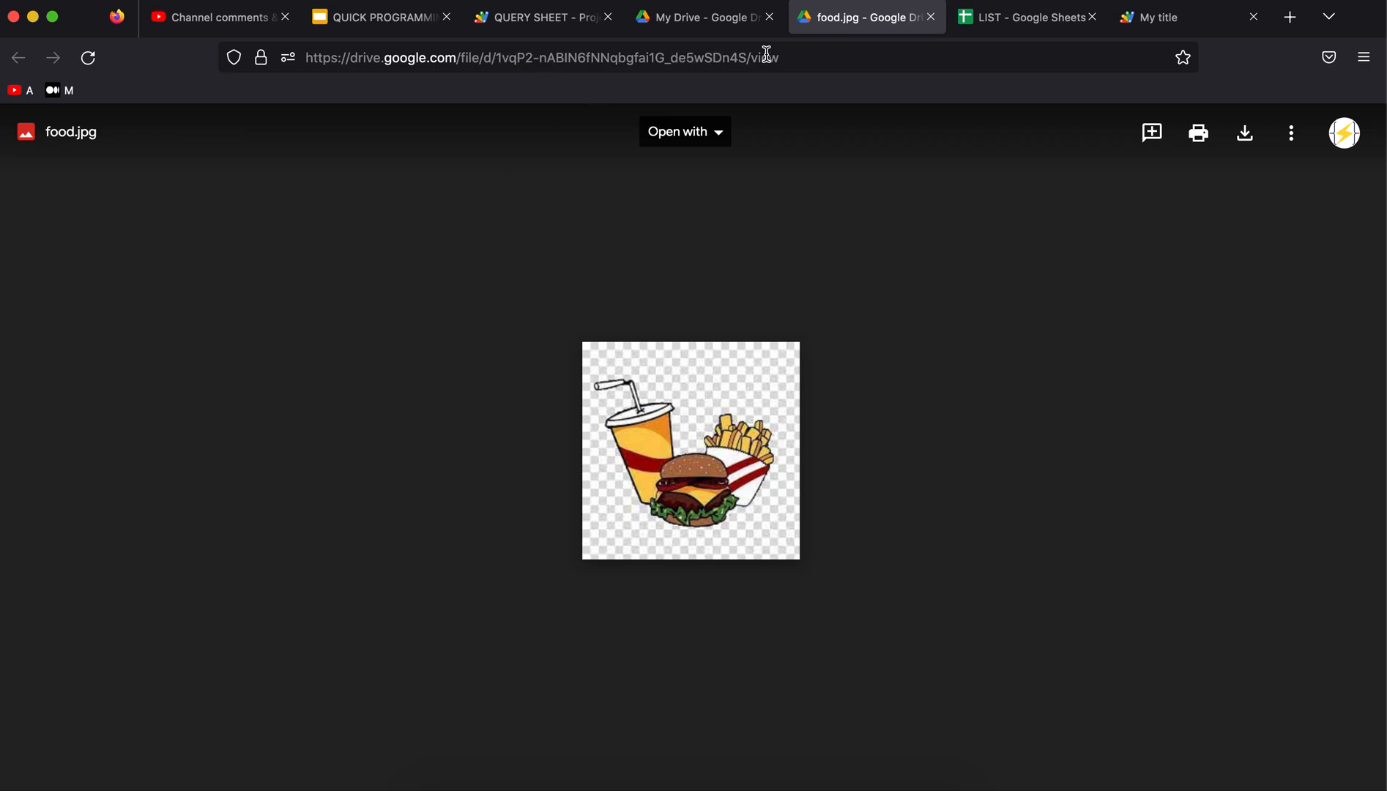
mouse_move(854, 80)
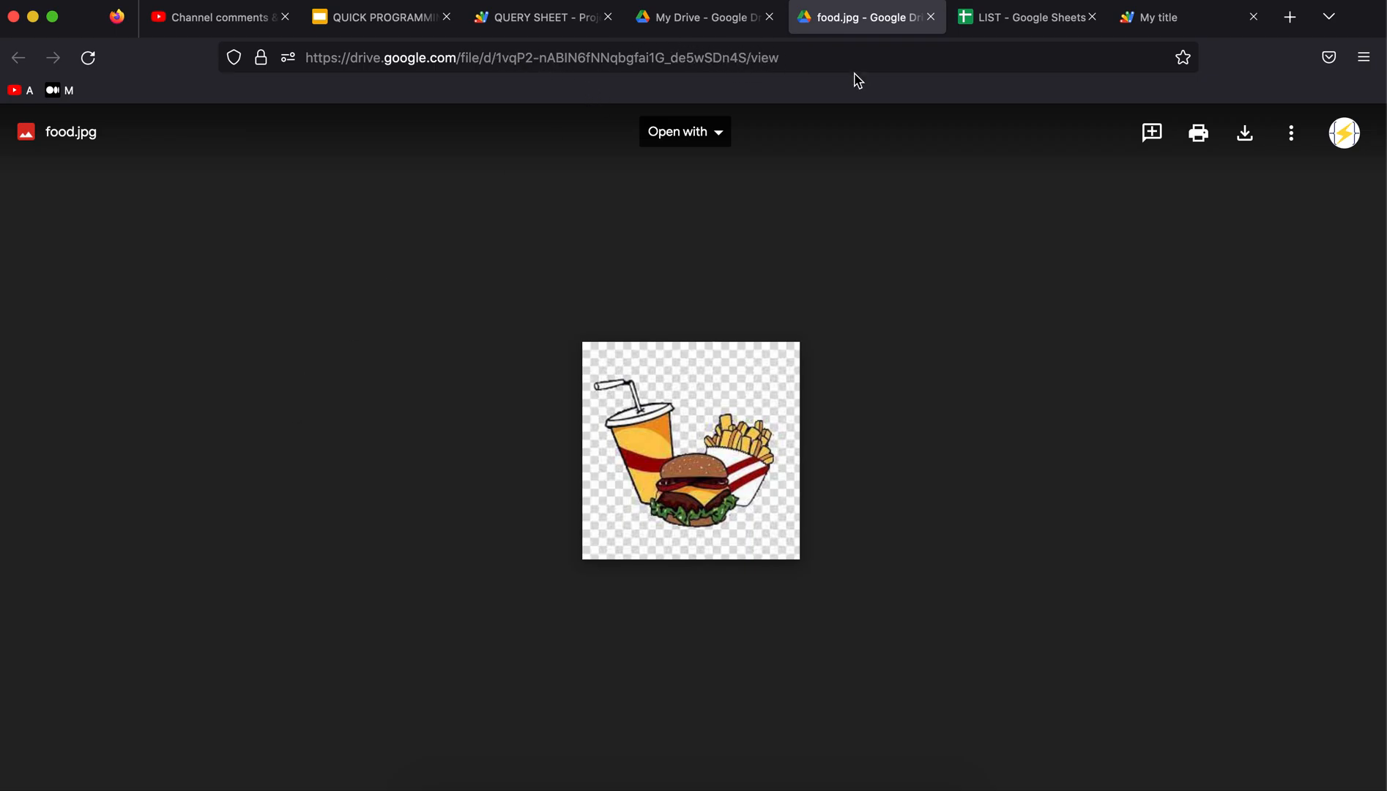
click(1027, 16)
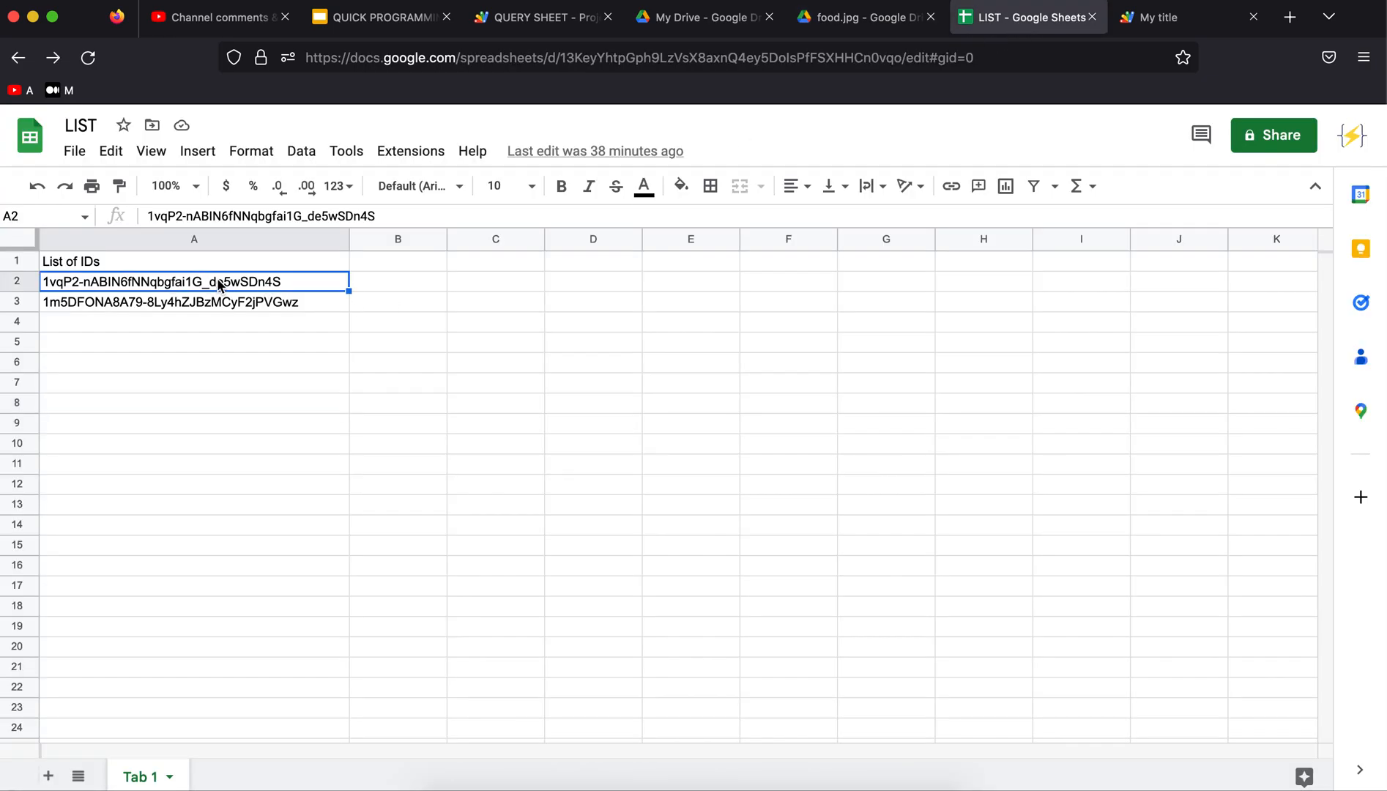
click(863, 16)
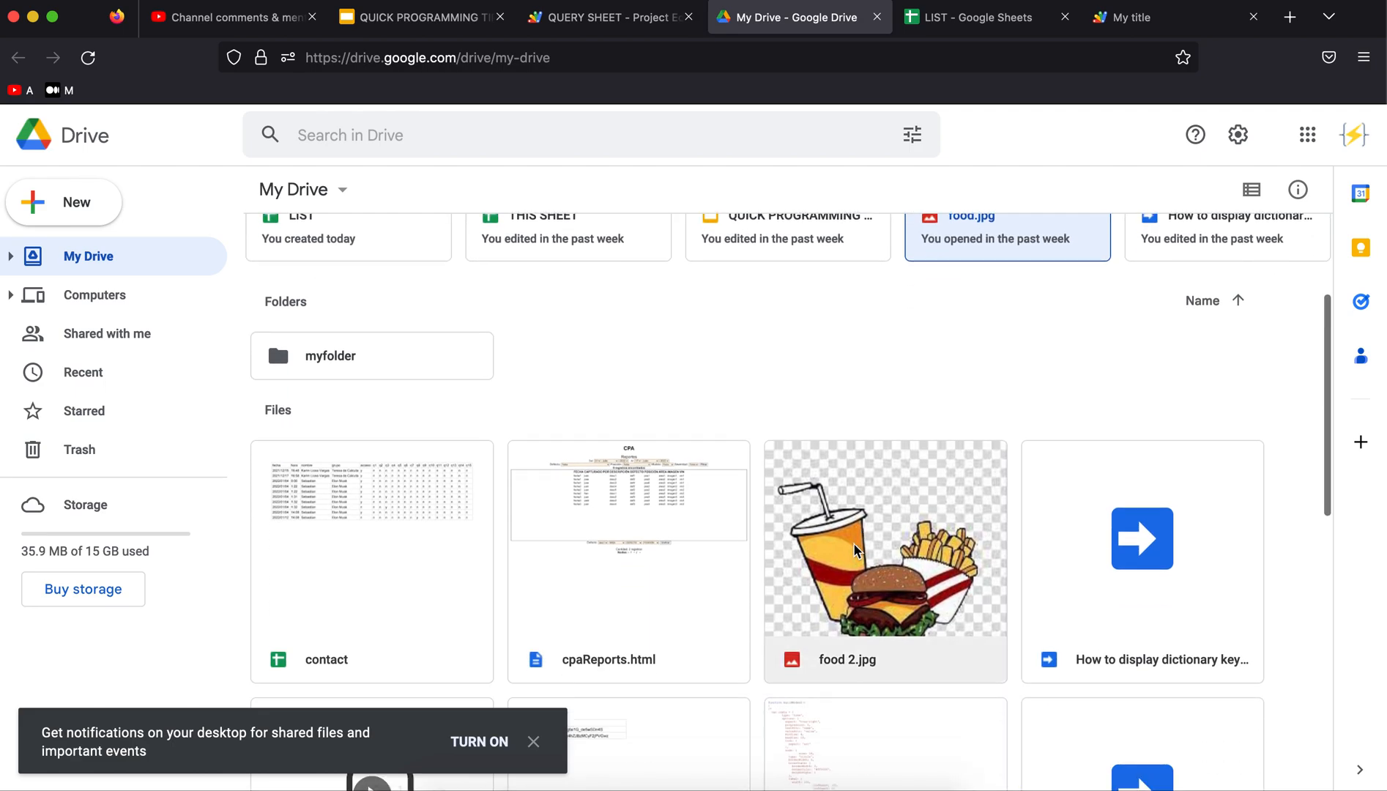
Open food 2.jpg in its own tab, confirm it matches the second ID, and return to the LIST sheet
click(1357, 130)
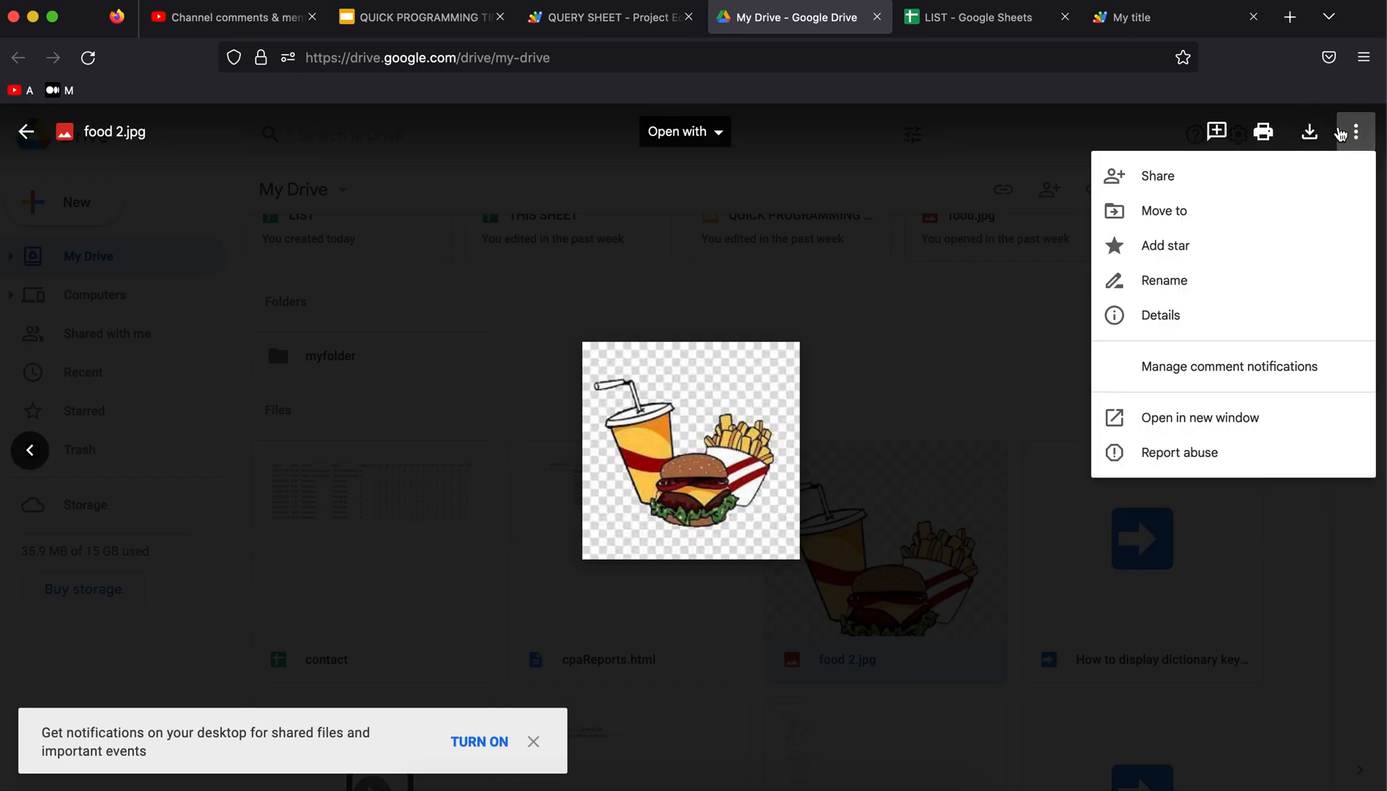
click(1201, 417)
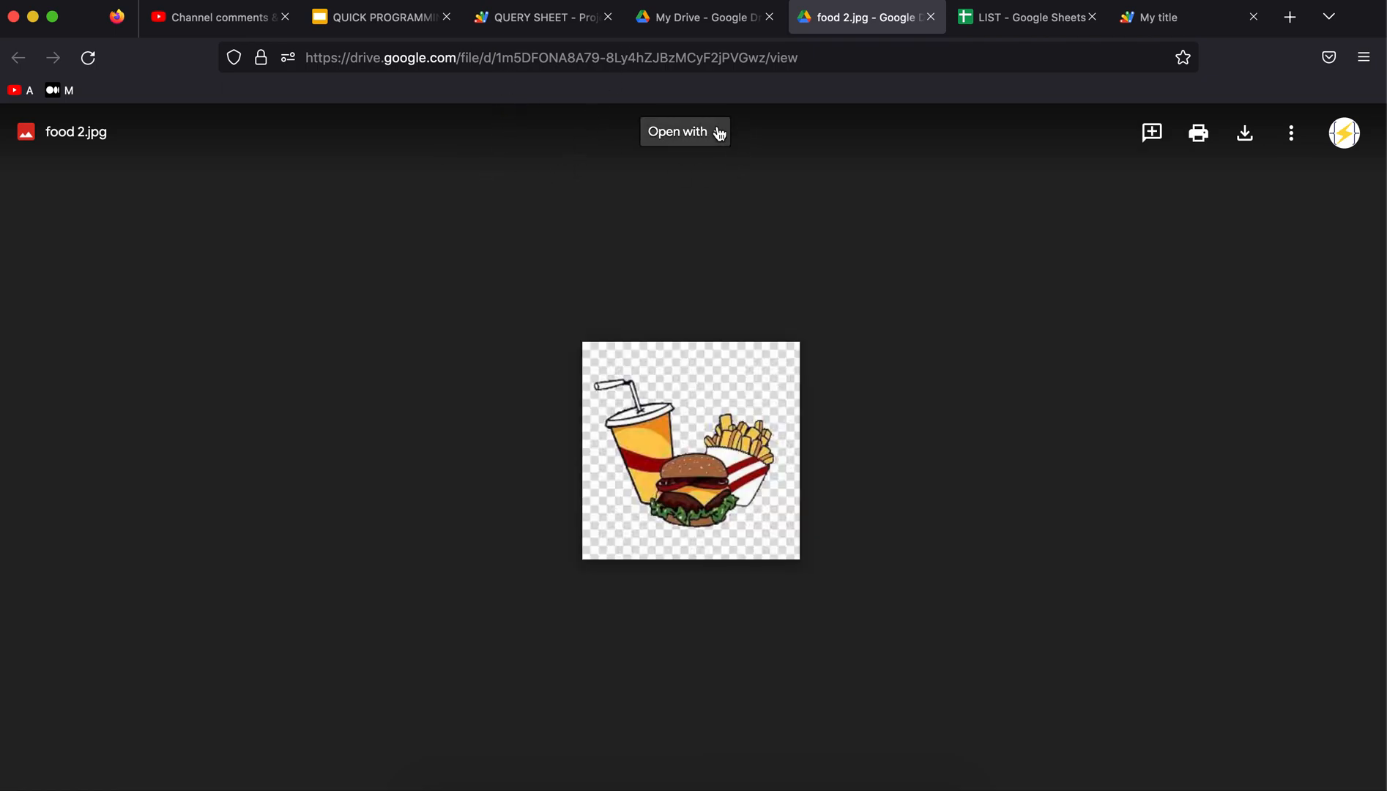
click(1027, 17)
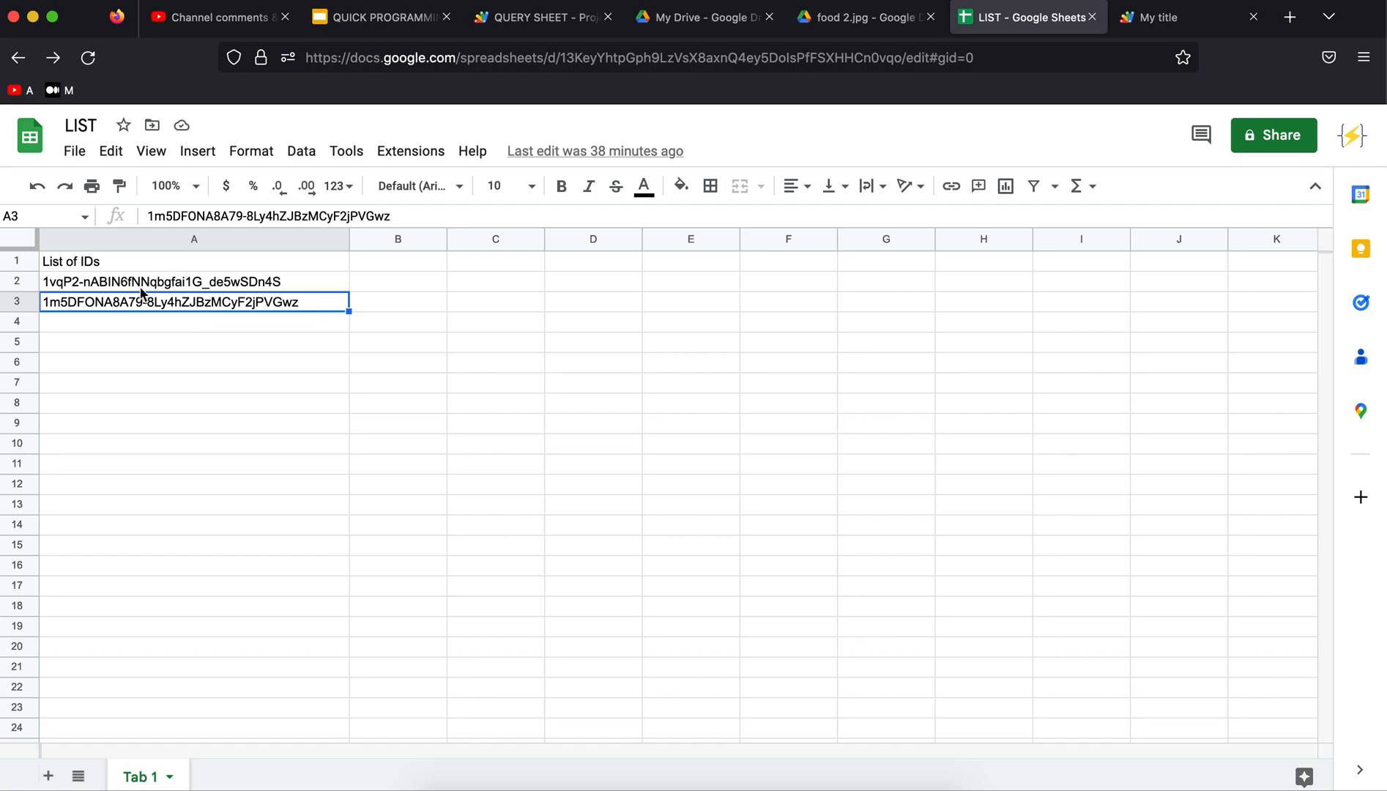
click(193, 321)
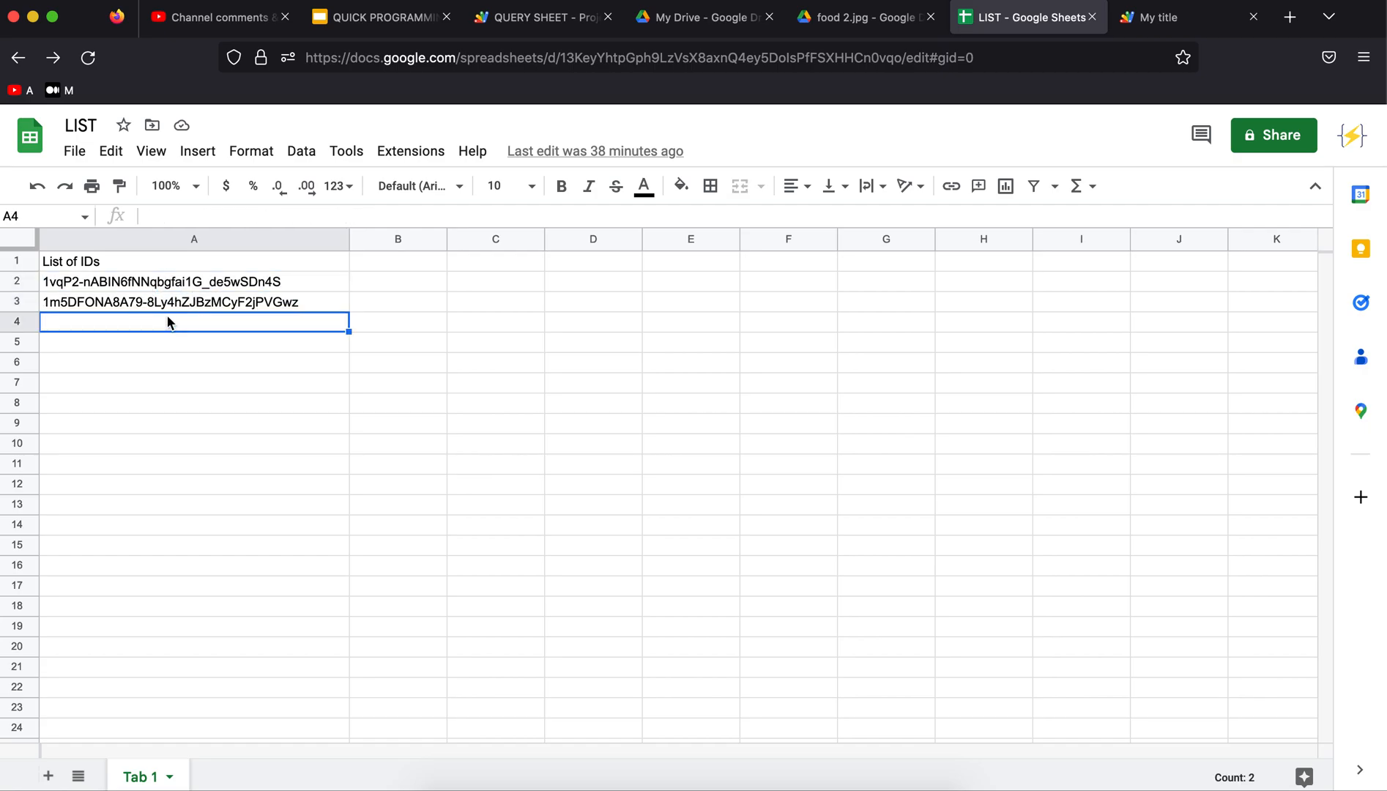
click(193, 281)
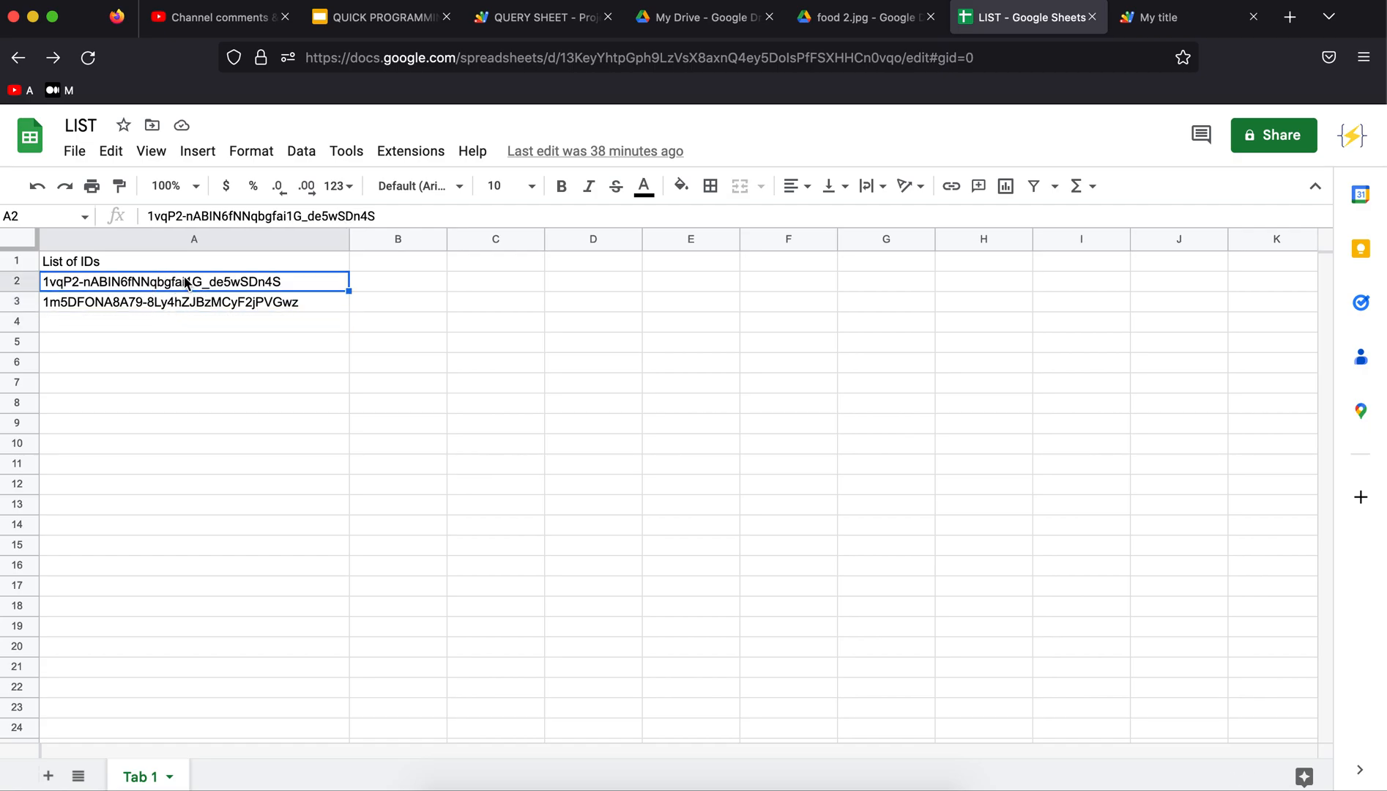
click(193, 321)
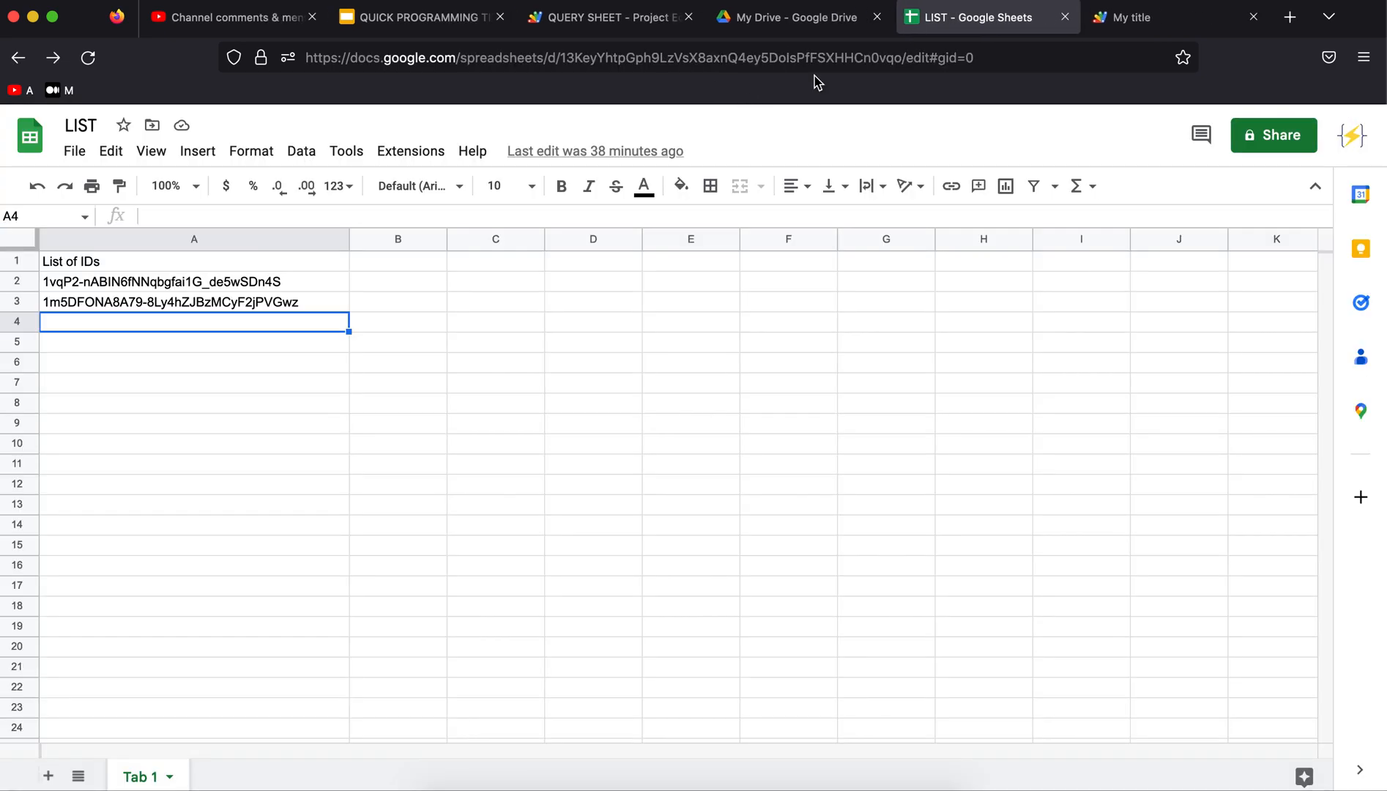
Show the QUERY SHEET project's index.html with its START button markup
click(606, 16)
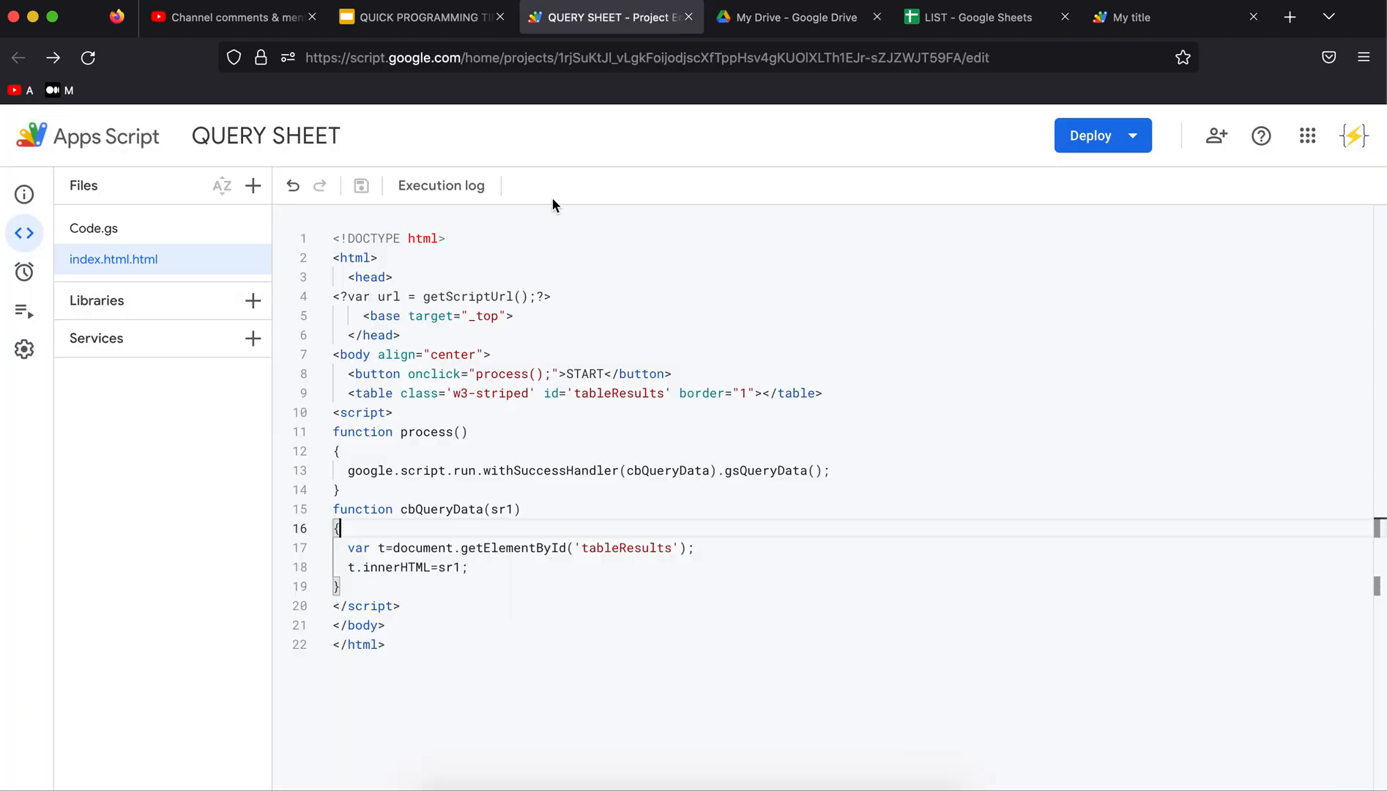
mouse_move(507, 325)
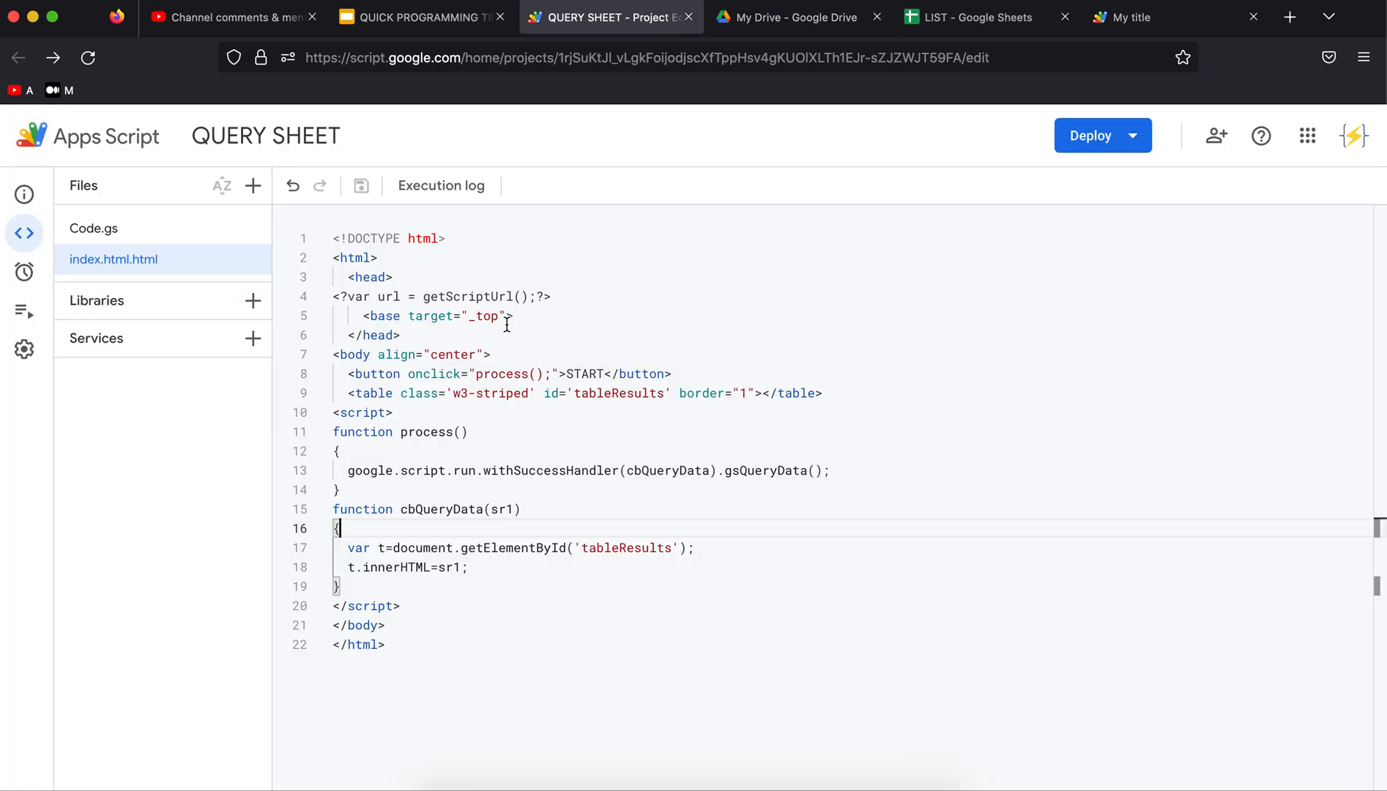
mouse_move(92, 259)
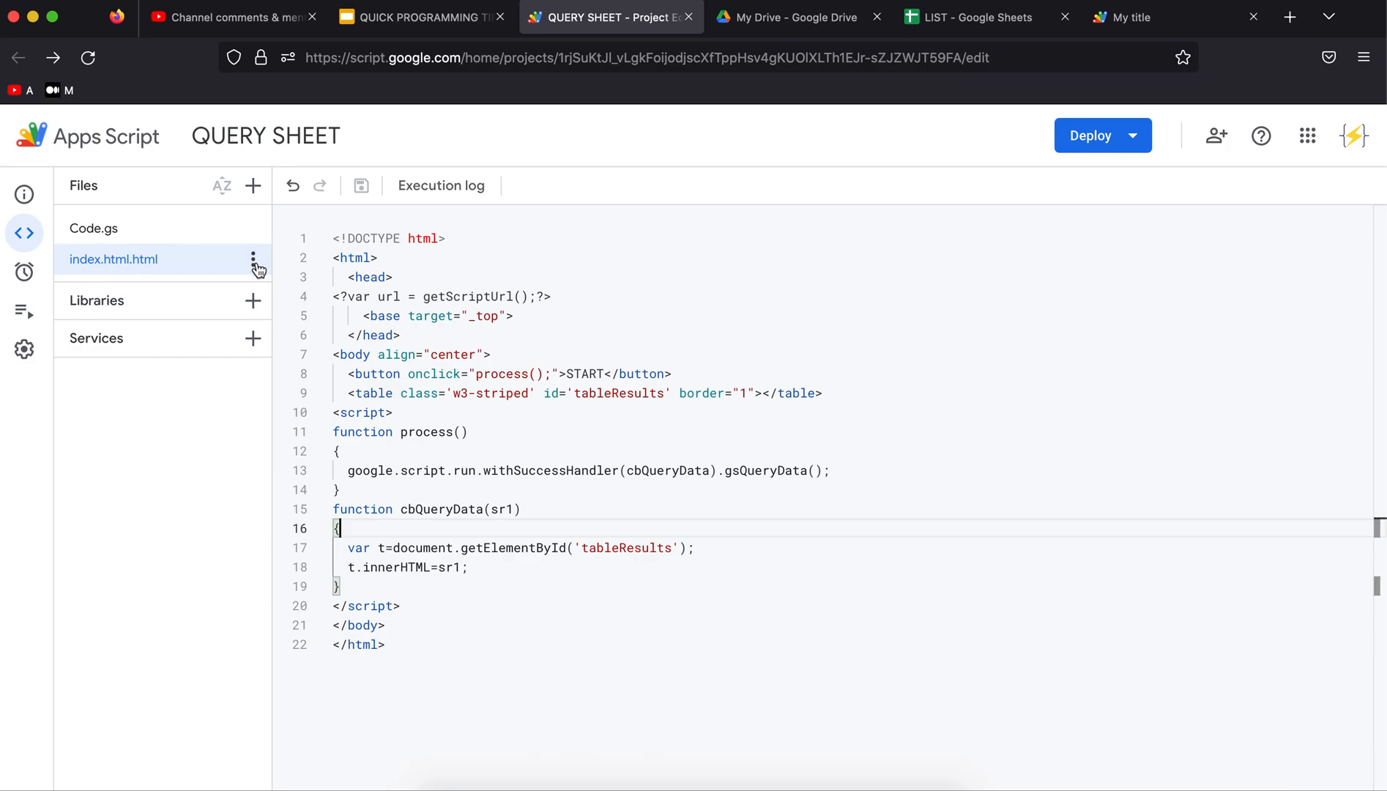
click(254, 258)
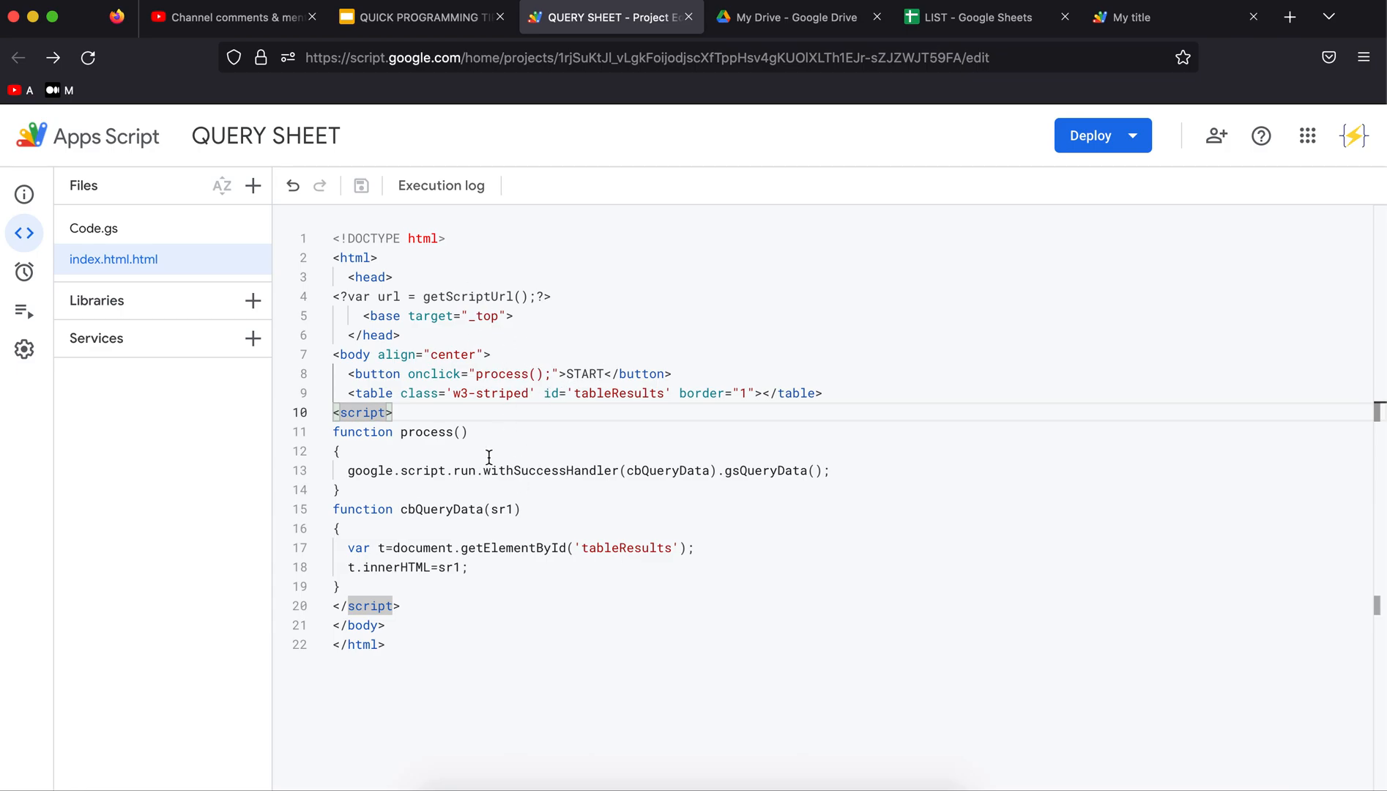
mouse_move(346, 372)
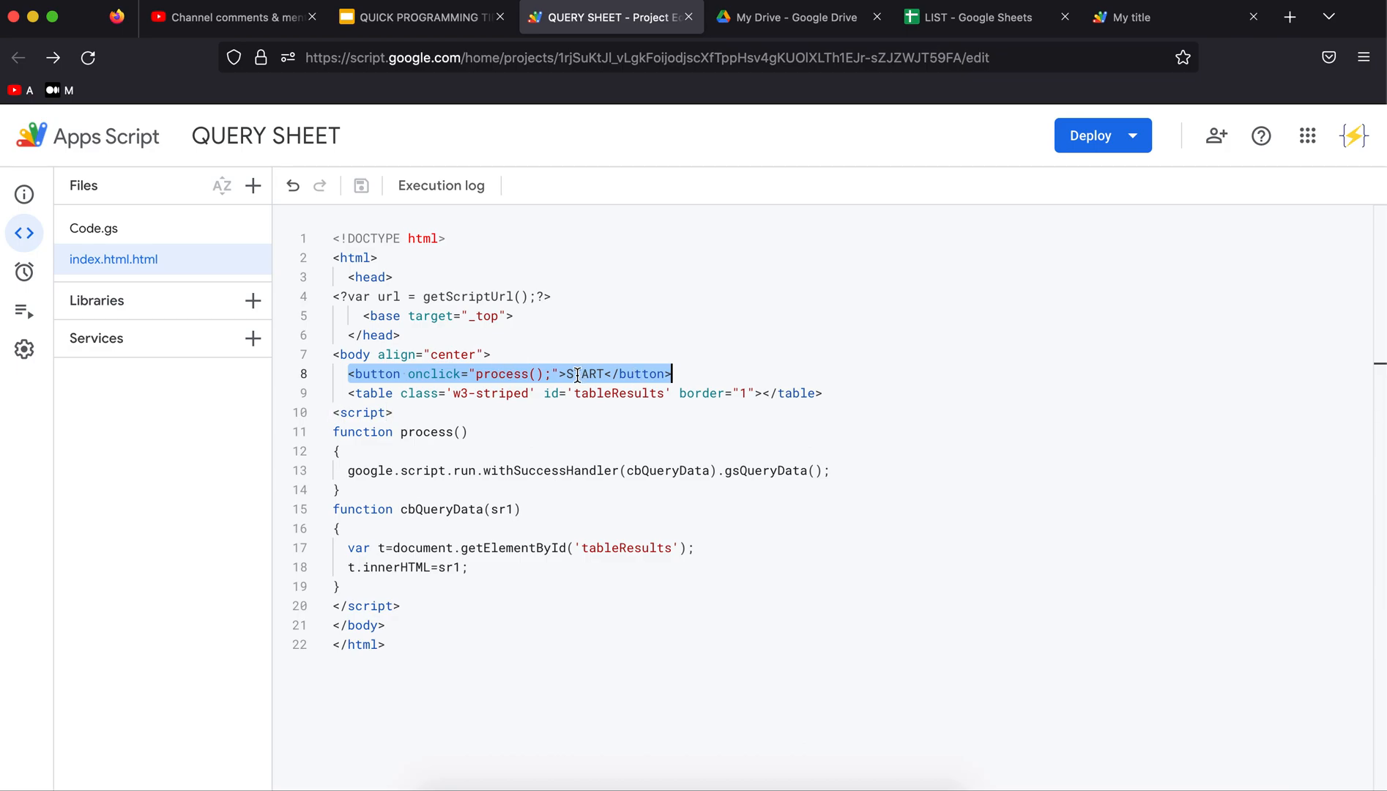
click(495, 374)
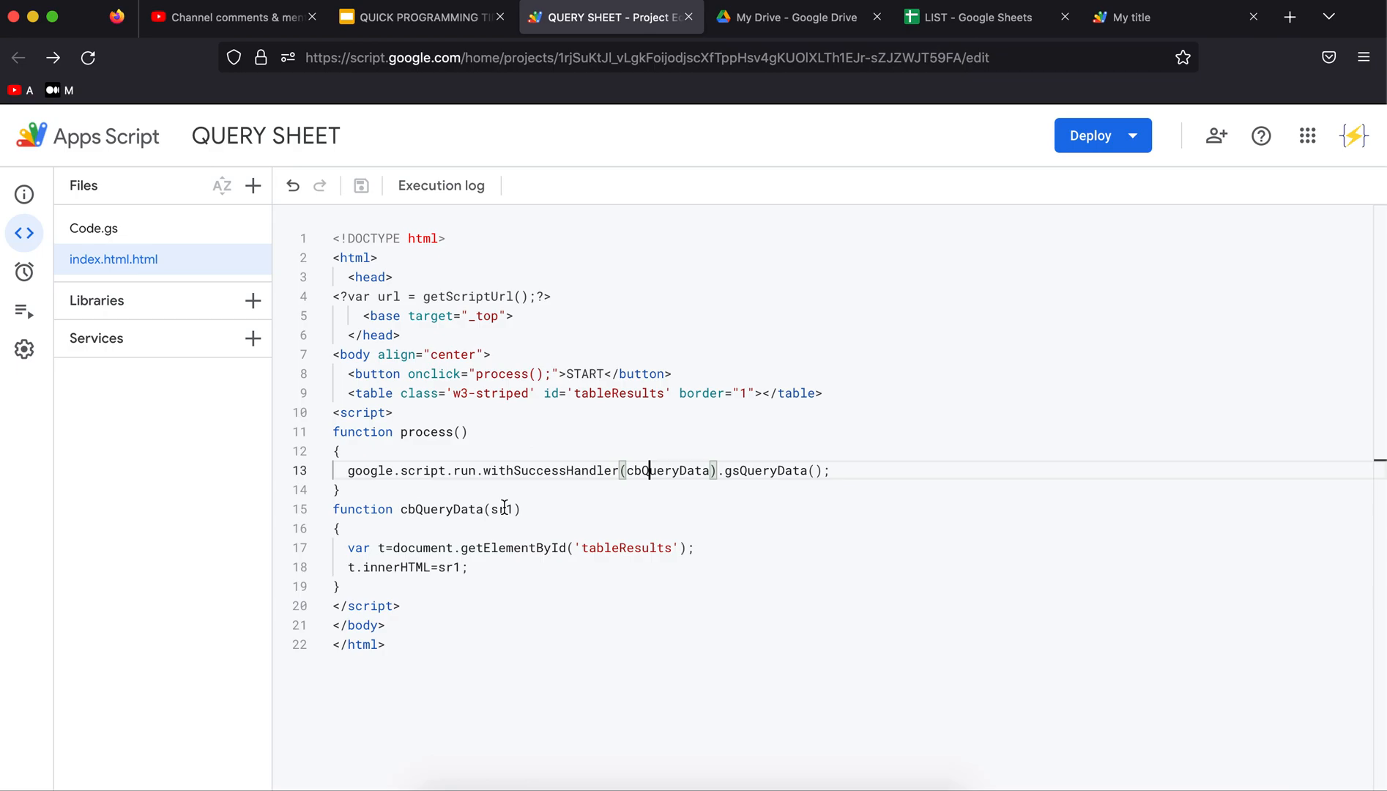
Trace the sr1 callback filling the tableResults table in index.html
double_click(503, 508)
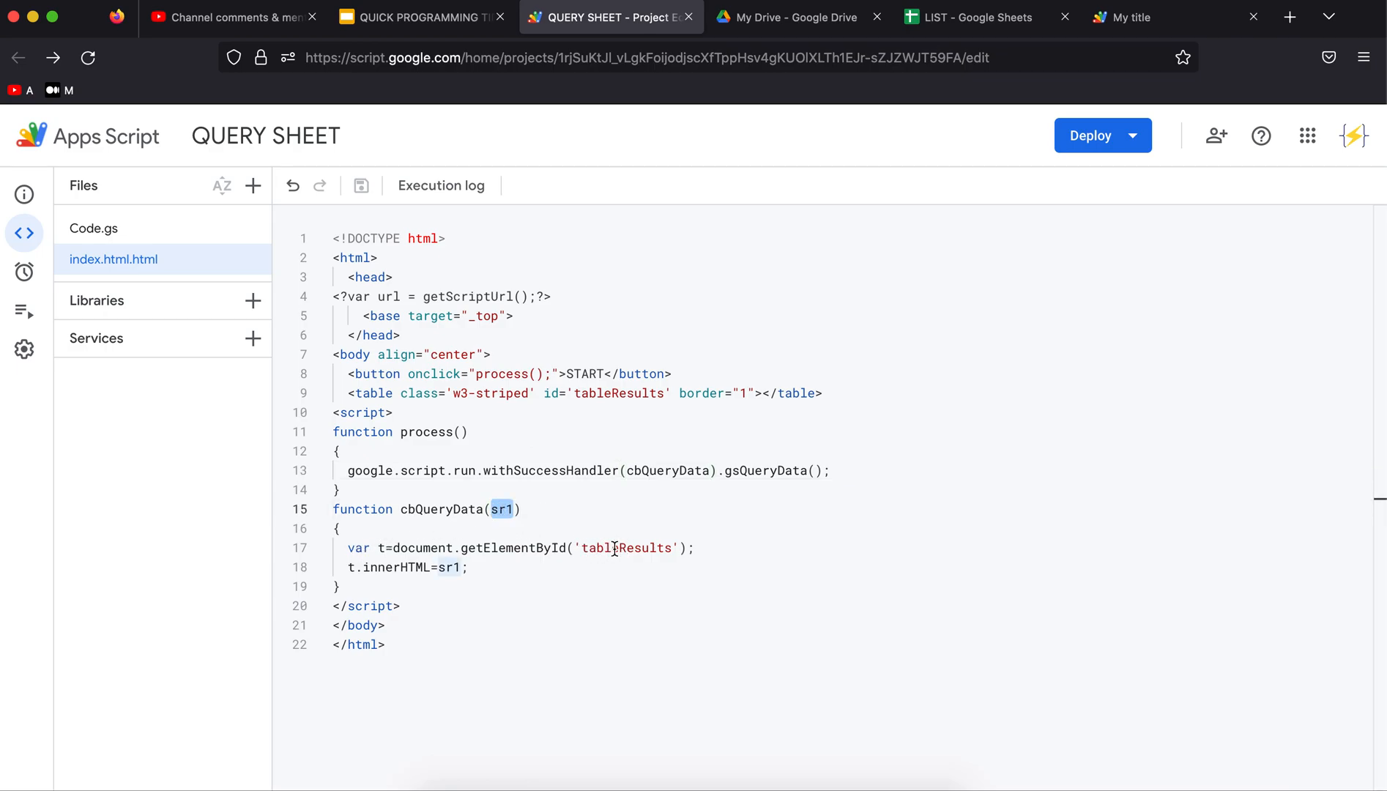
double_click(627, 546)
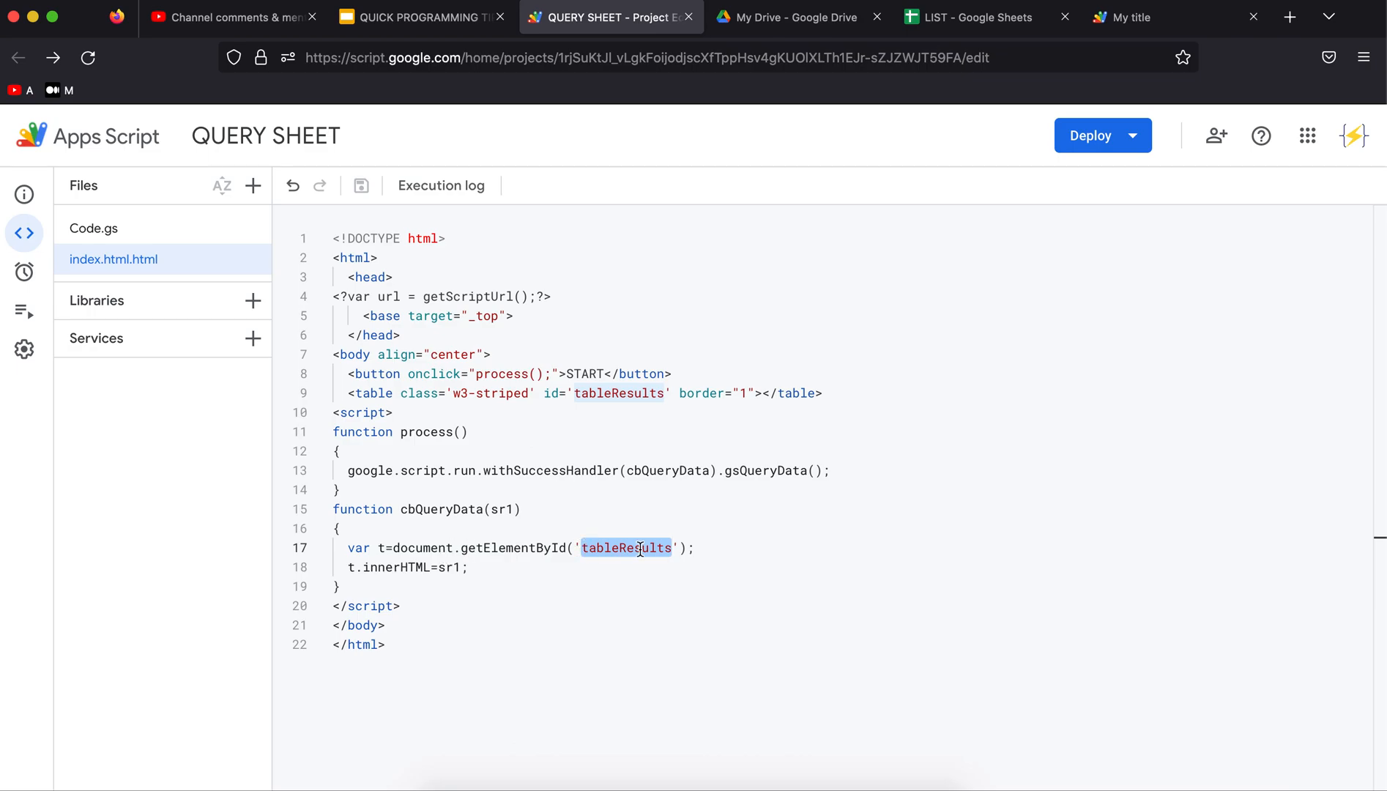
click(821, 393)
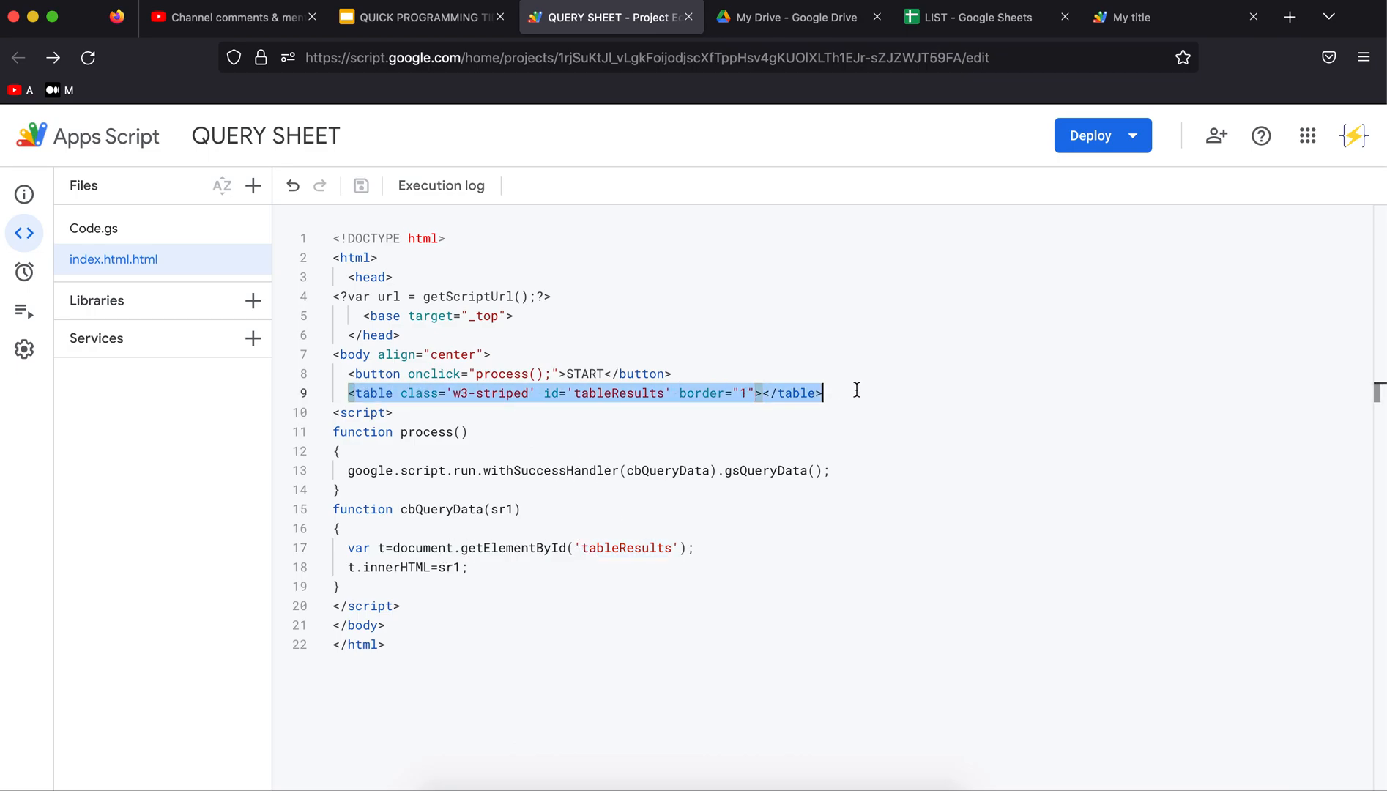
click(387, 567)
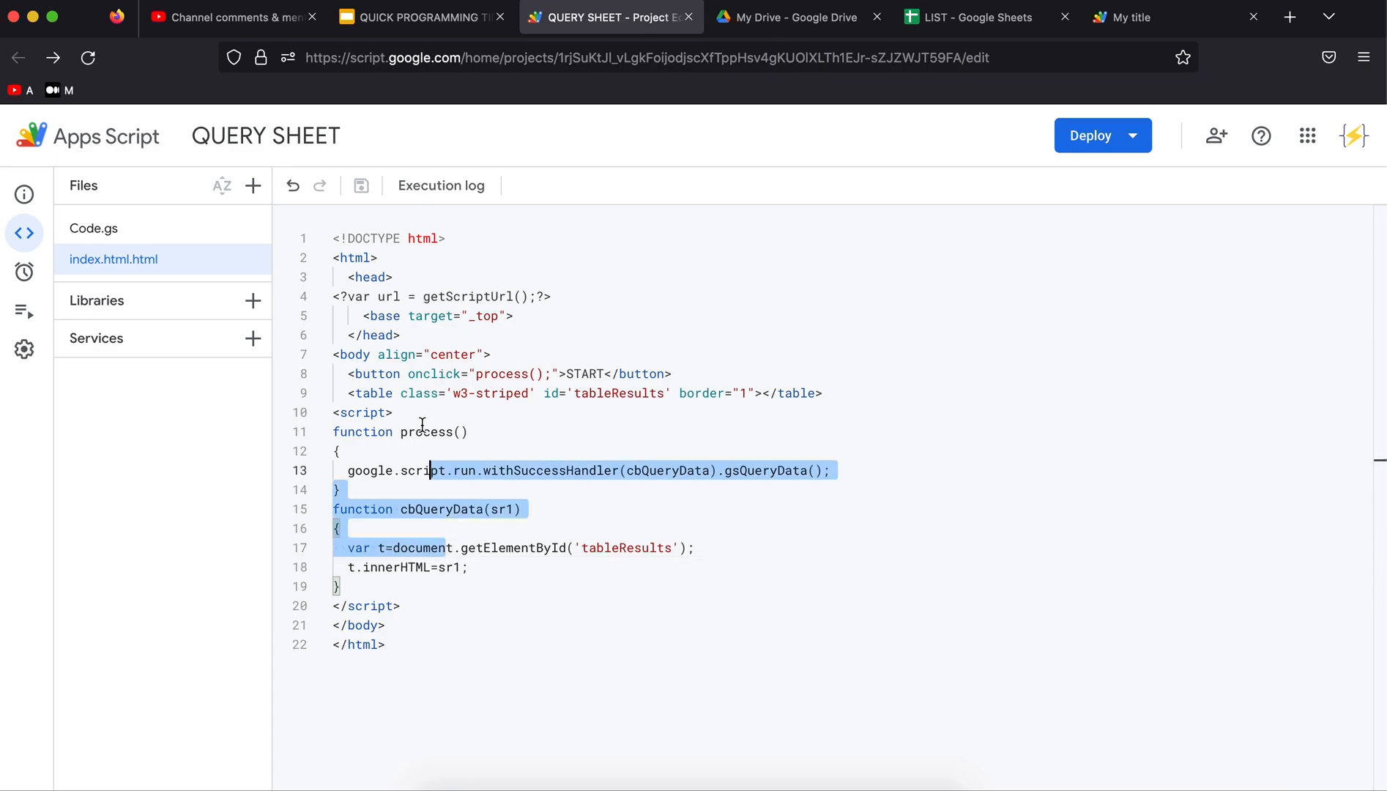
click(352, 334)
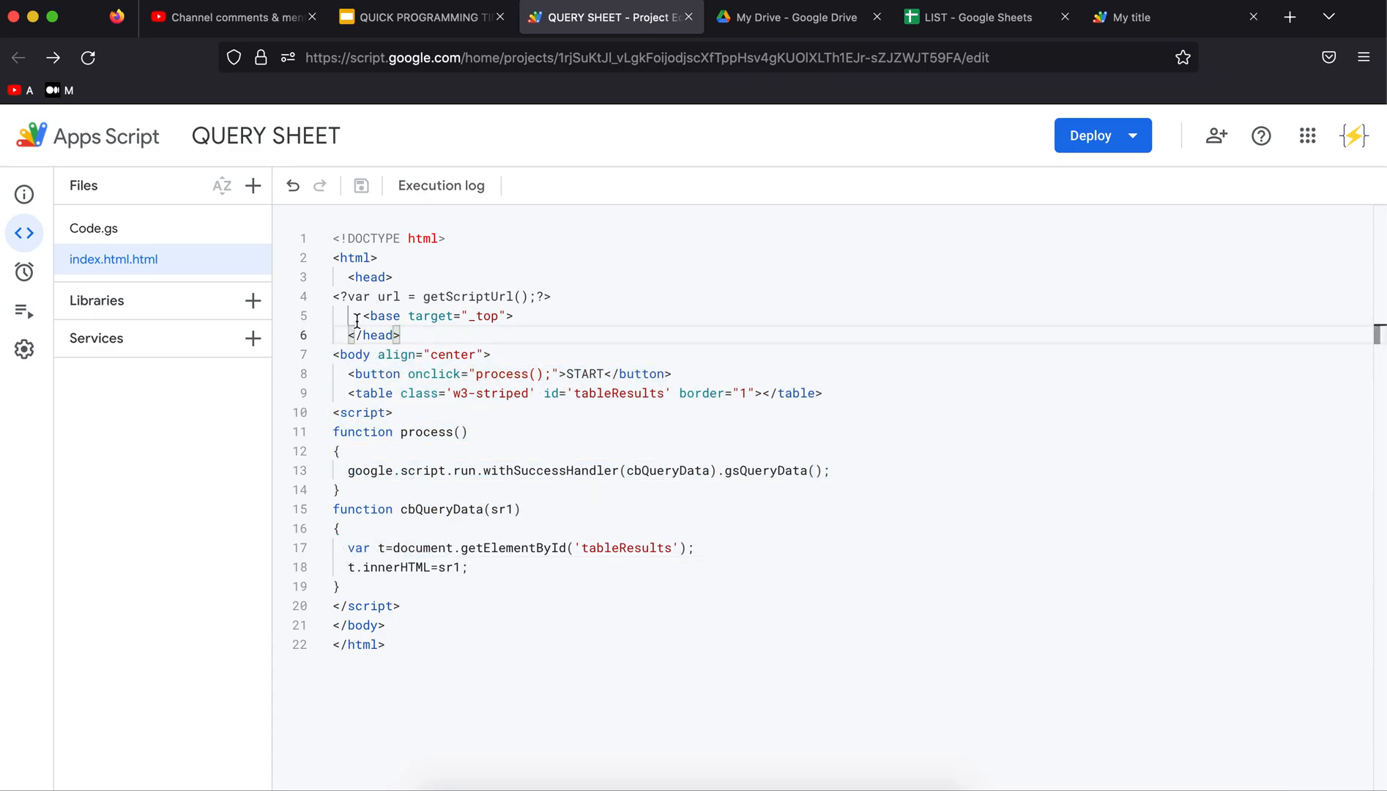
Show Code.gs and match its gSheetID string against the LIST spreadsheet's ID
click(94, 229)
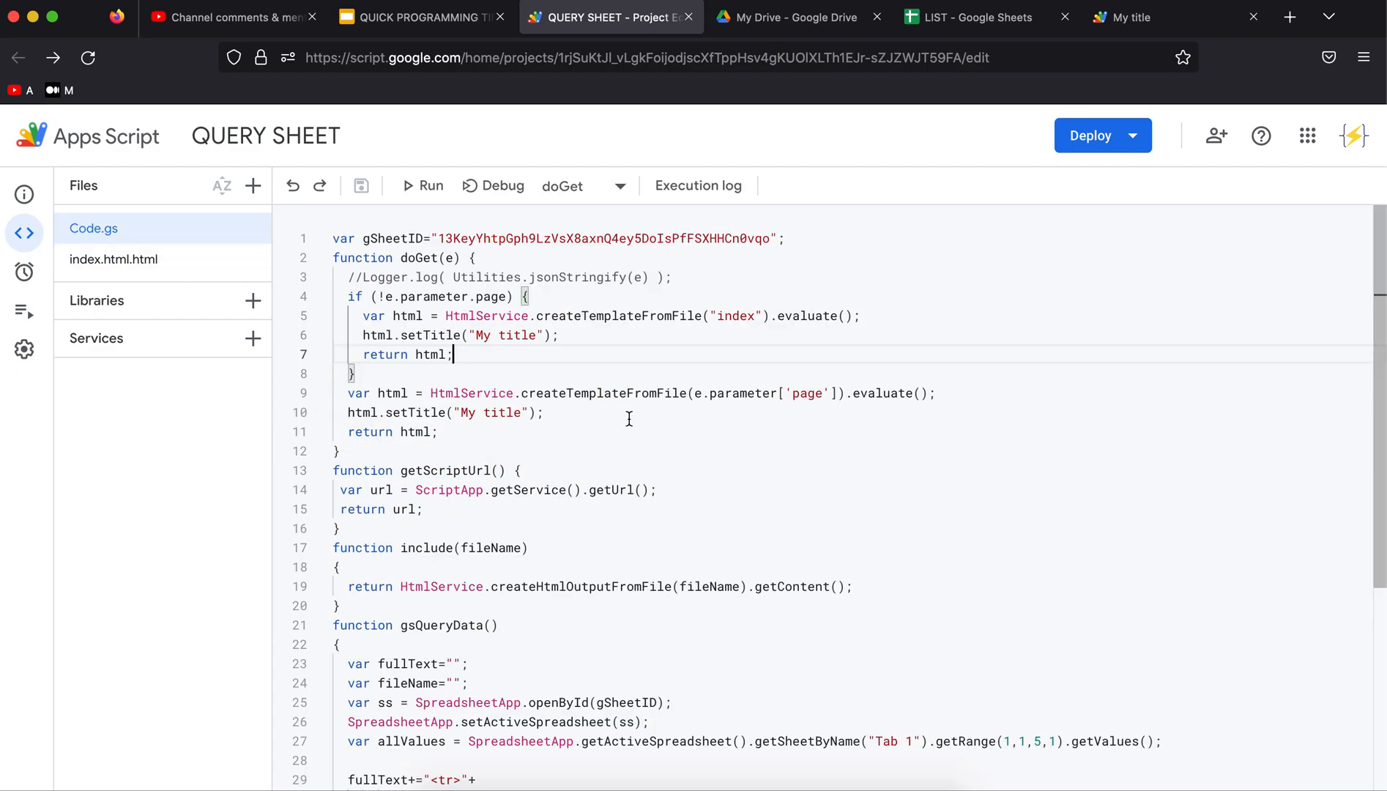
mouse_move(760, 237)
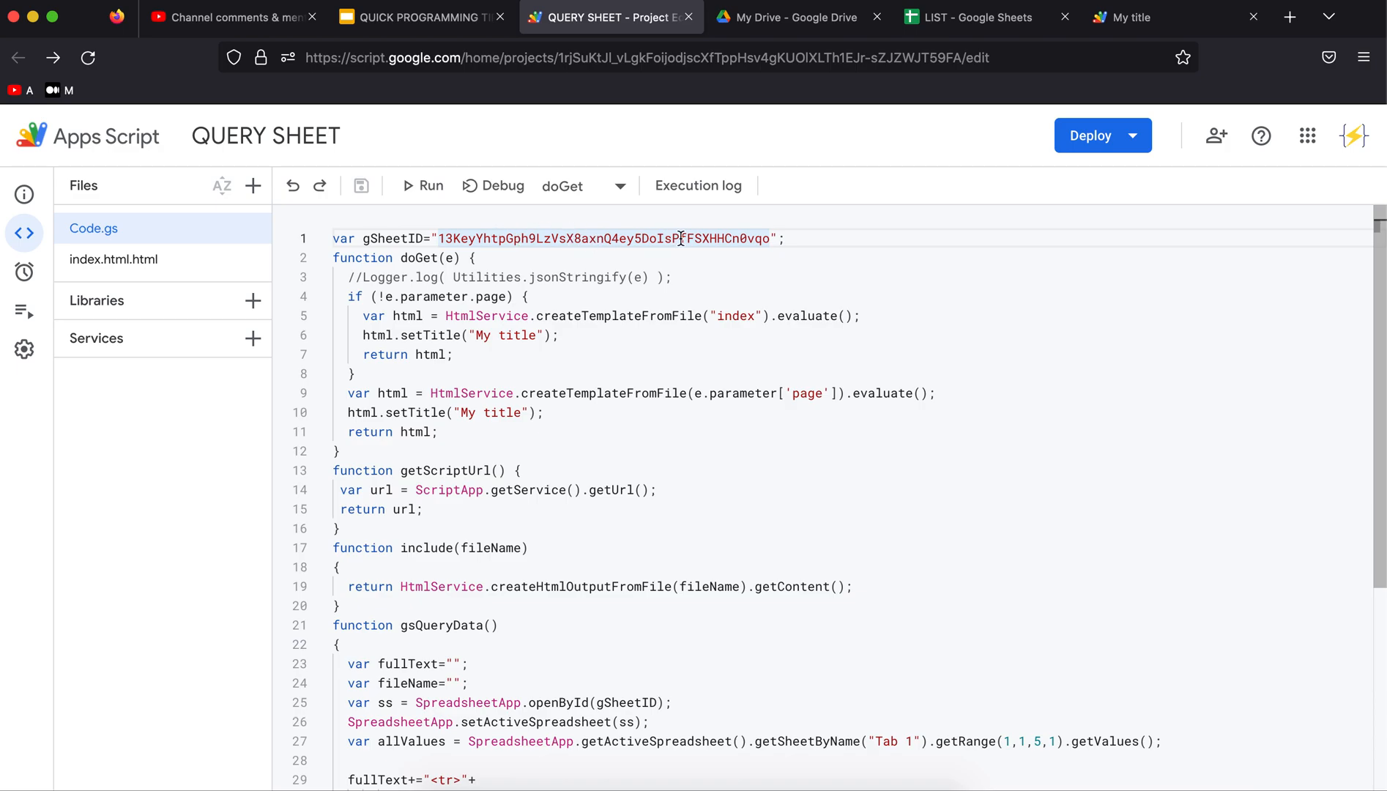
click(972, 17)
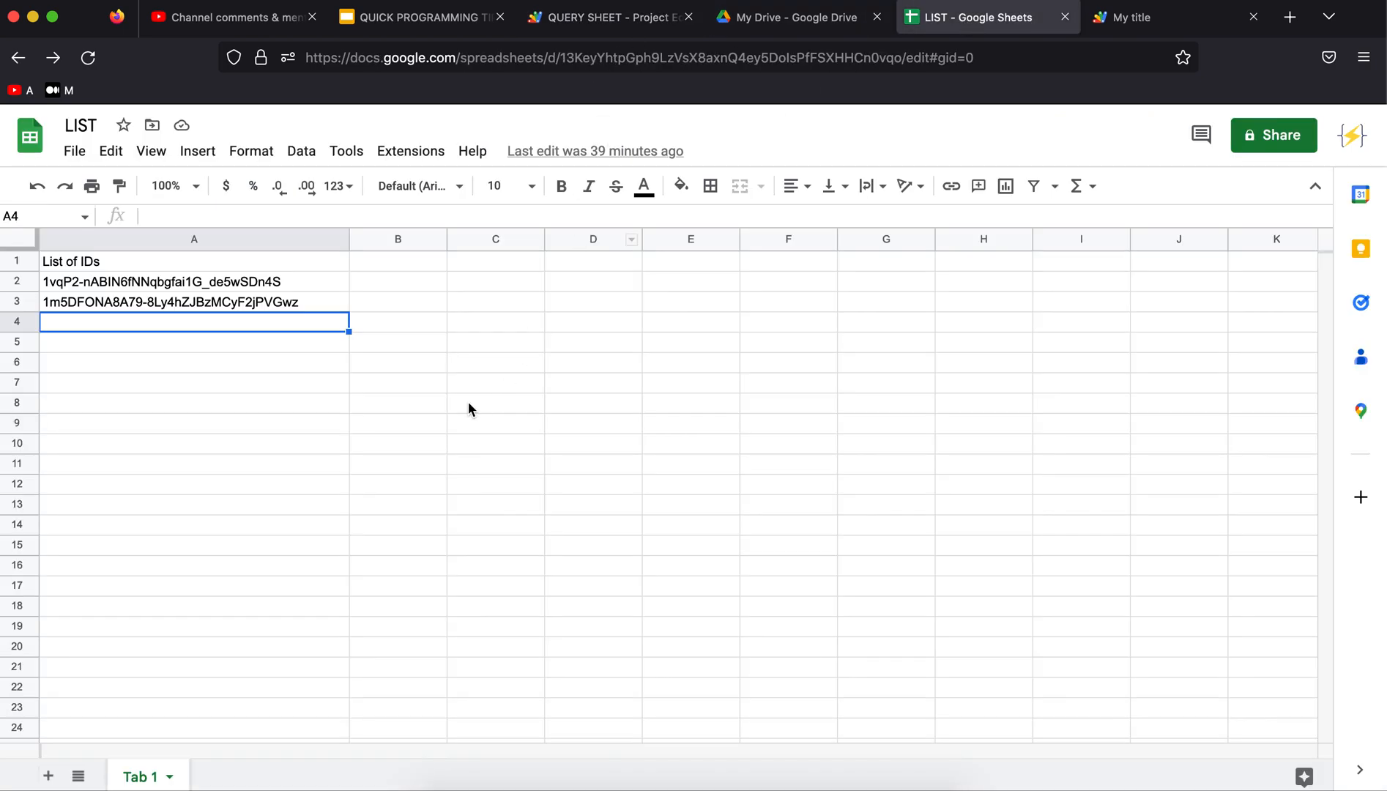
click(496, 403)
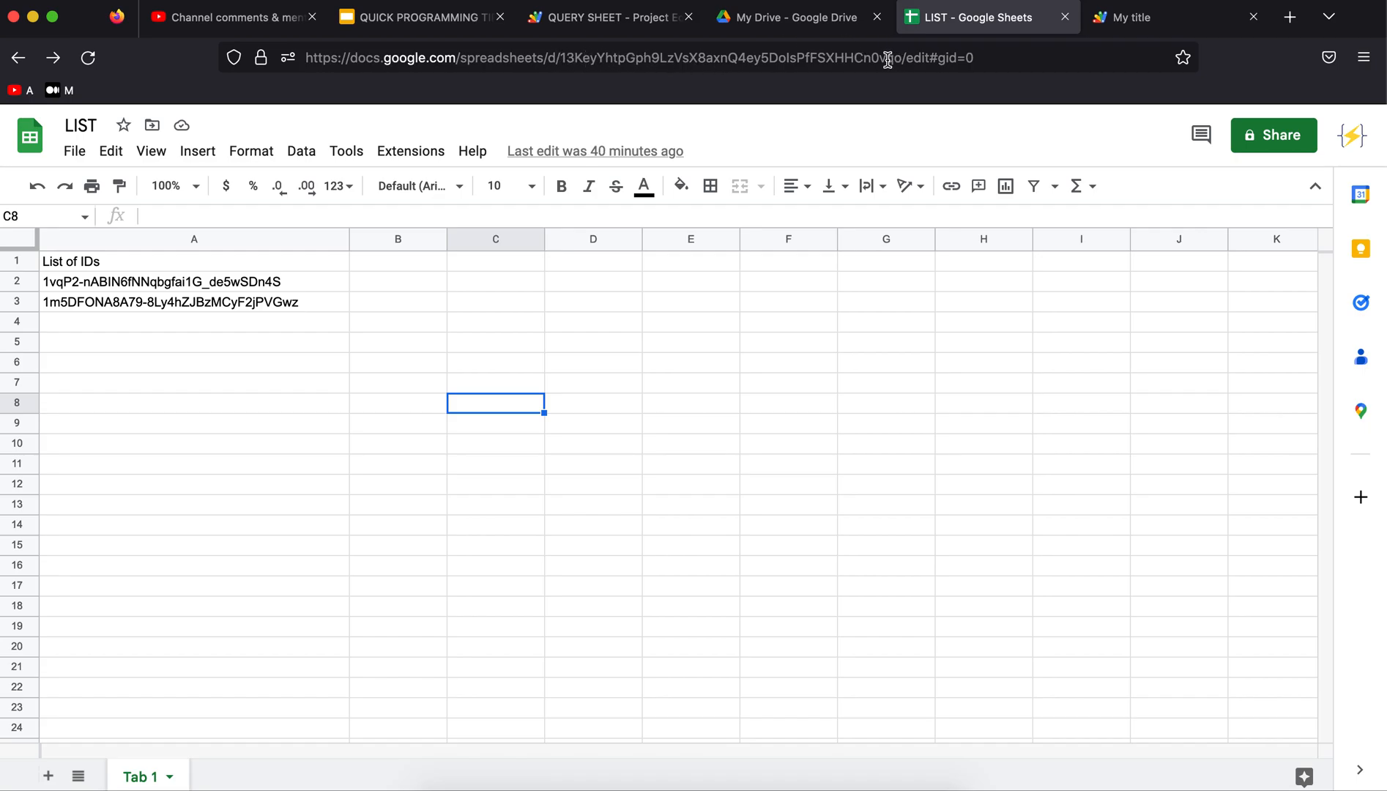
click(609, 16)
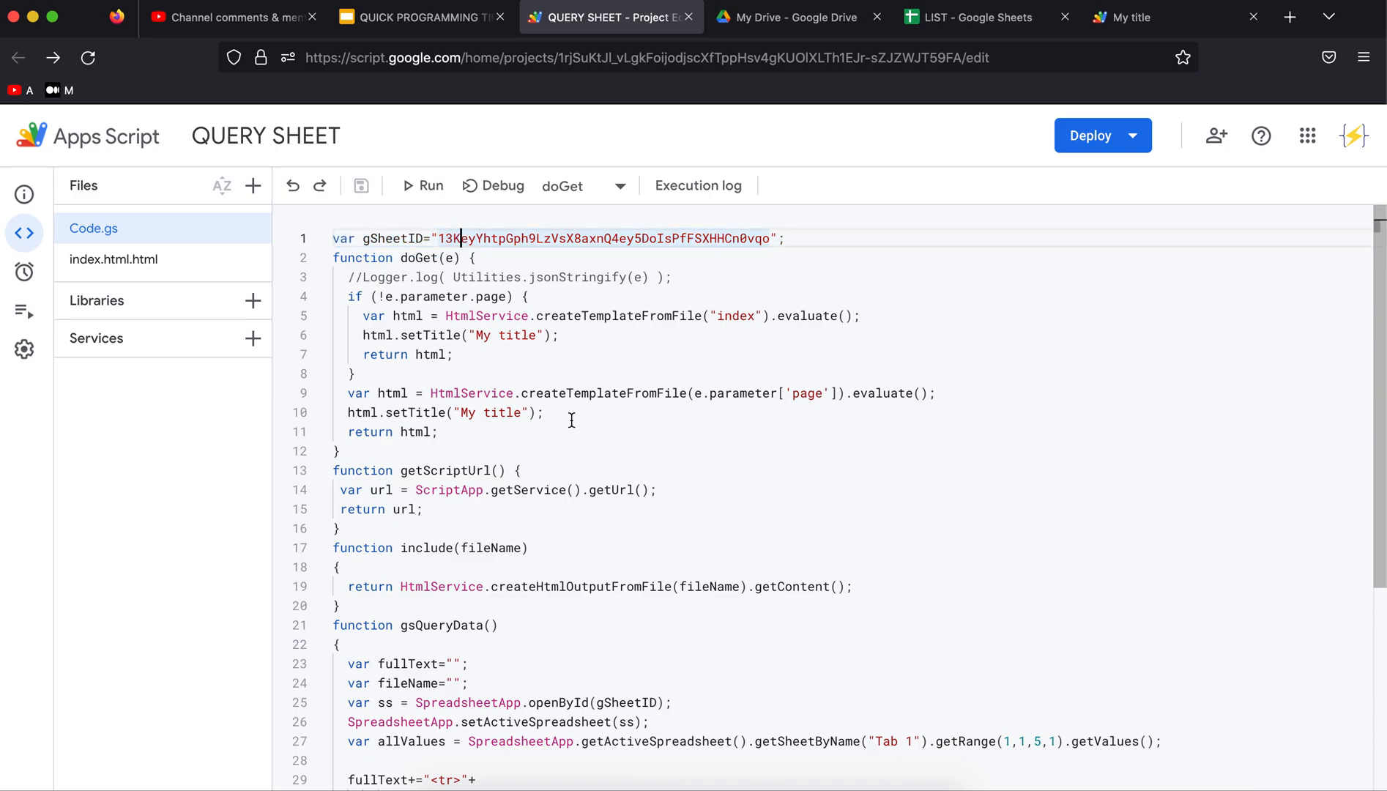
scroll(down, 3)
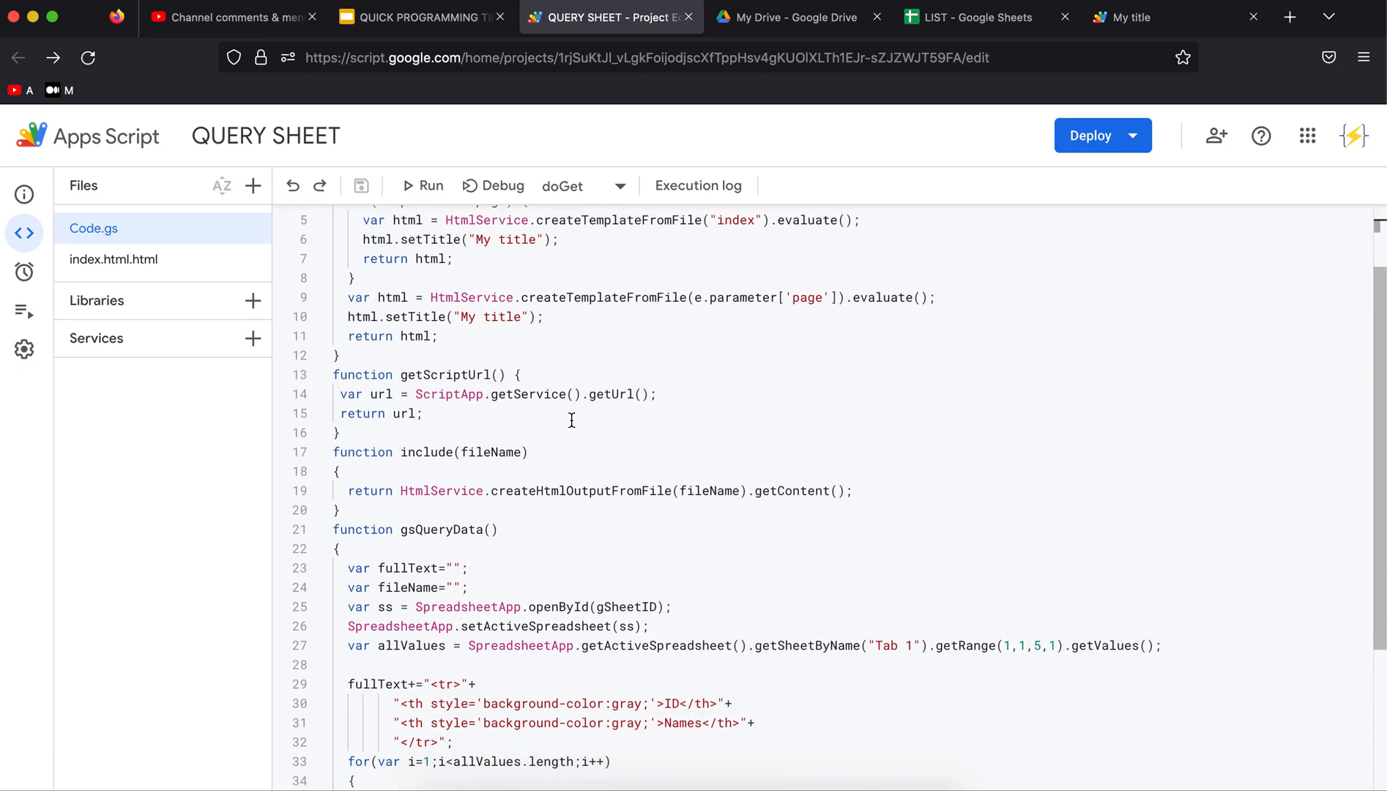
scroll(down, 3)
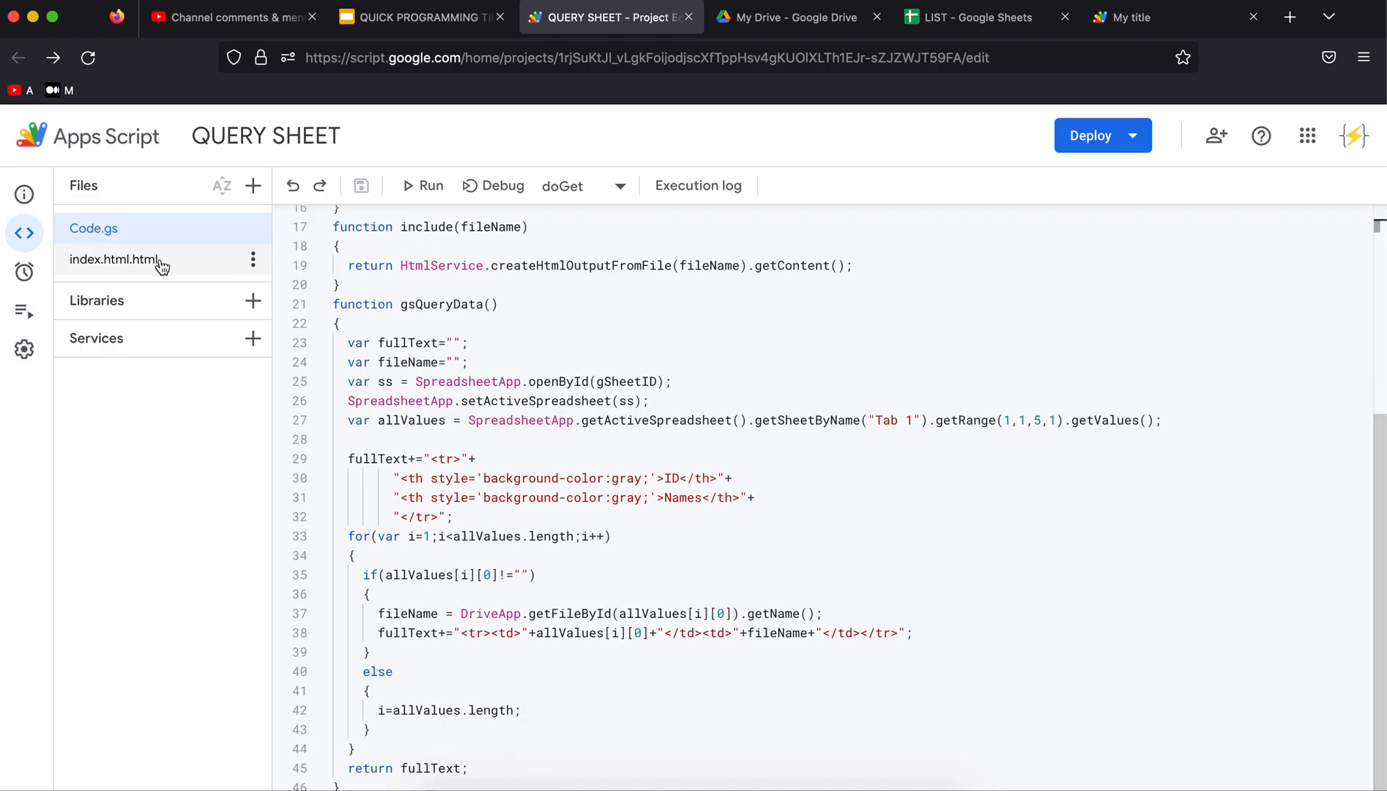
click(113, 260)
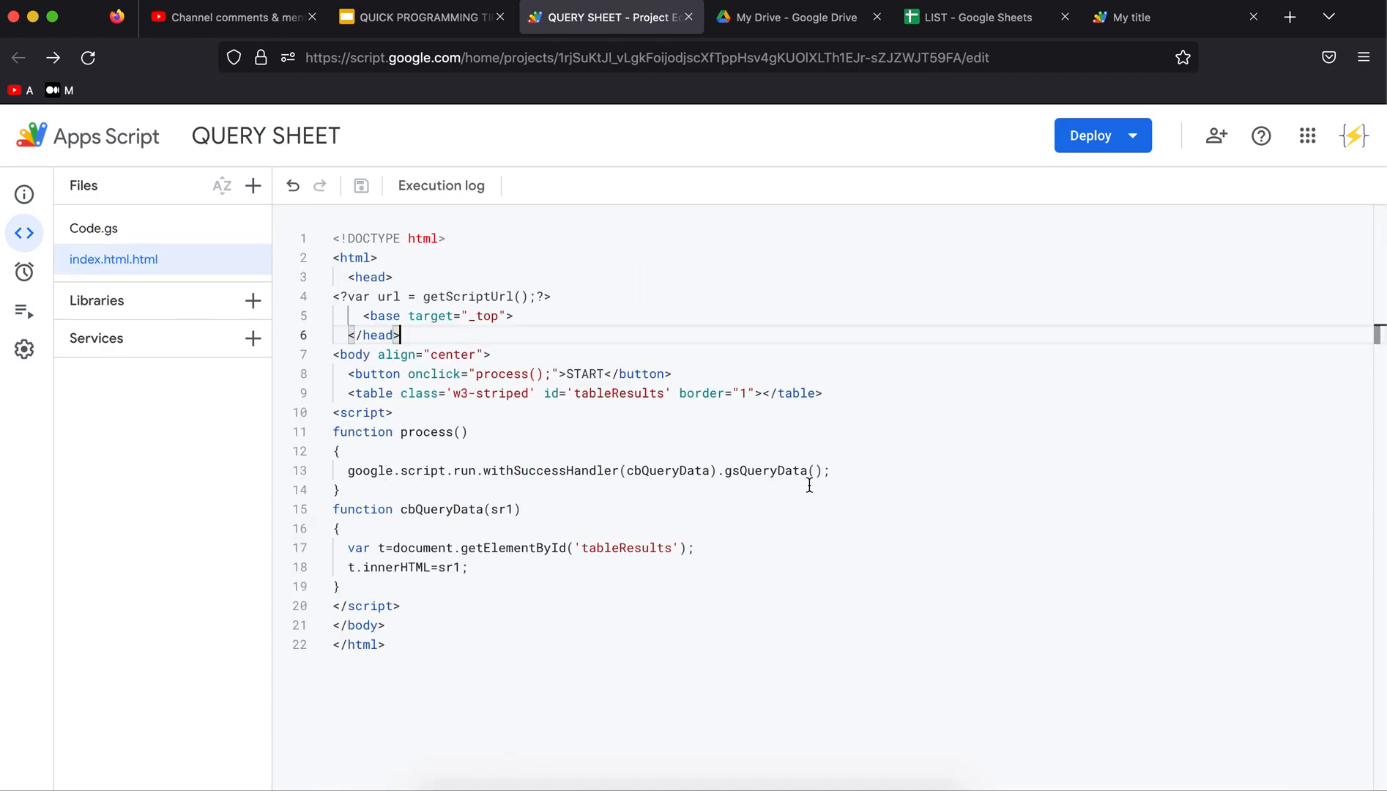
click(94, 228)
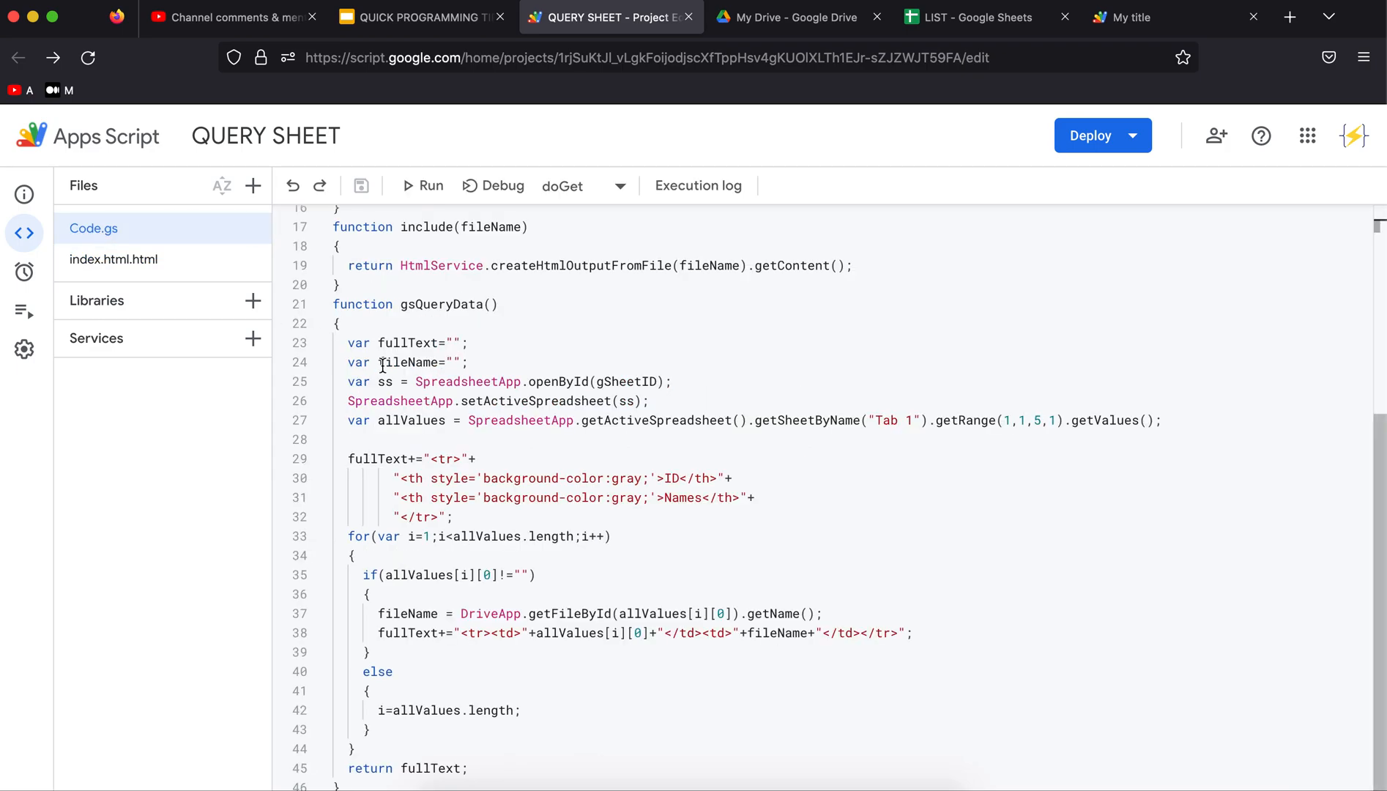
mouse_move(481, 458)
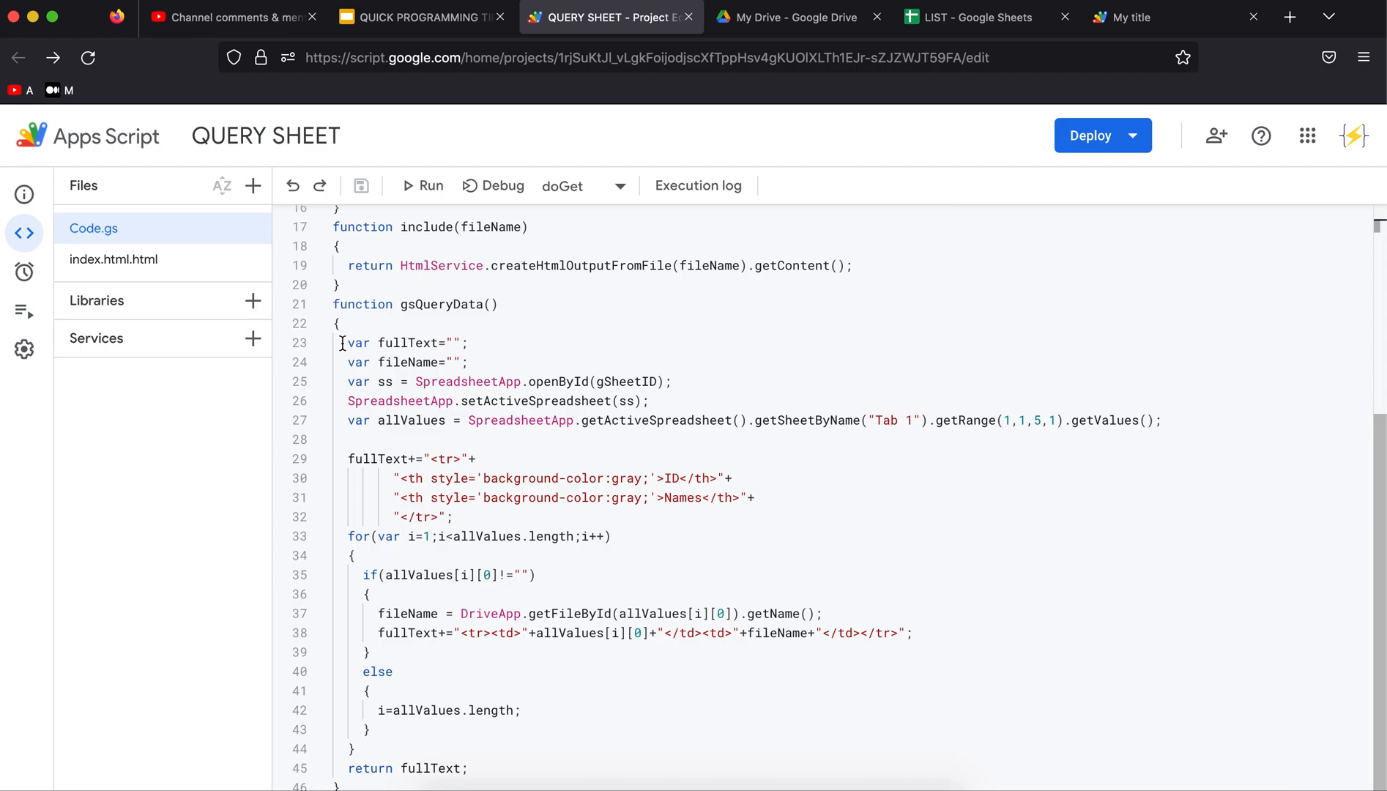
click(467, 343)
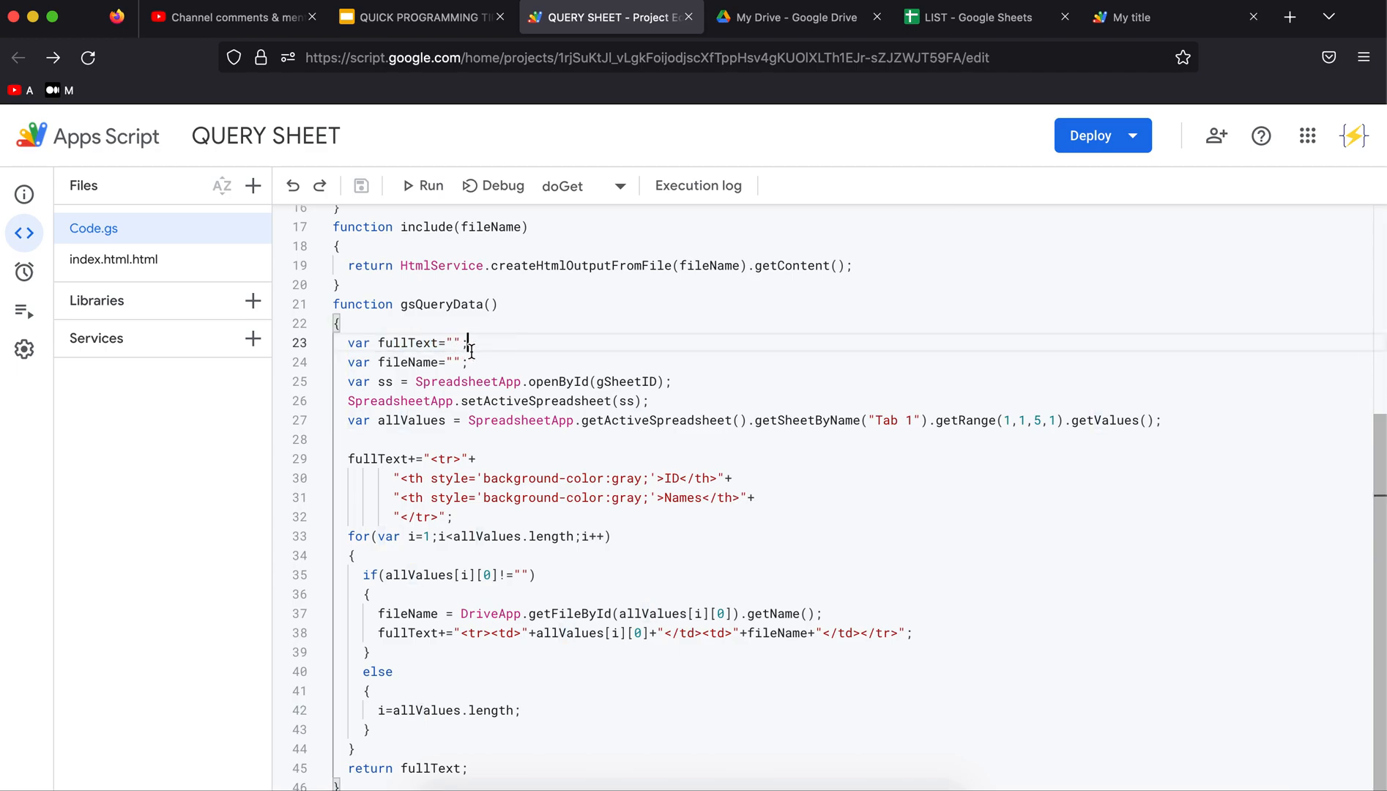
double_click(406, 343)
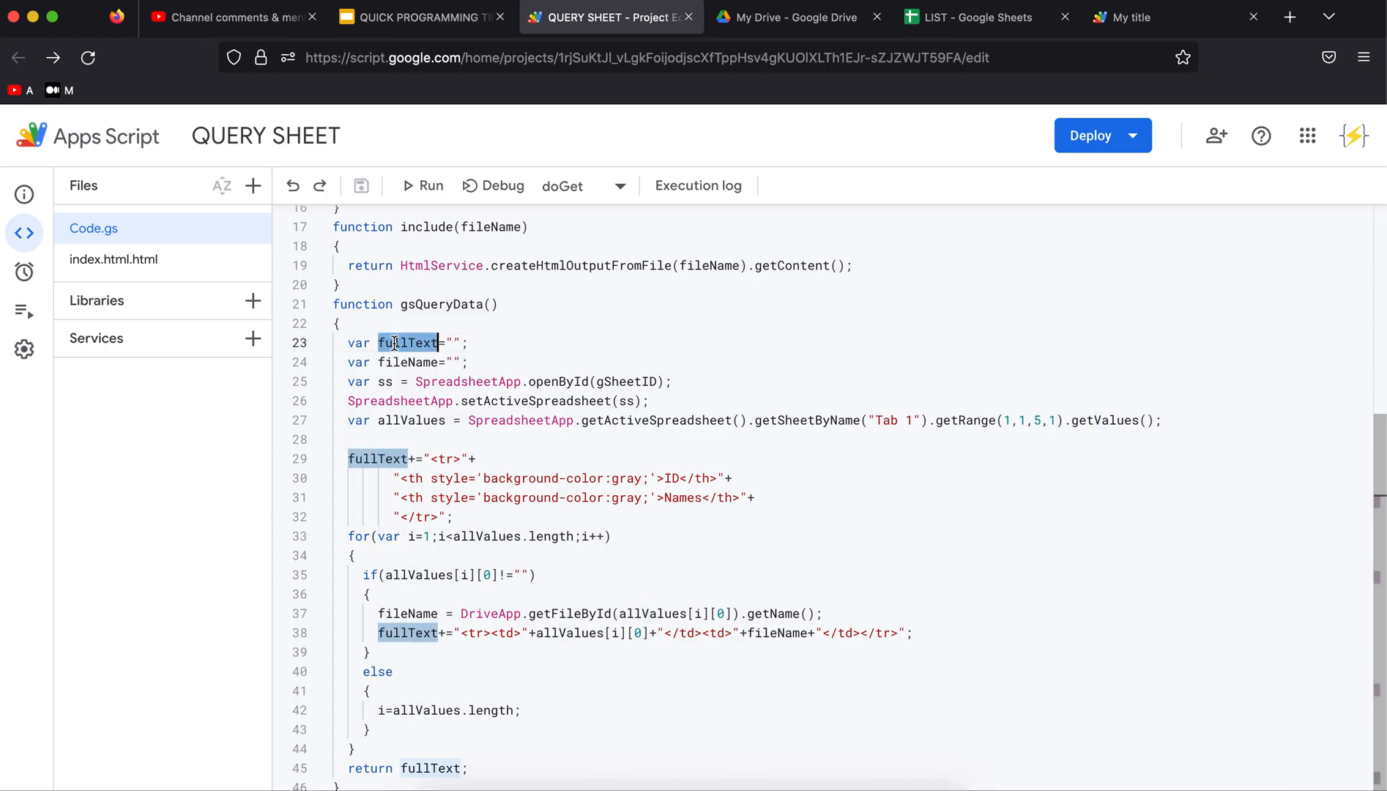
click(393, 362)
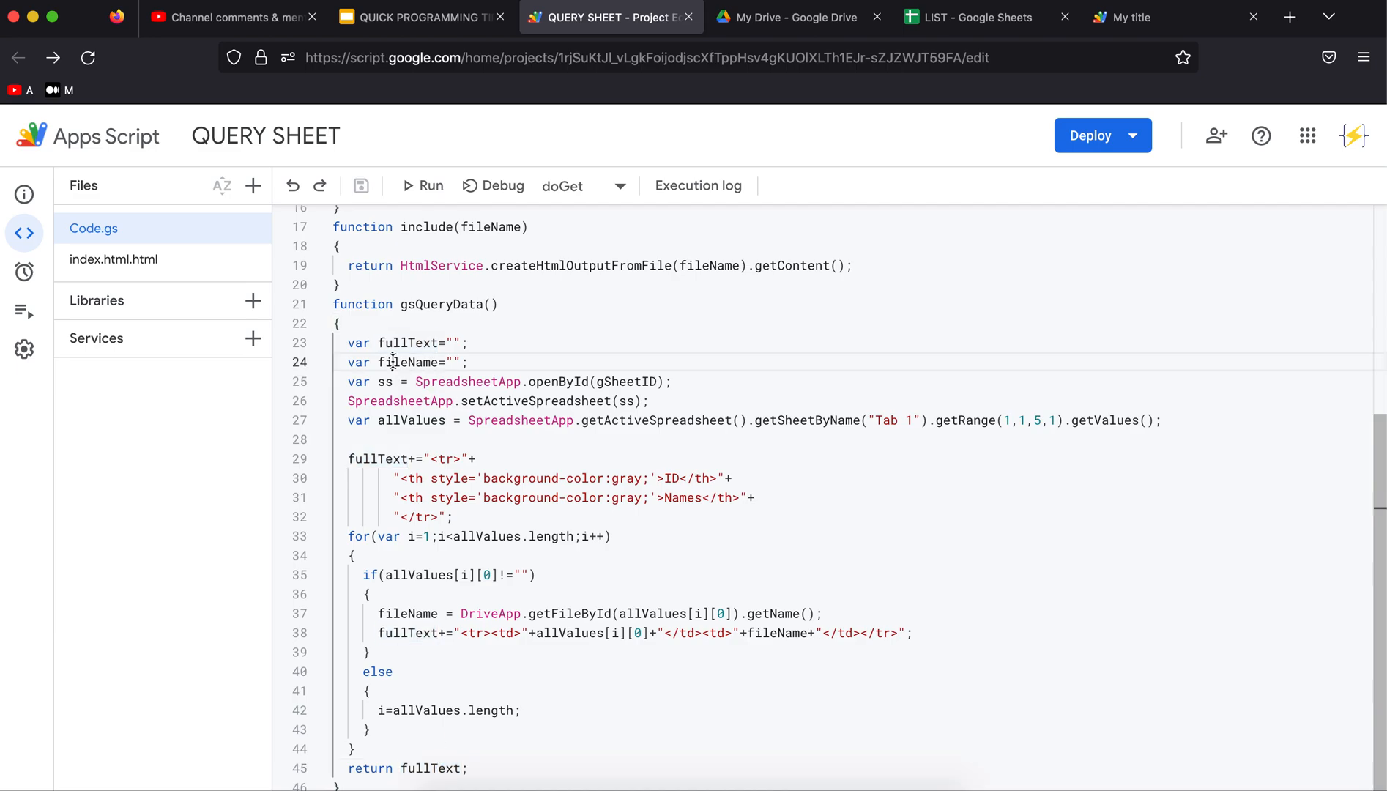
double_click(407, 362)
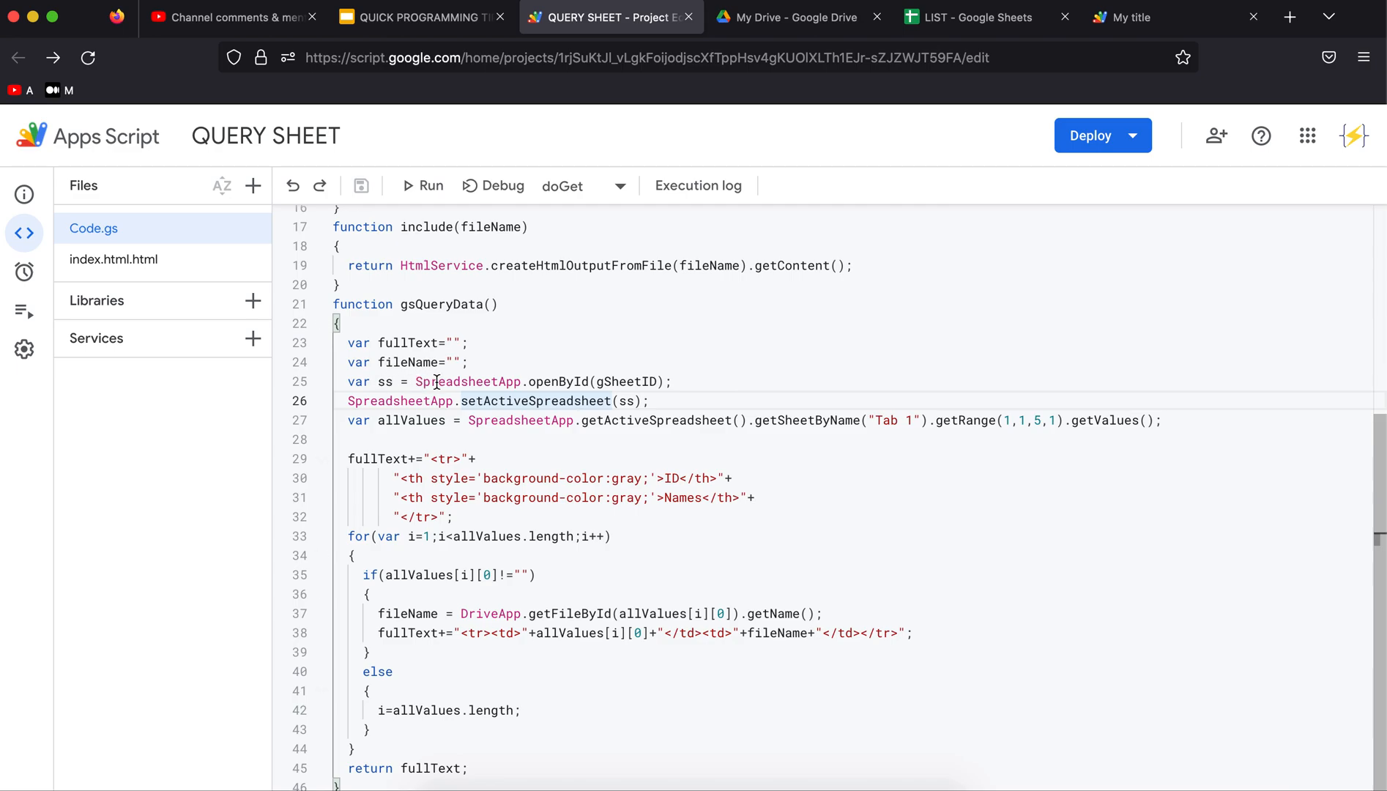
double_click(382, 381)
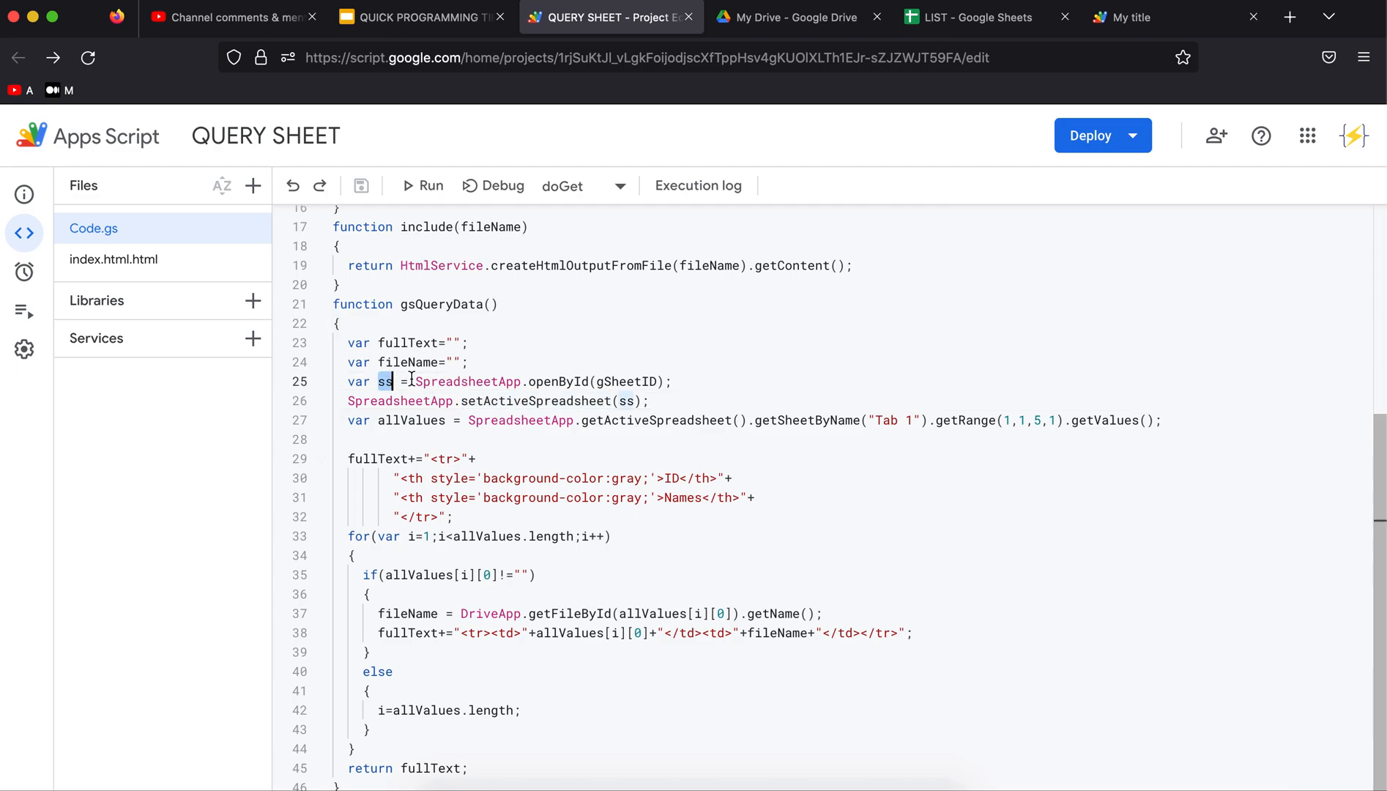
click(408, 381)
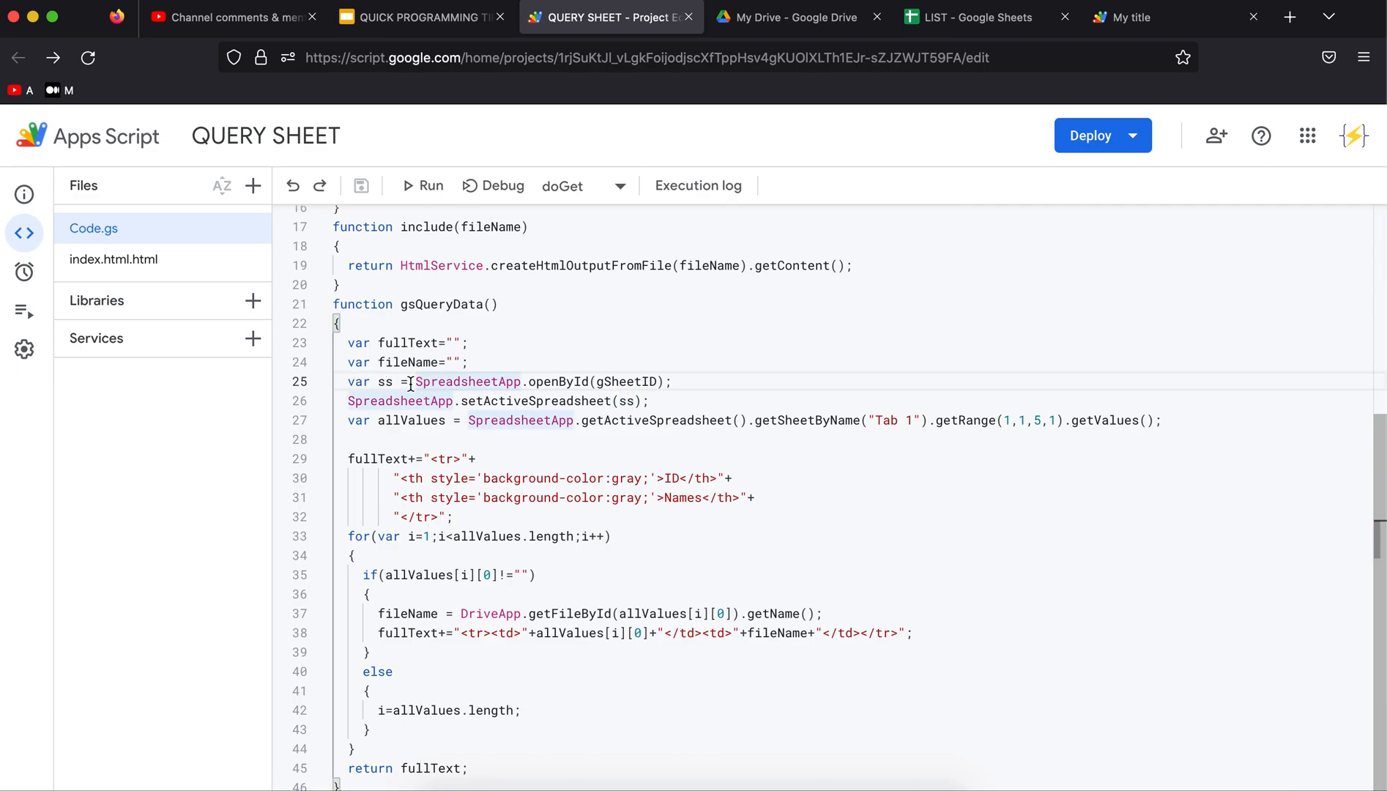
double_click(467, 381)
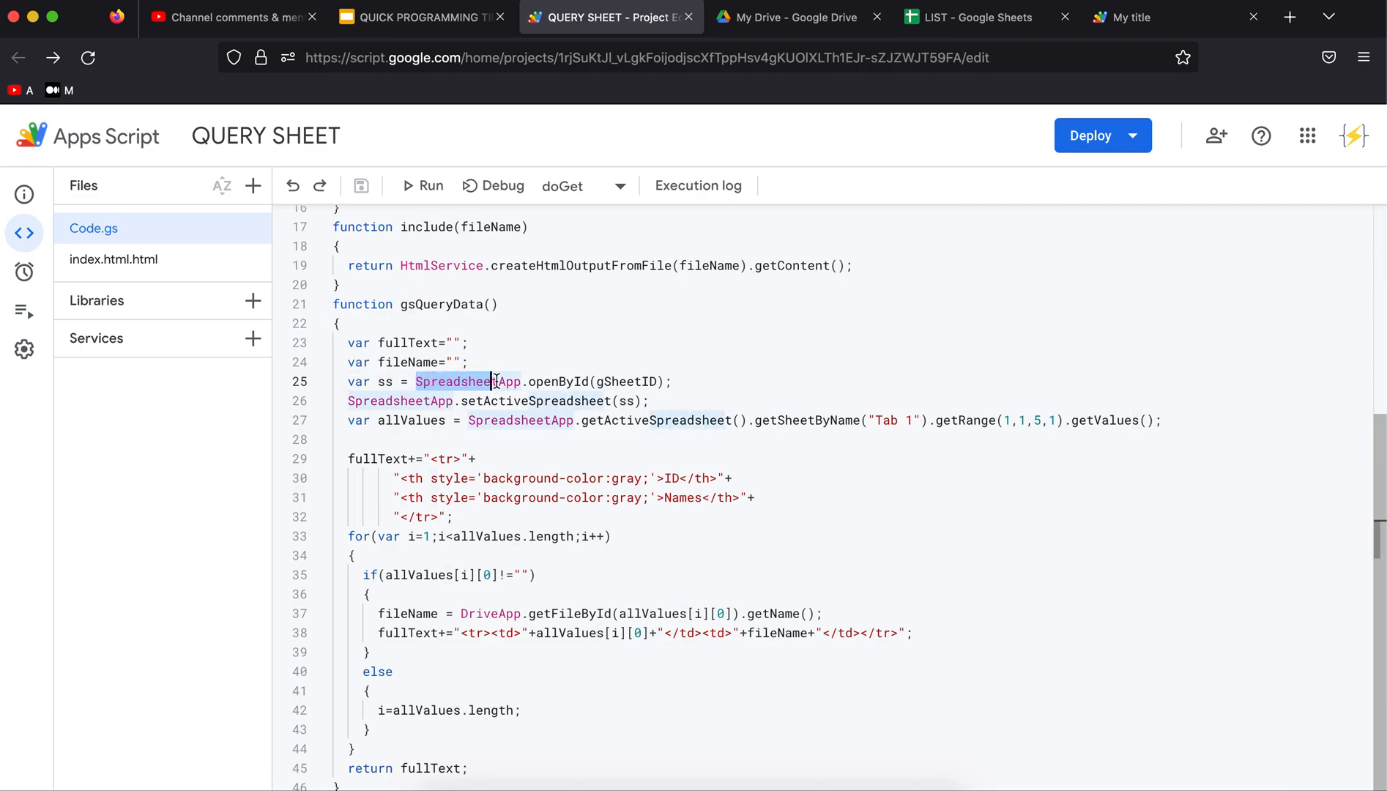
double_click(624, 381)
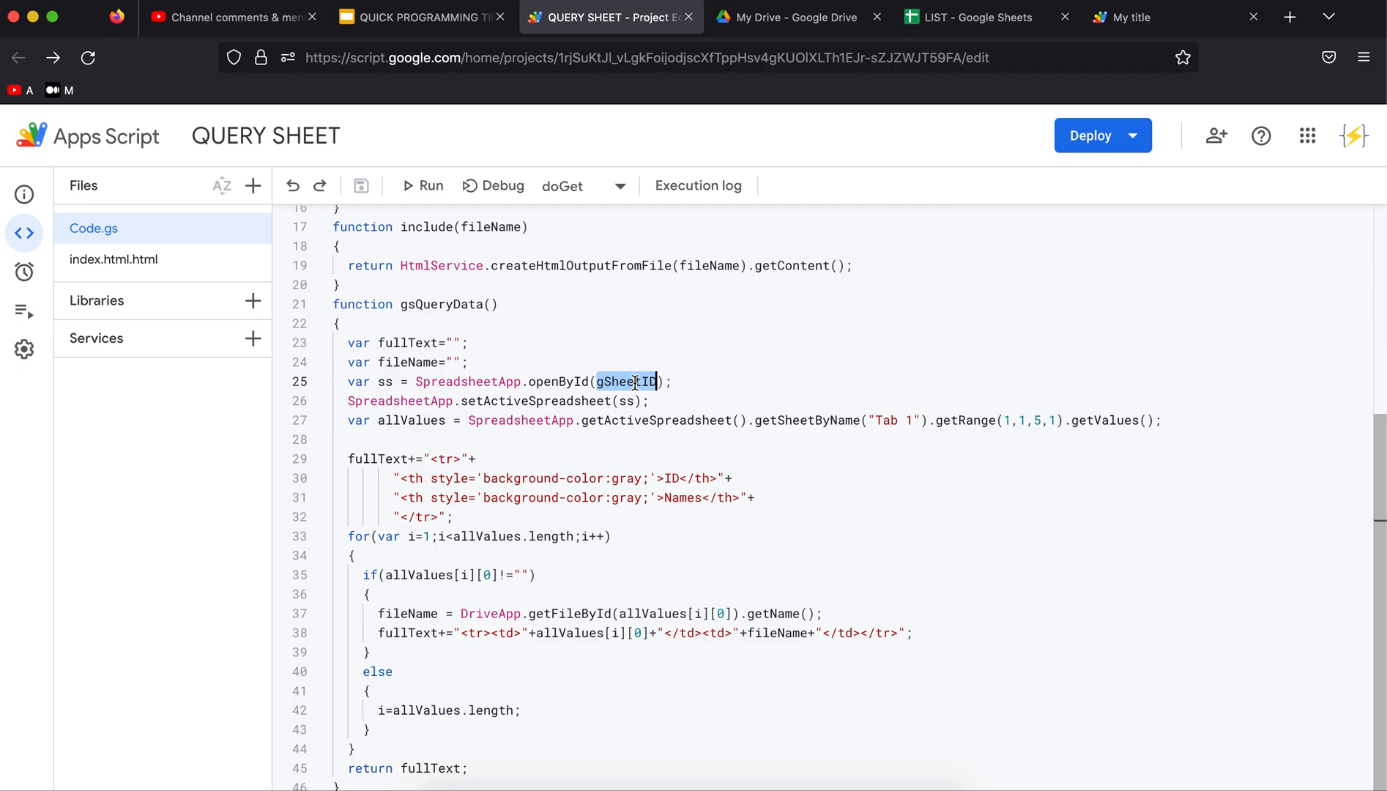
scroll(up, 3)
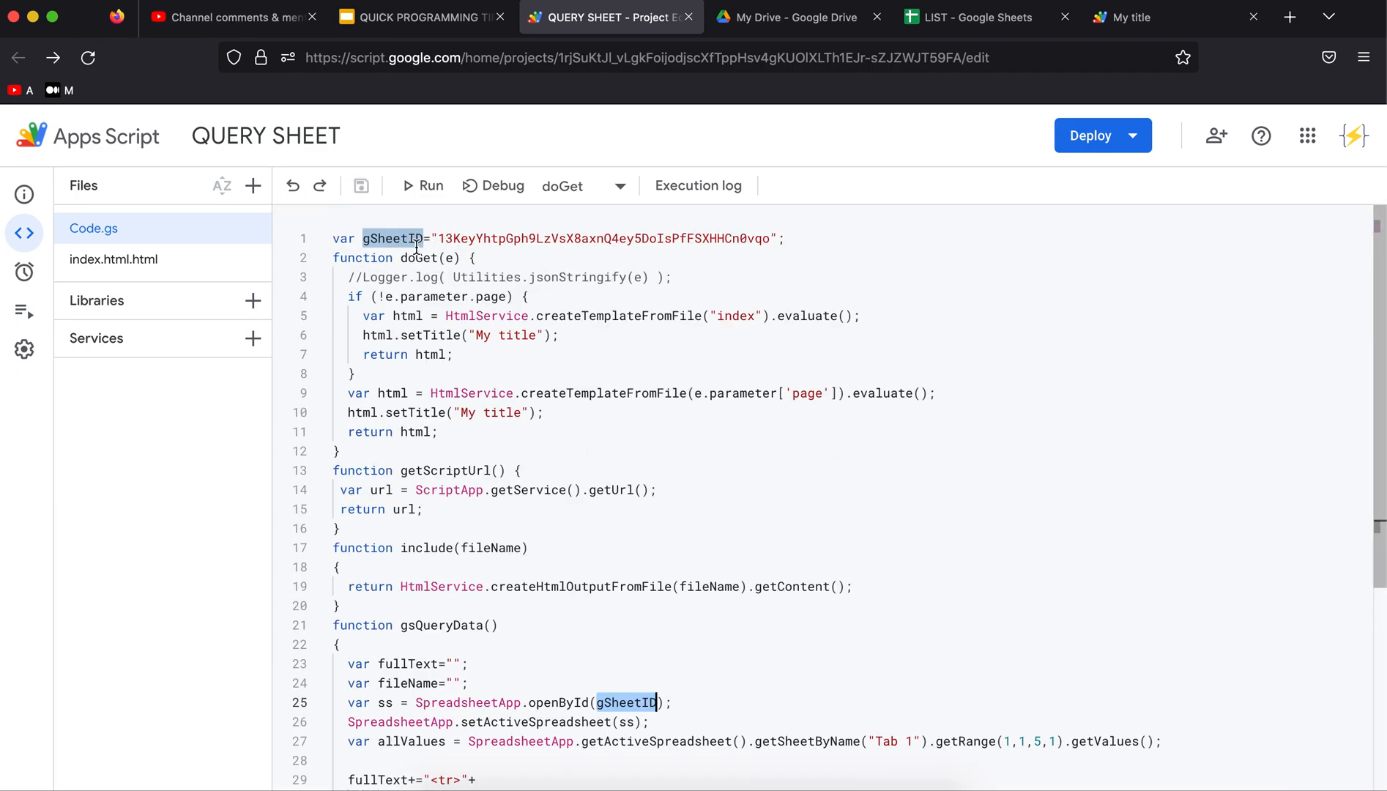
Point out the ss variable and 'Tab 1' sheet name in gsQueryData, then show the LIST sheet's Tab 1
scroll(down, 3)
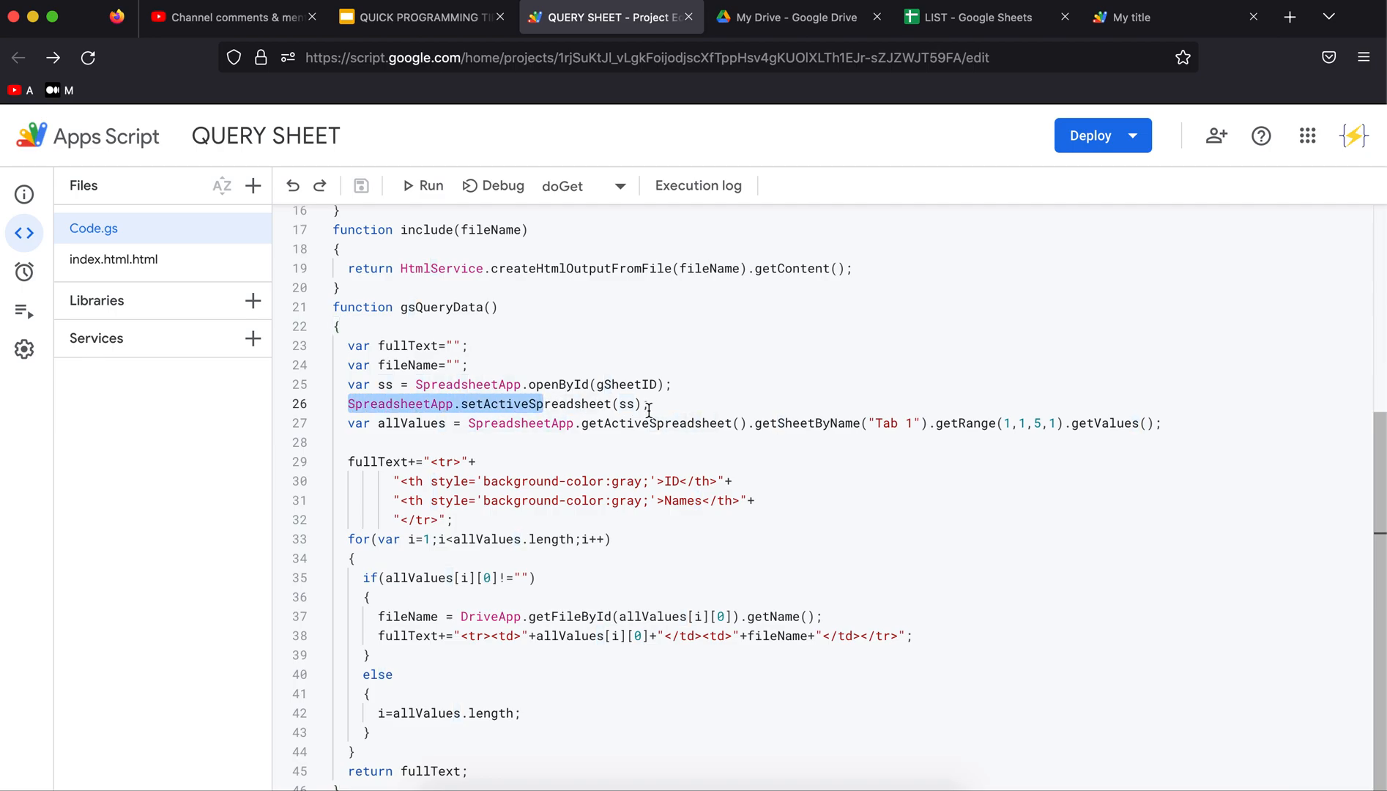
double_click(384, 384)
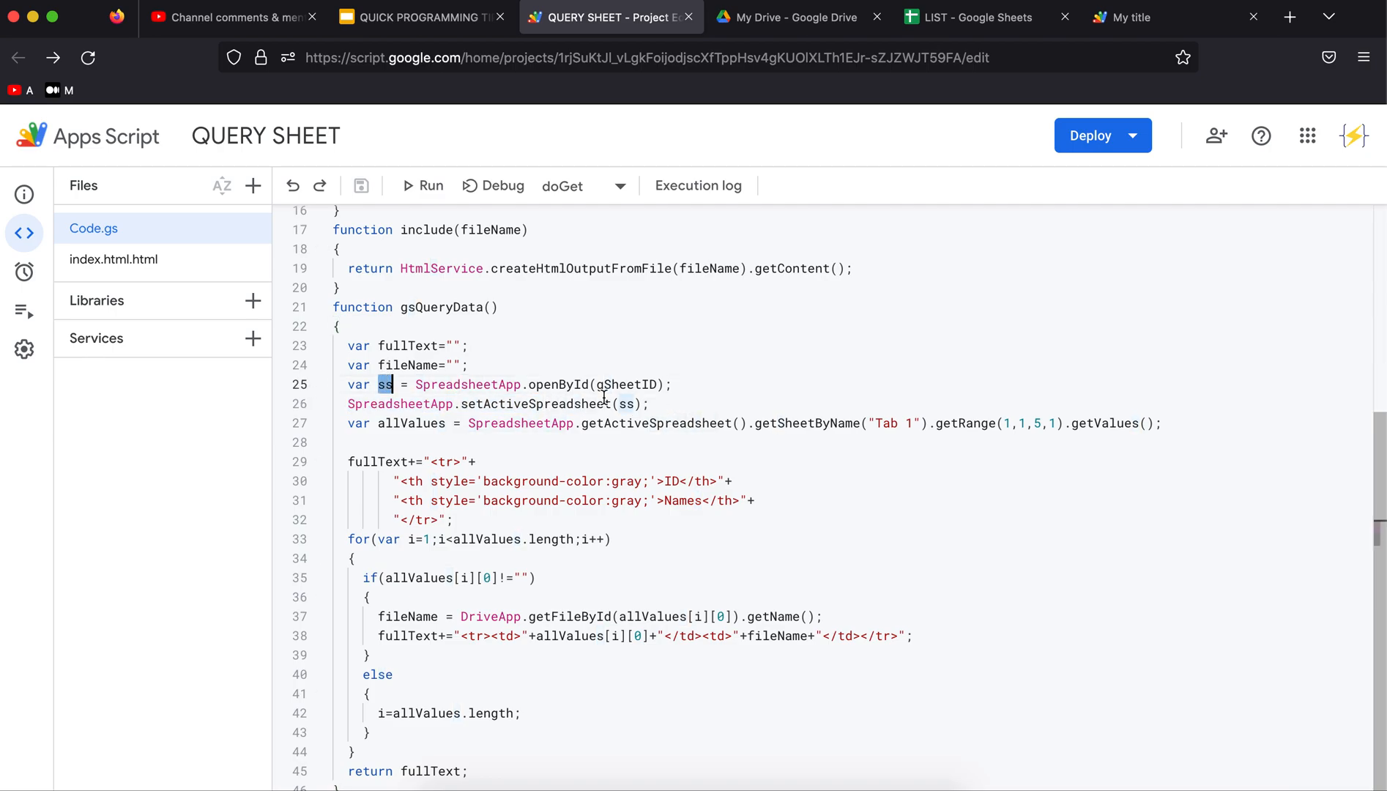
click(356, 424)
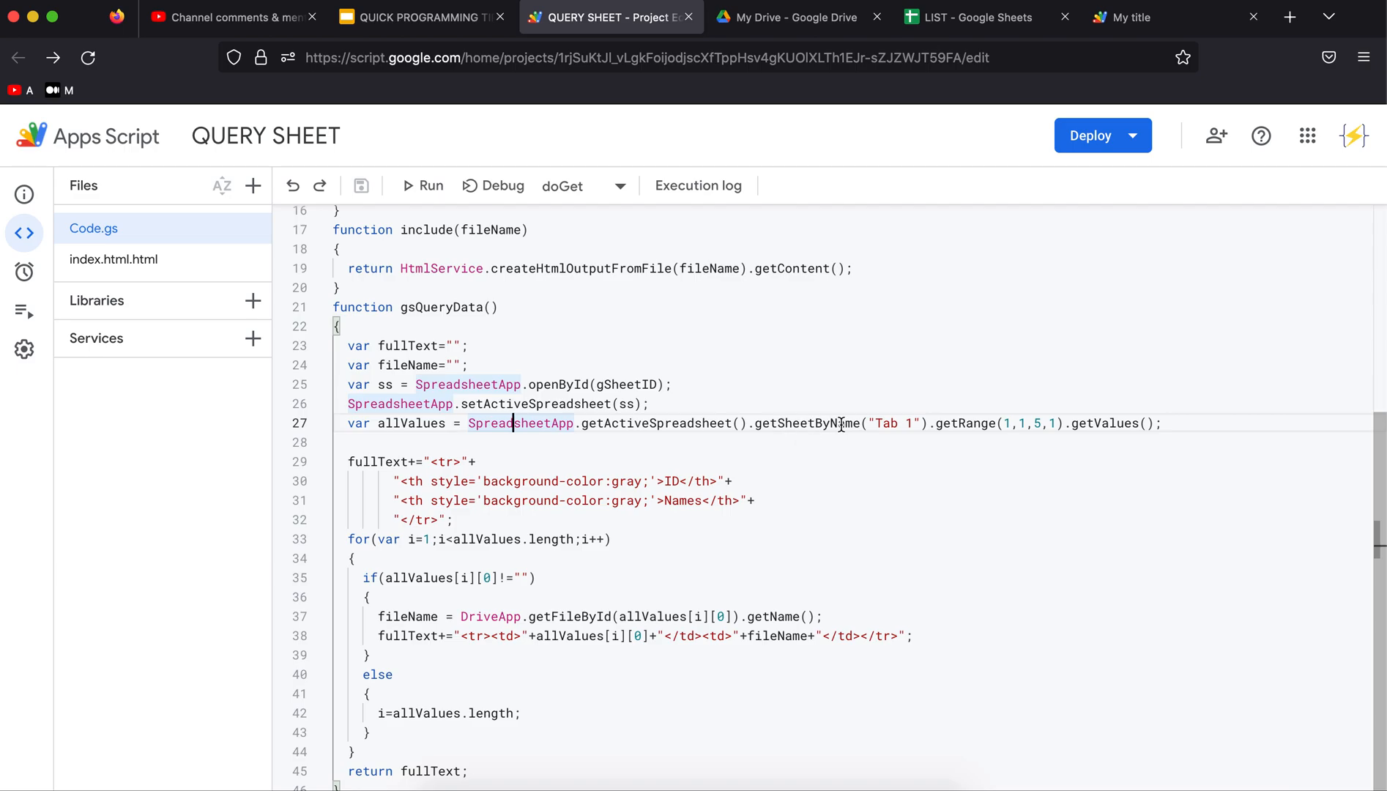
double_click(891, 423)
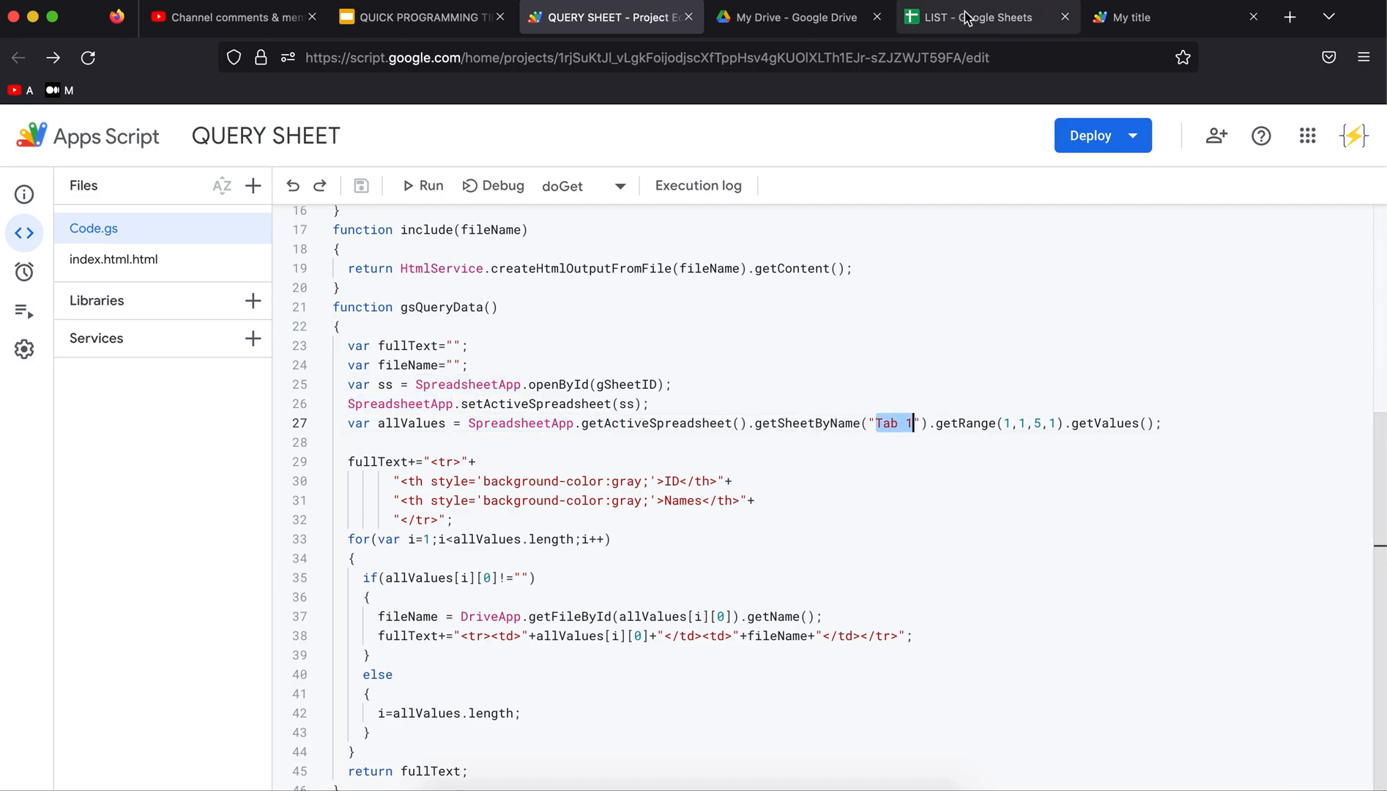
click(973, 16)
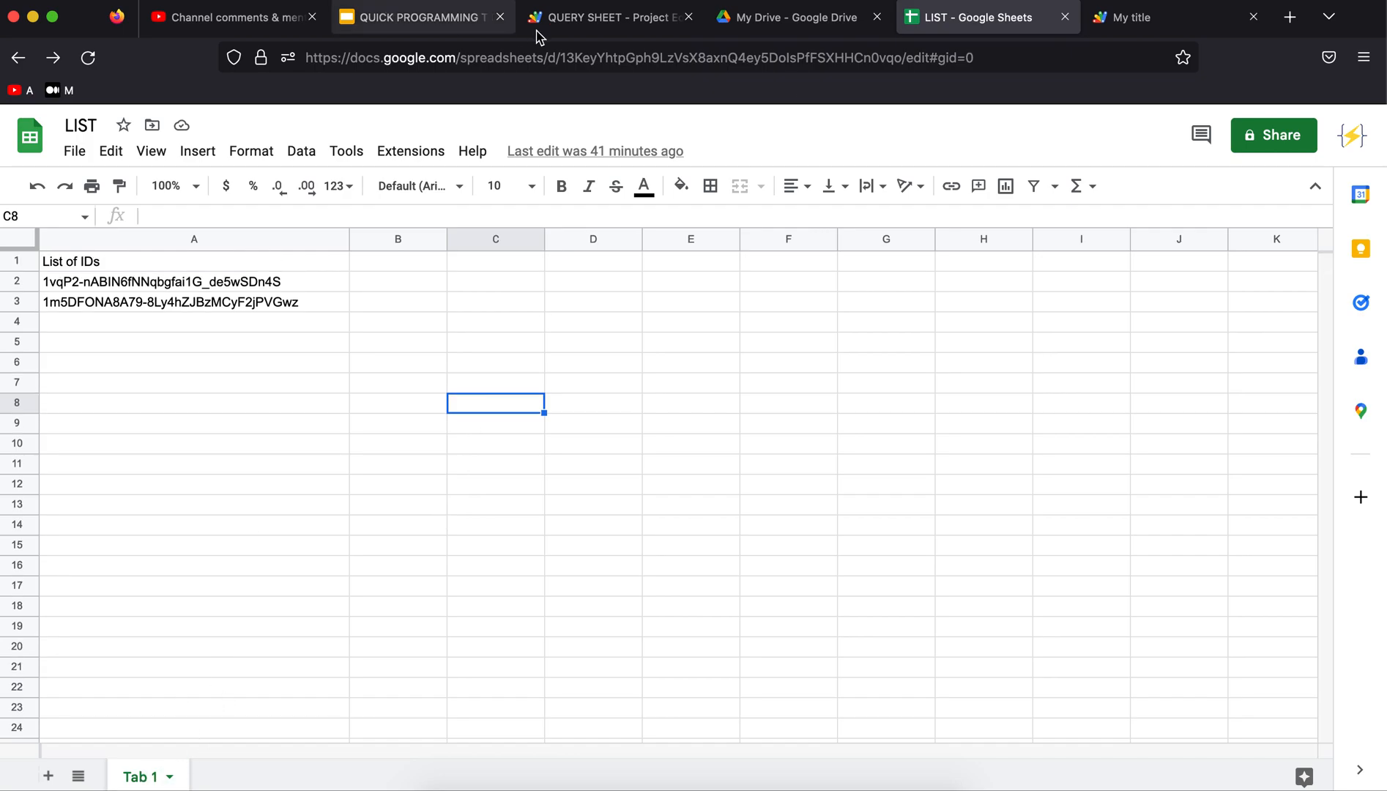
Match the allValues getRange(1,1,5,1) call to cells A1:A5 of the LIST sheet
click(610, 16)
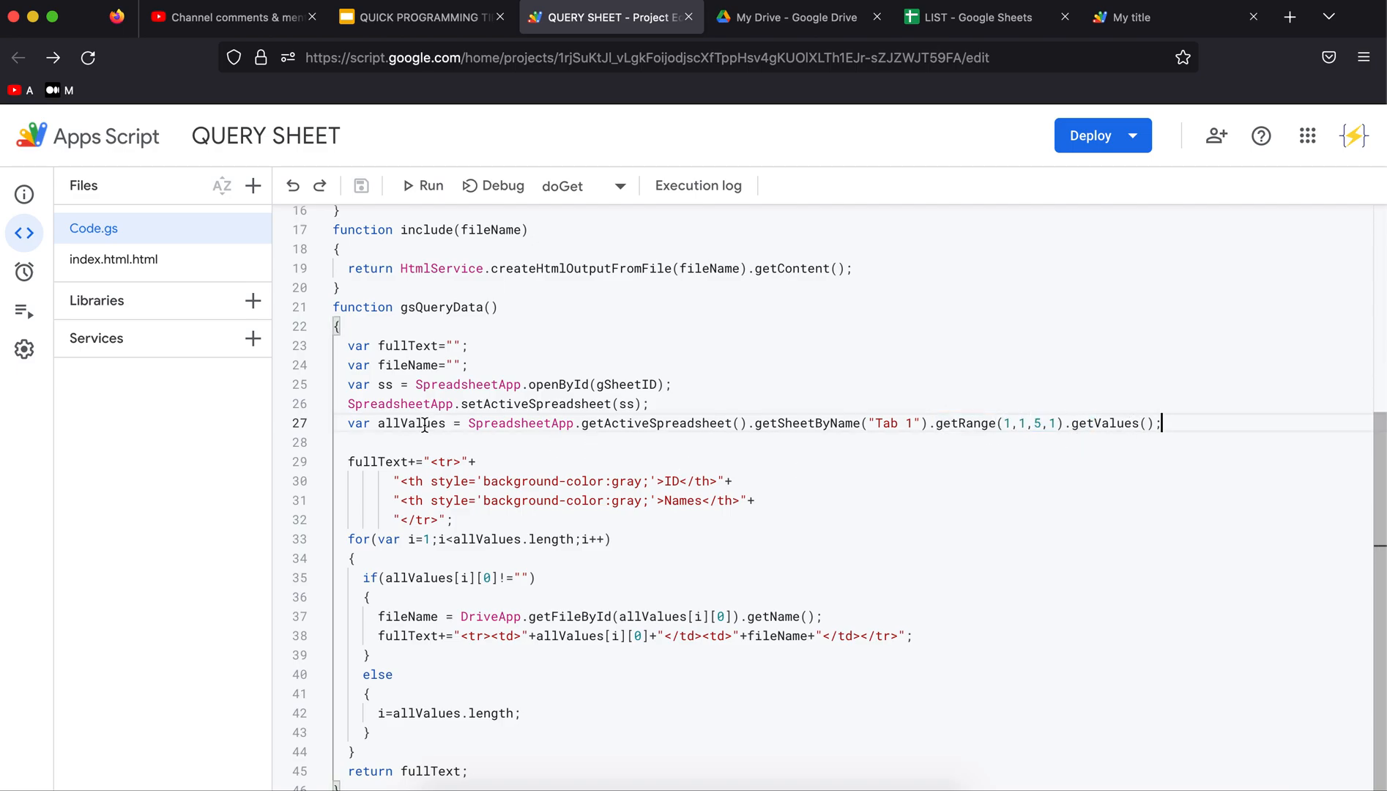
double_click(412, 424)
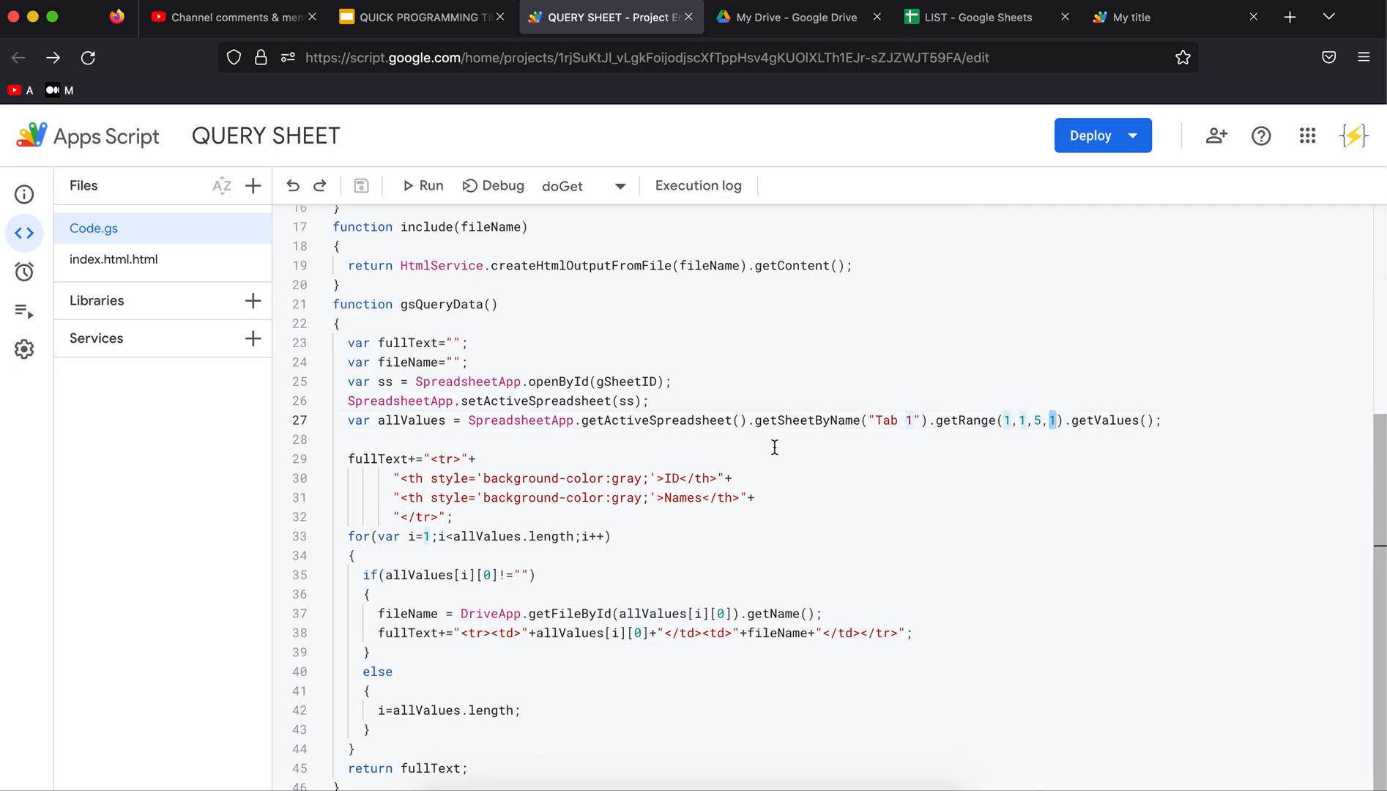
click(972, 16)
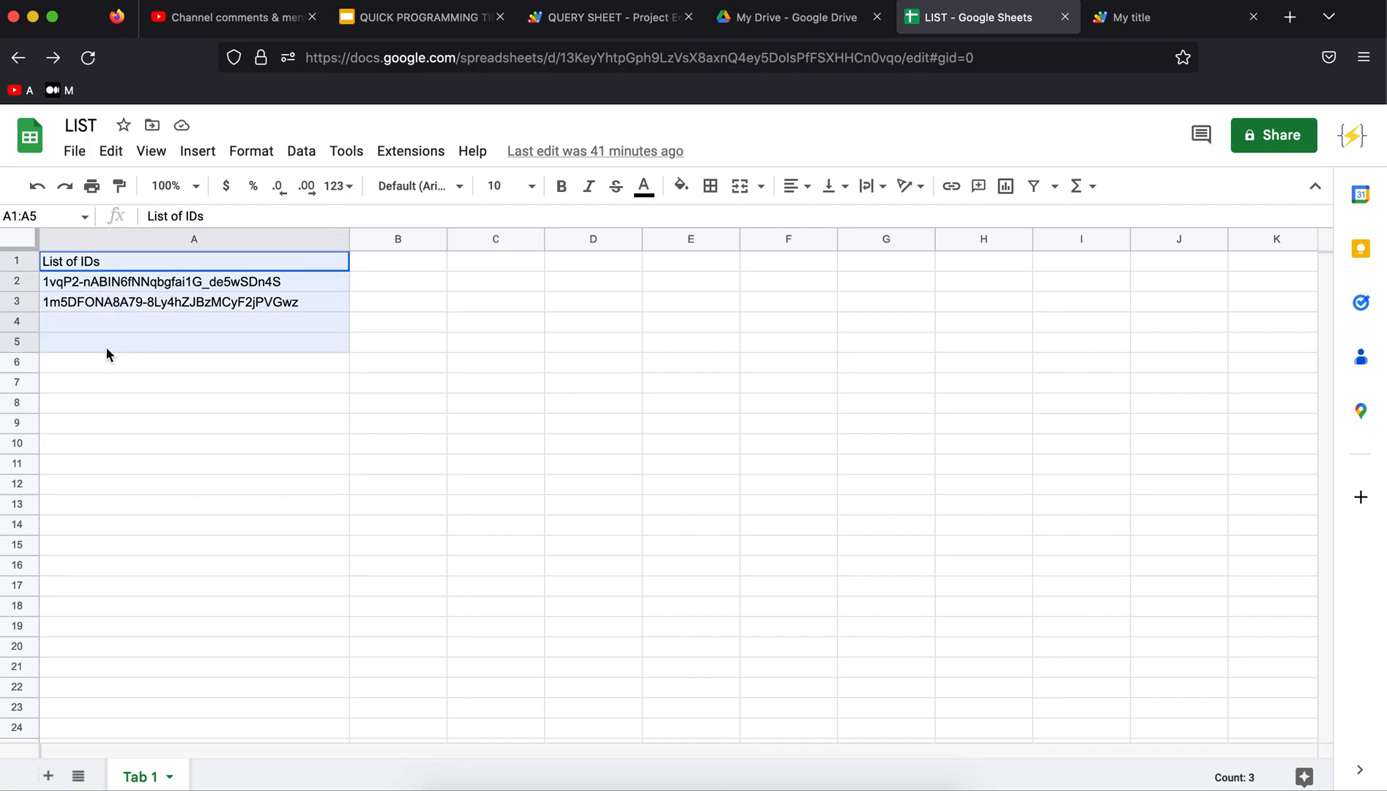
click(609, 16)
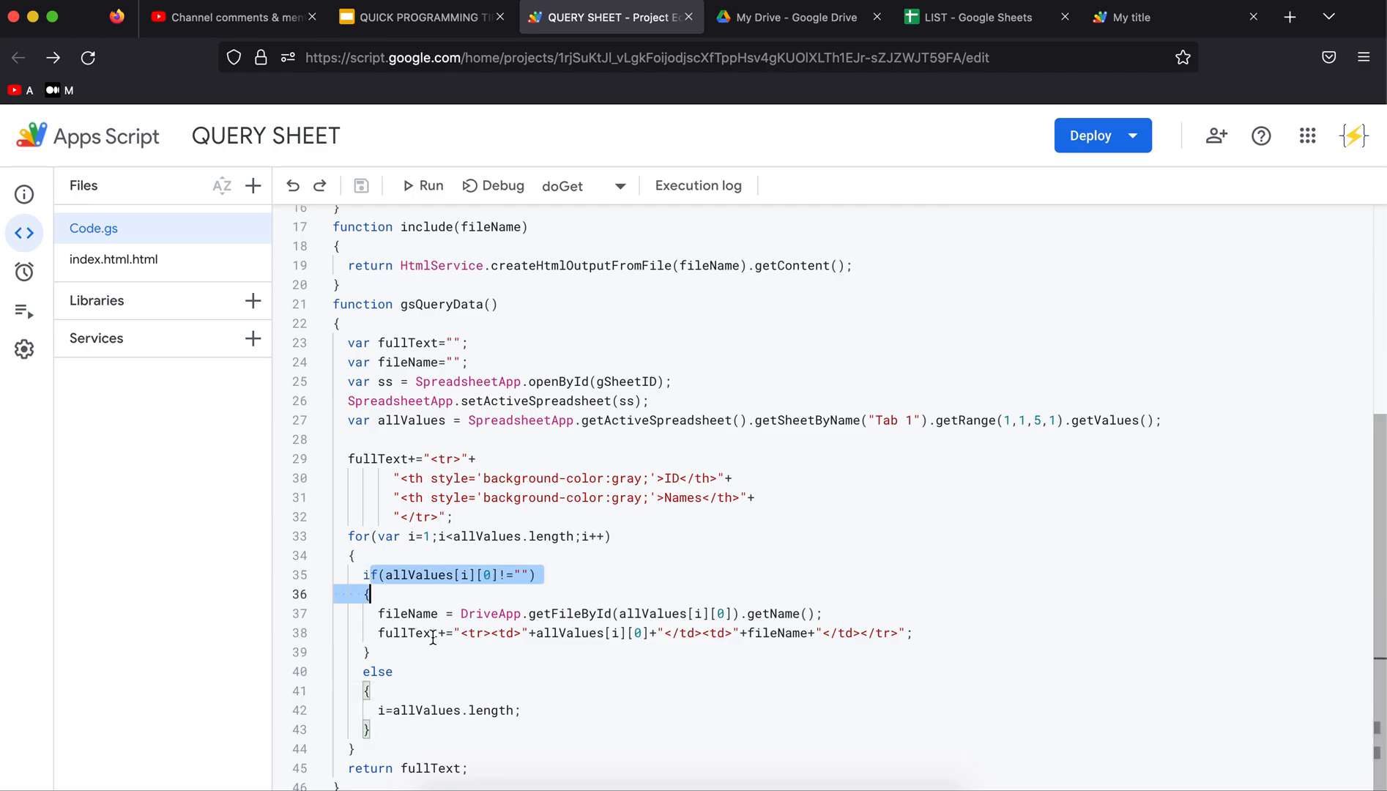
Walk through the fileName line using DriveApp.getFileById on allValues[i][0], checking against the LIST IDs
click(403, 633)
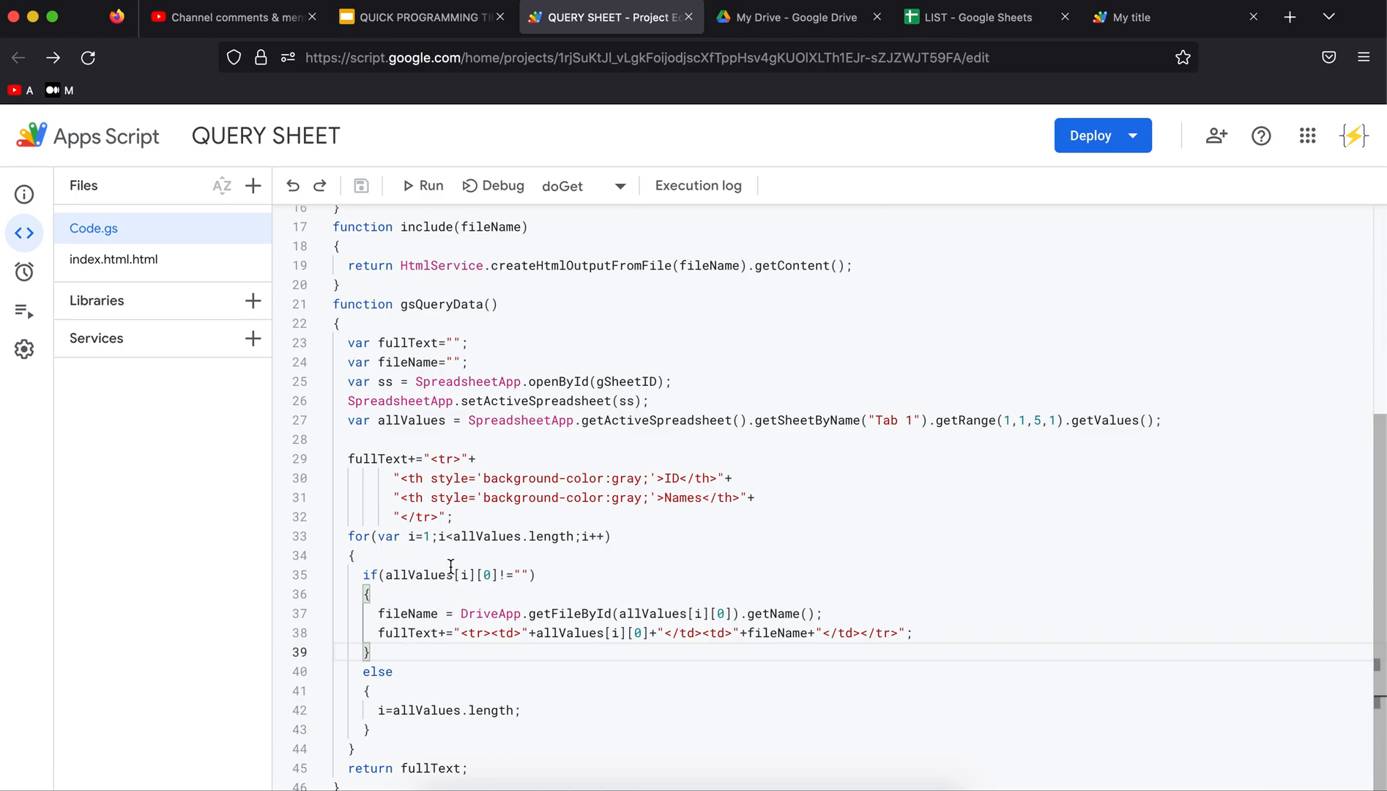
double_click(407, 613)
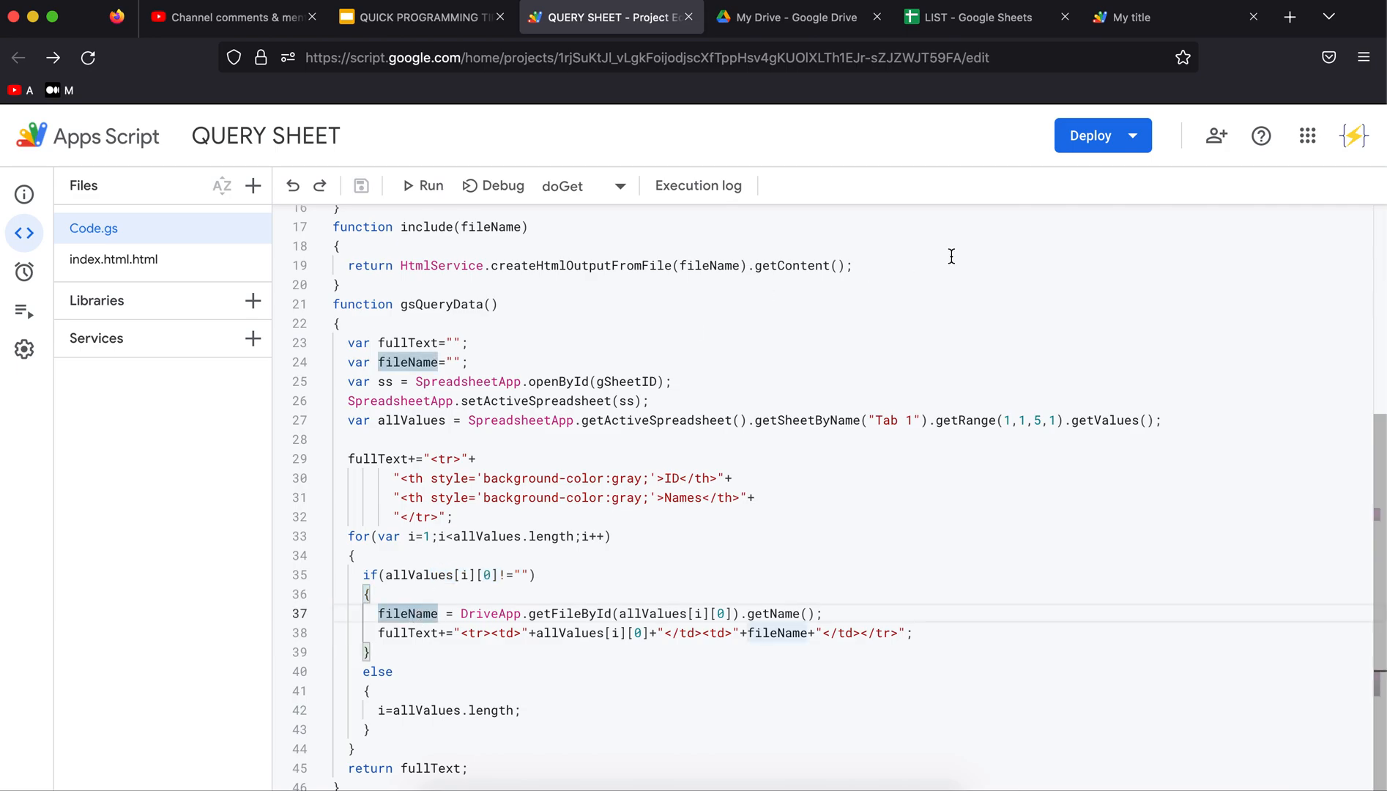
click(973, 16)
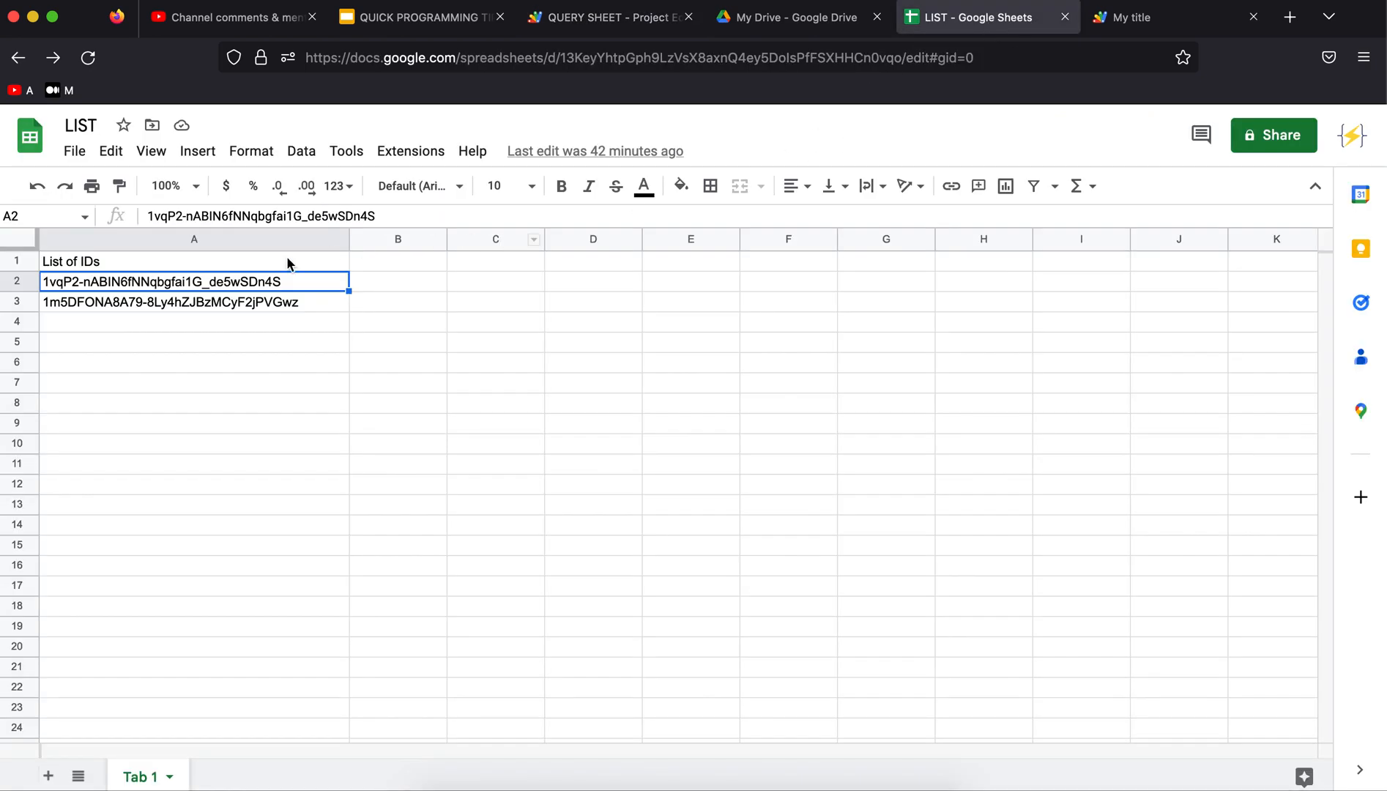
click(609, 16)
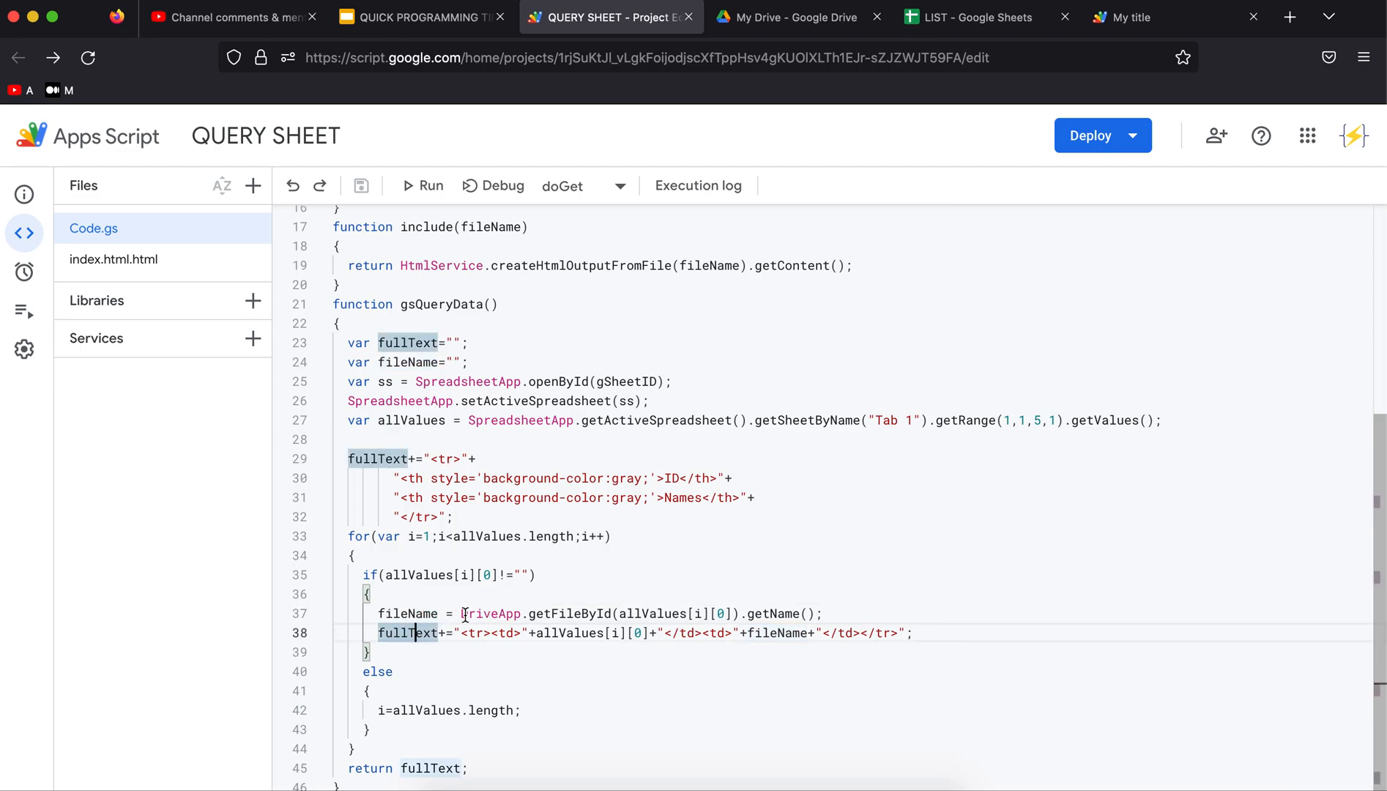
double_click(489, 614)
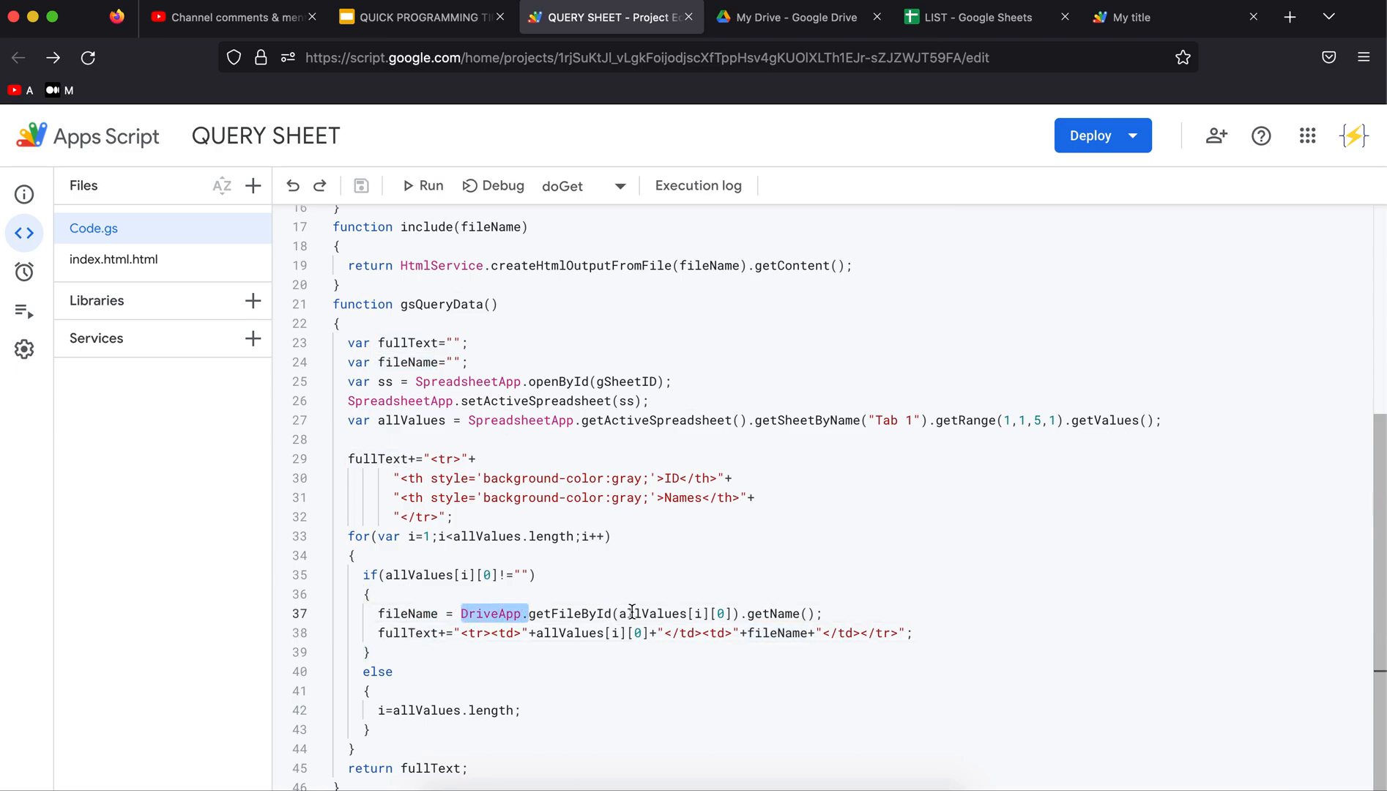
double_click(672, 613)
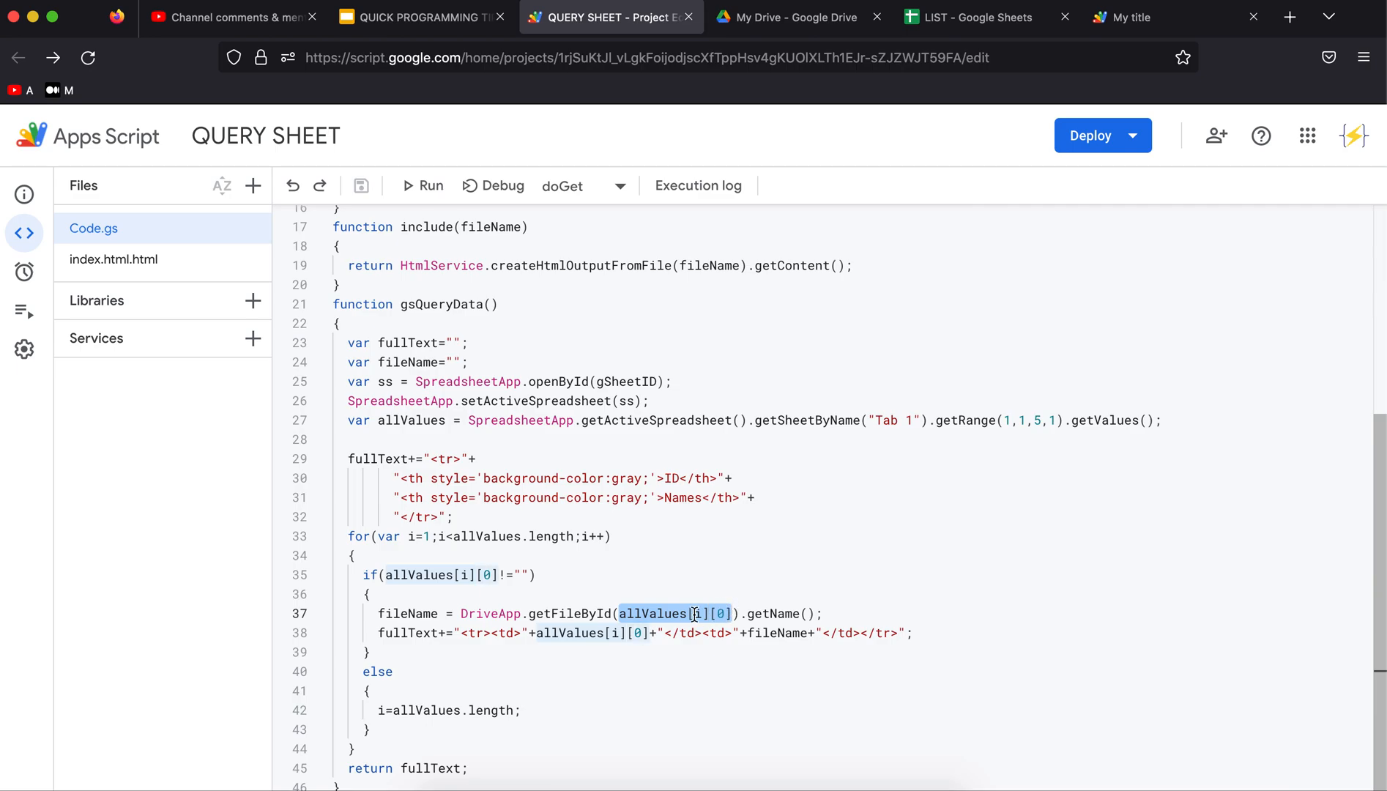
click(696, 614)
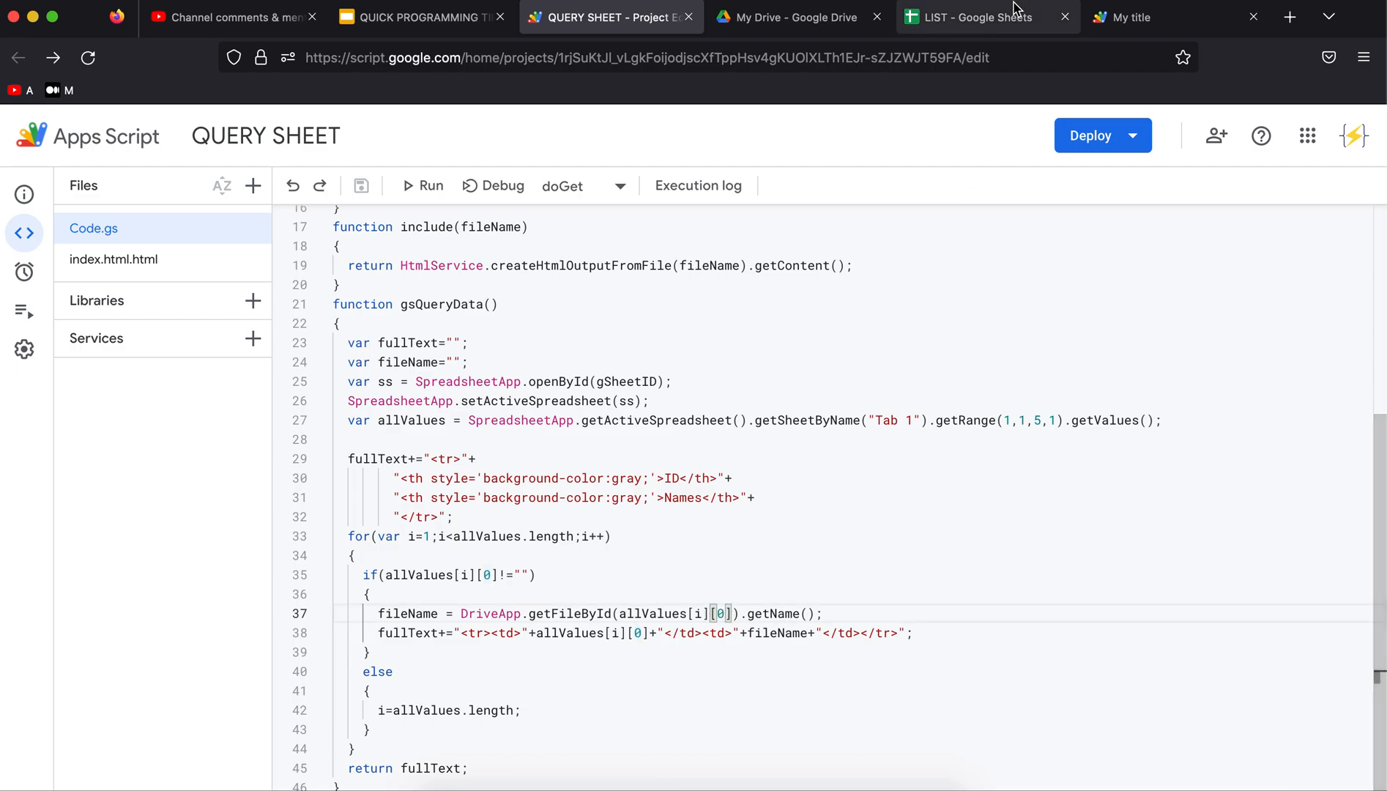
Review the row-building line adding each ID and fileName, then show the deployed My title web app
click(982, 16)
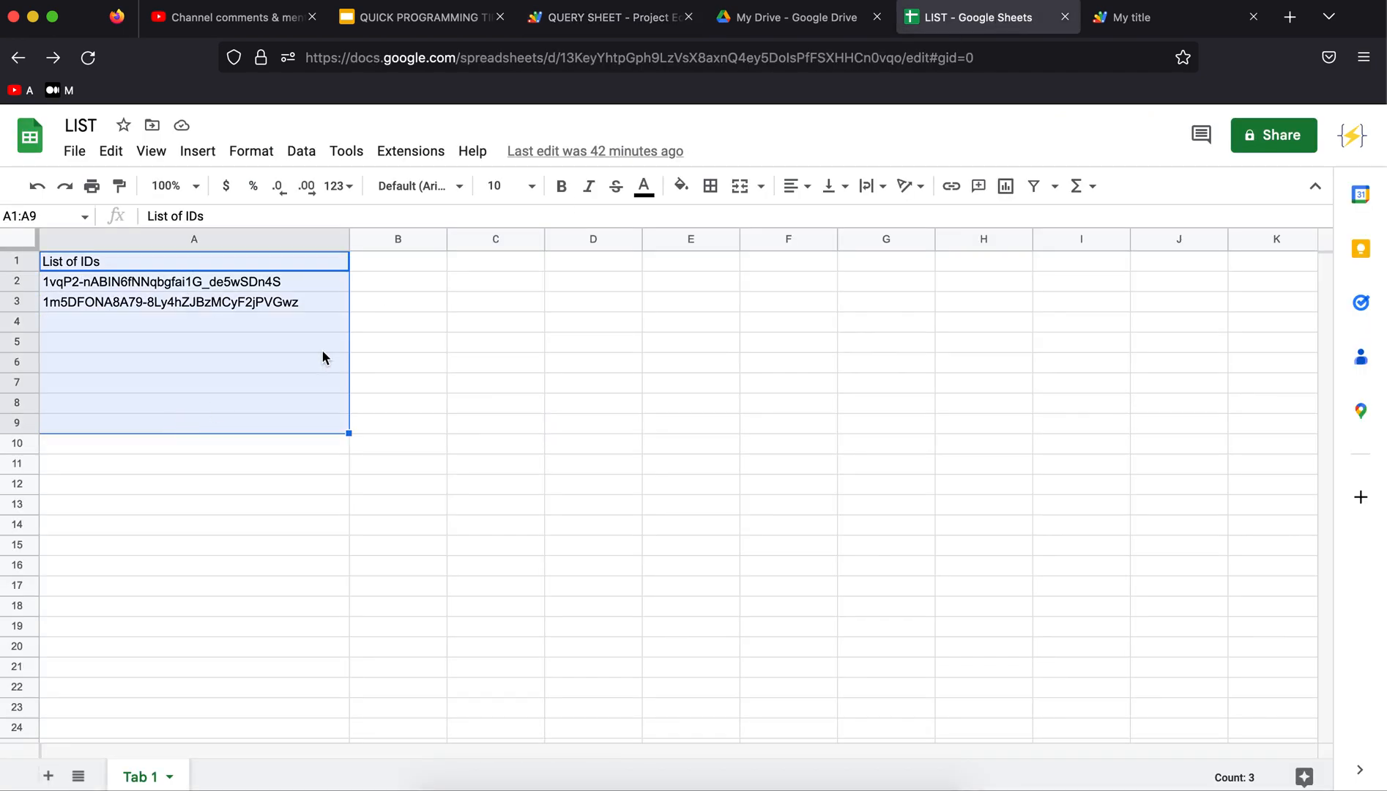
click(609, 16)
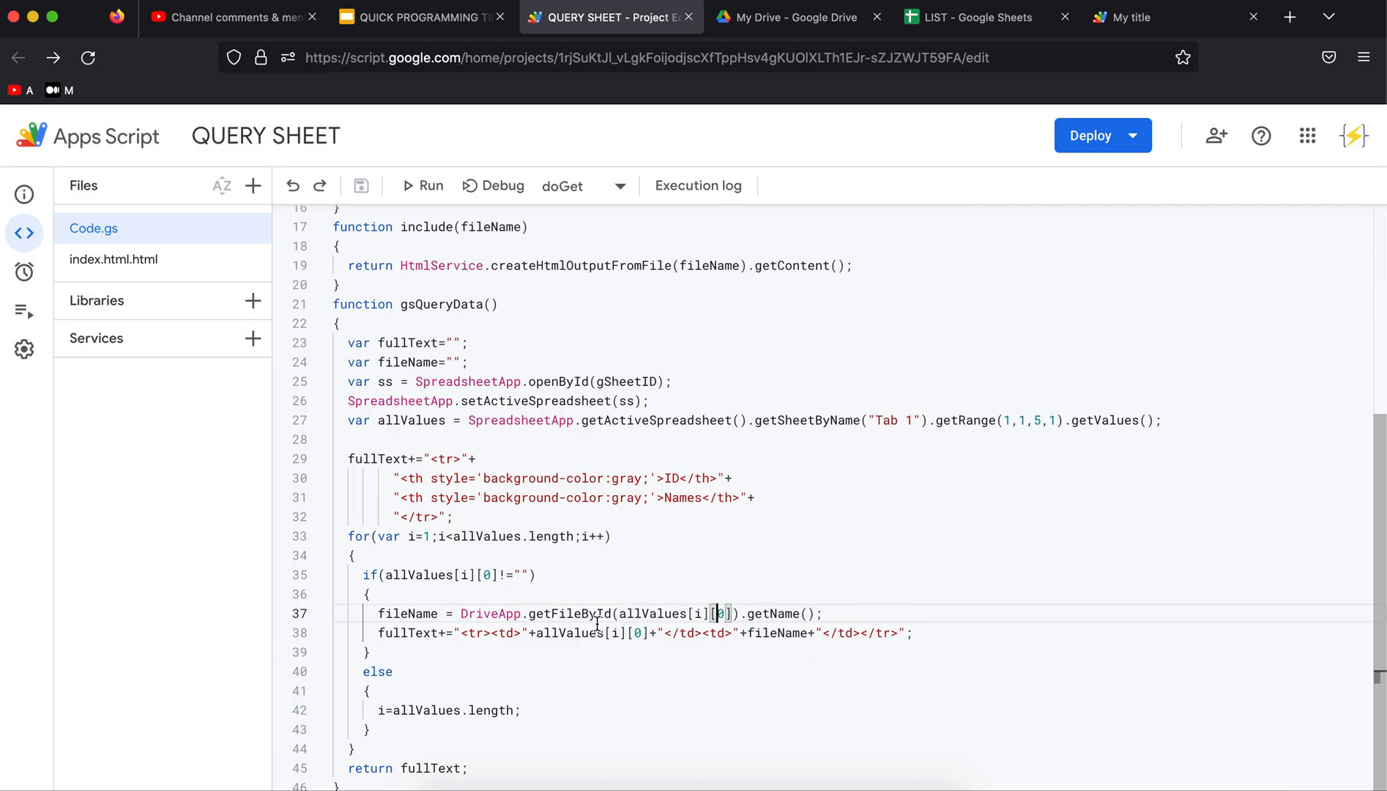
double_click(673, 614)
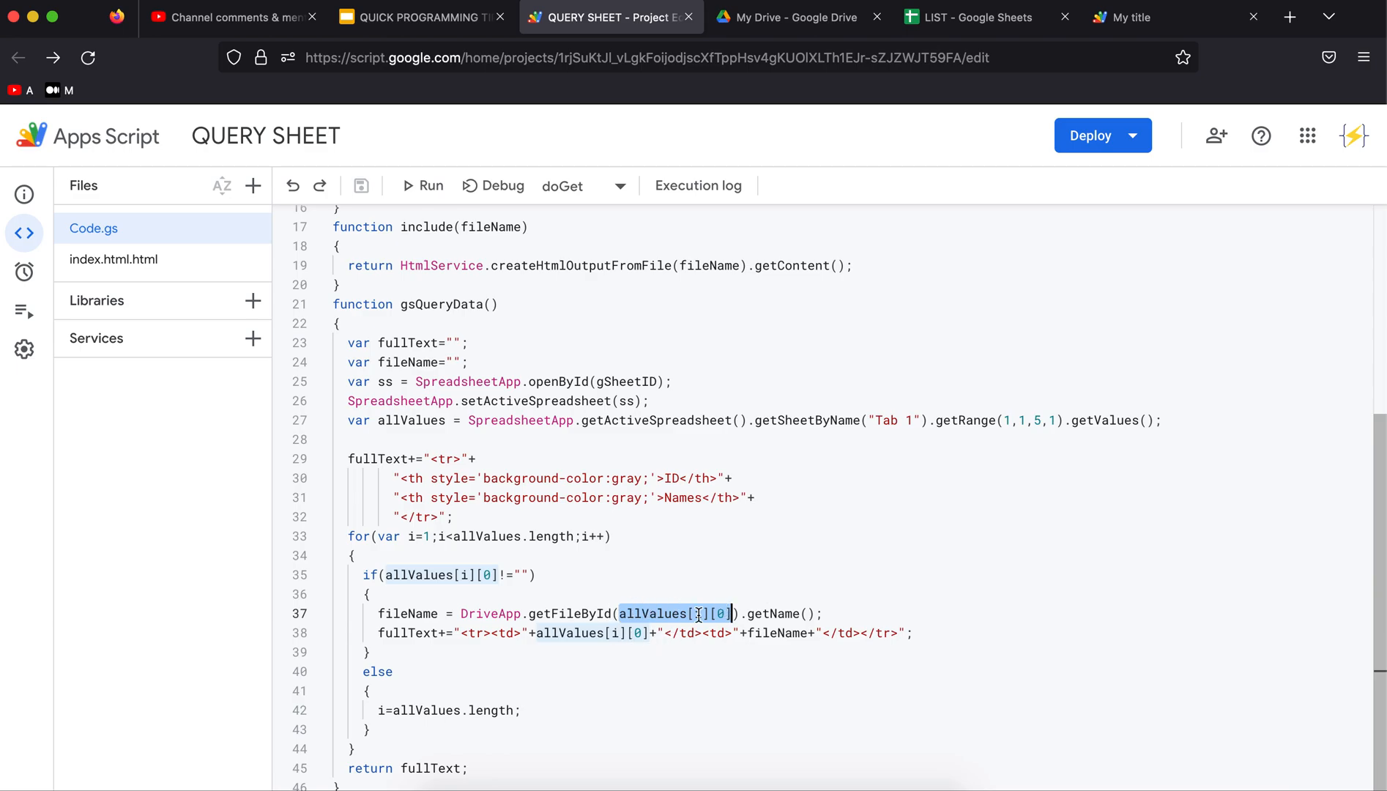
click(409, 614)
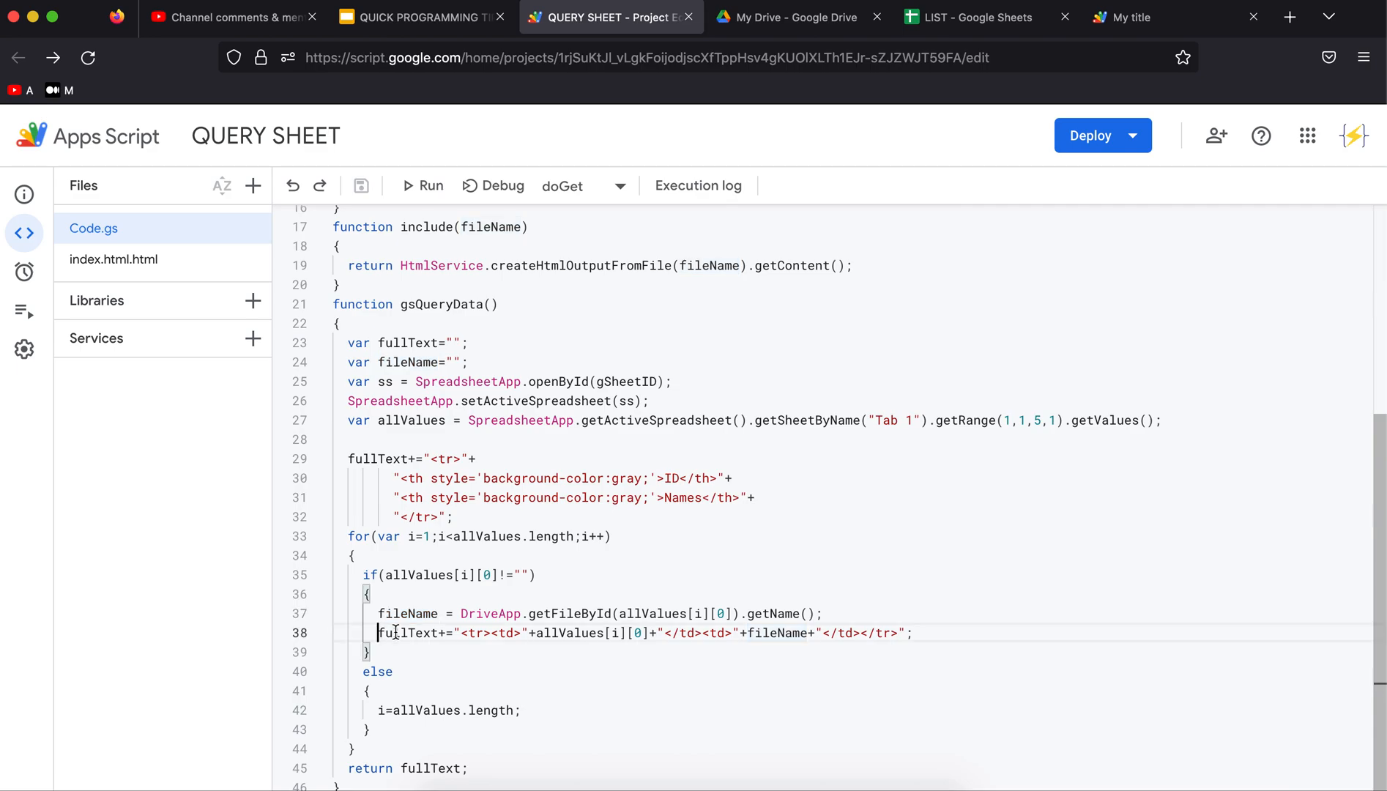
double_click(407, 633)
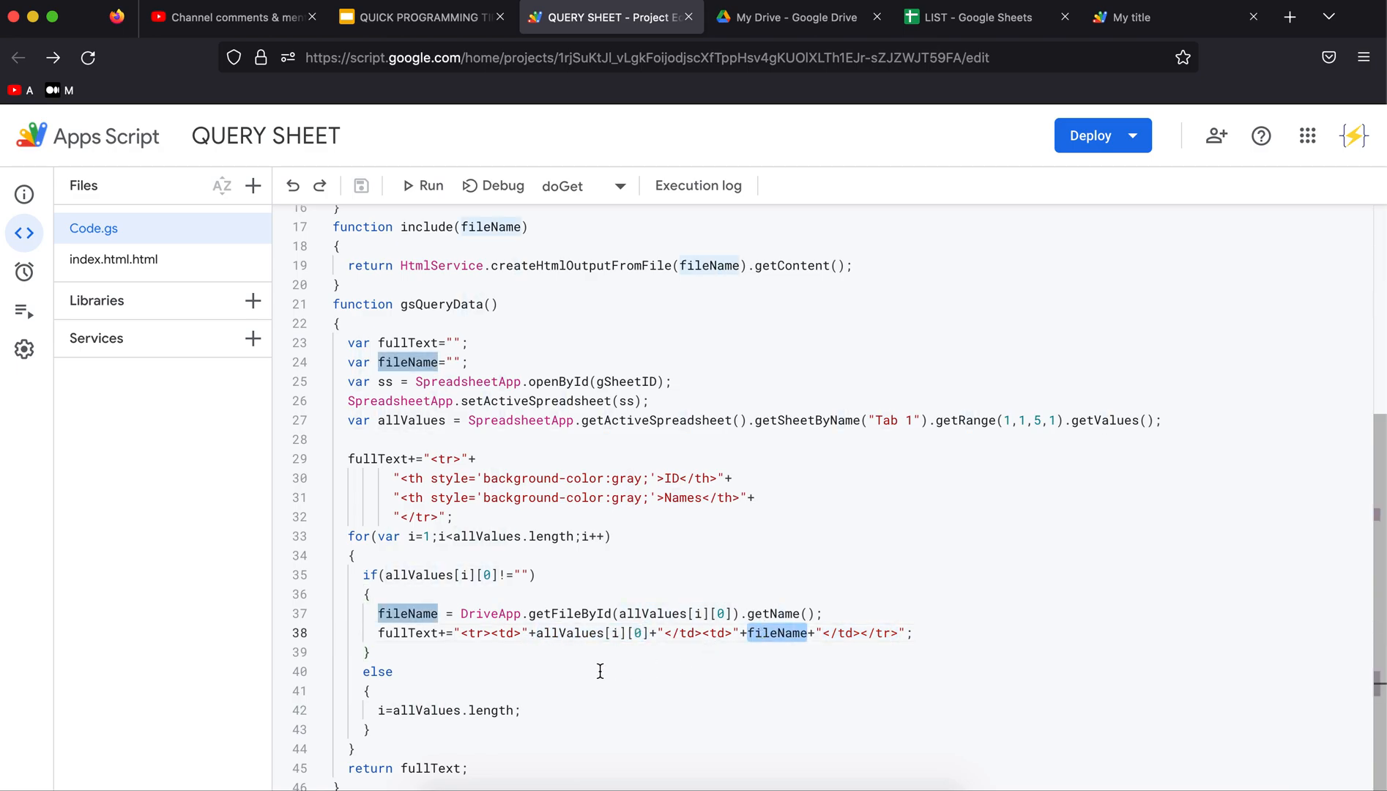
double_click(434, 768)
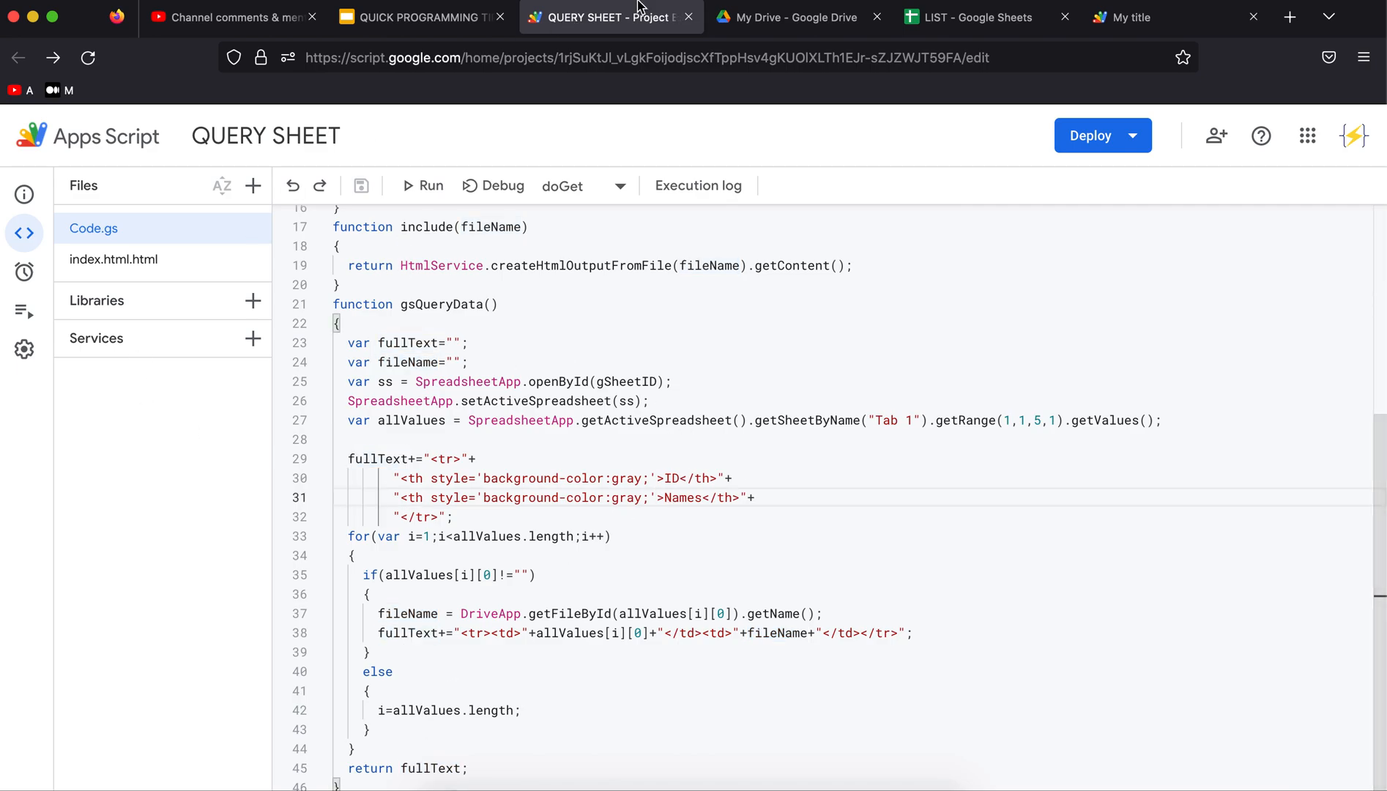
click(1130, 16)
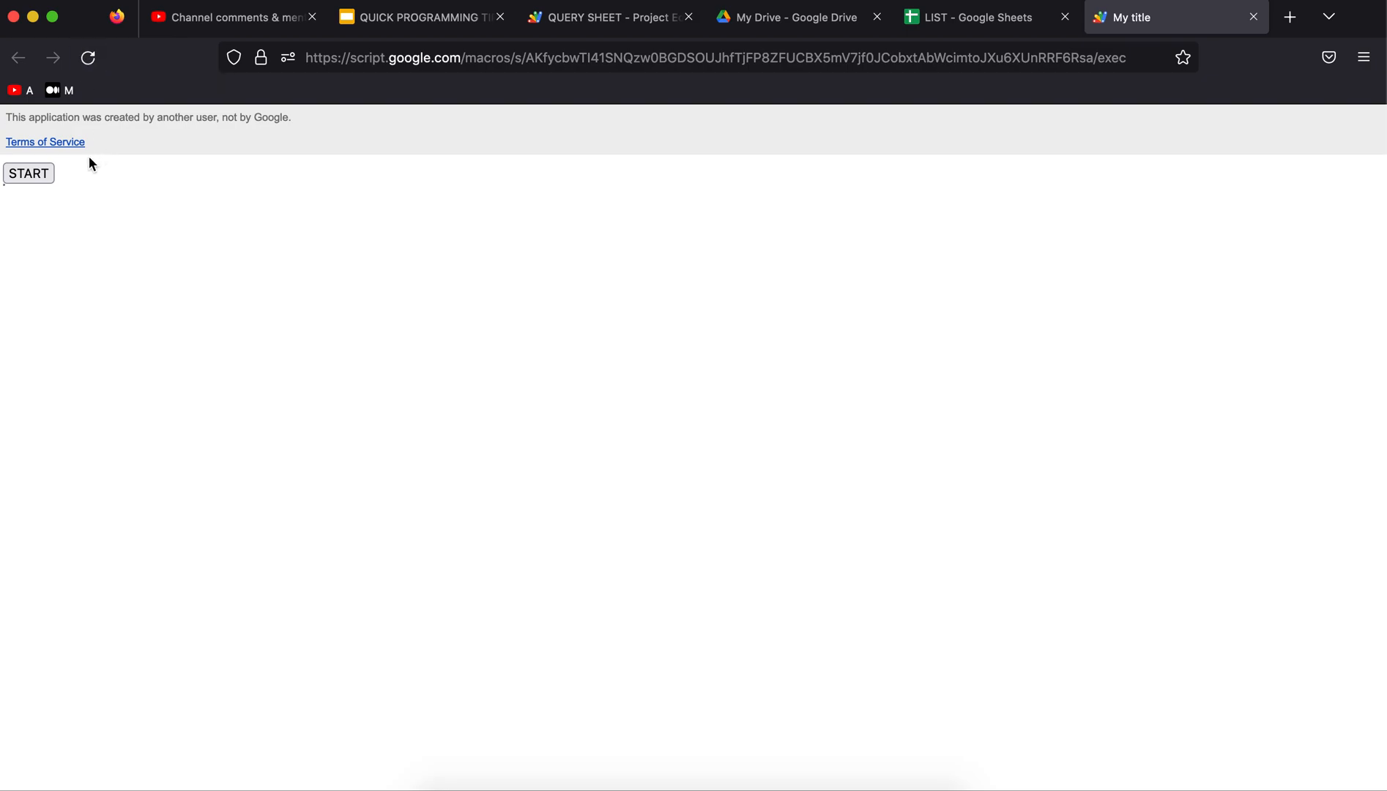
Run START so the ID/Names table lists food.jpg and food 2.jpg, verify against LIST, then show YouTube Studio comments
click(27, 173)
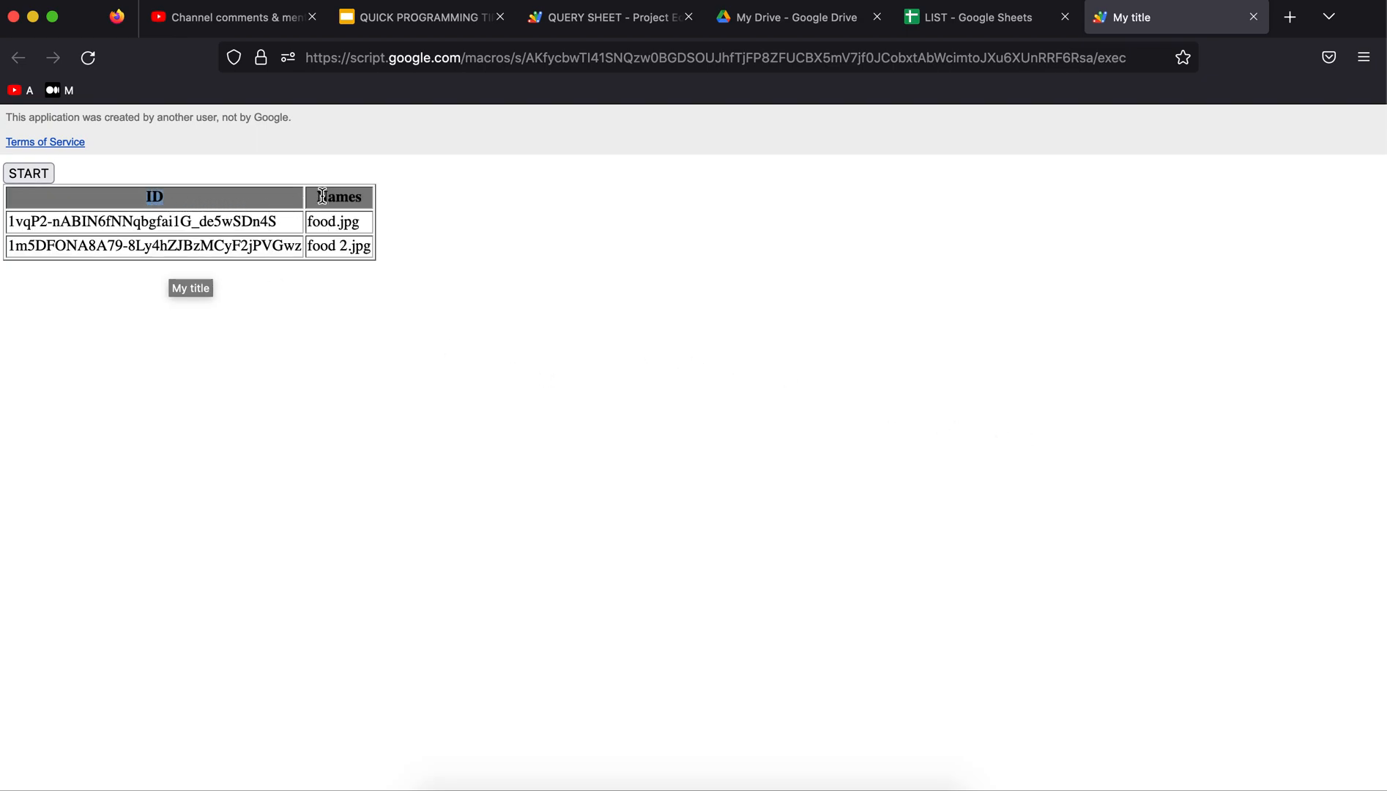
click(973, 17)
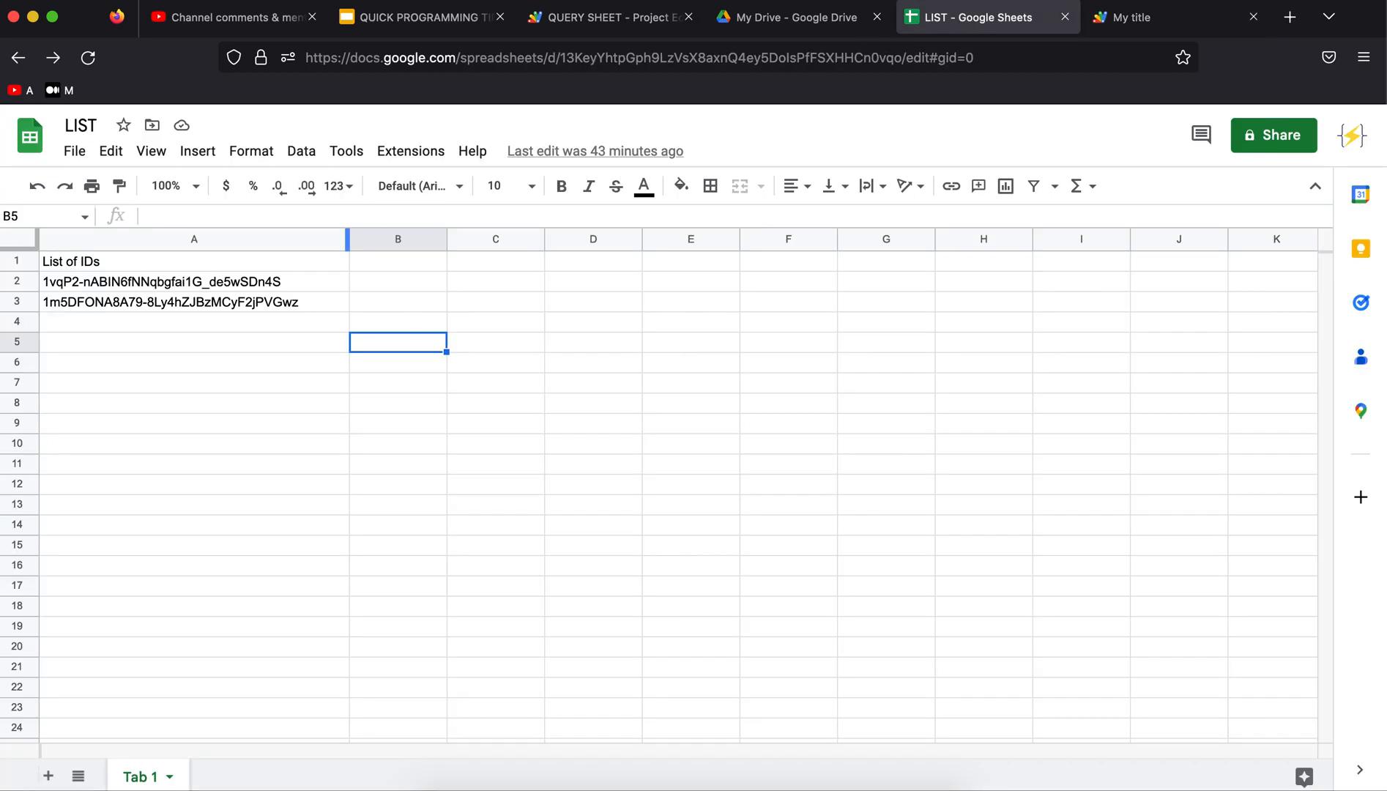
click(1122, 16)
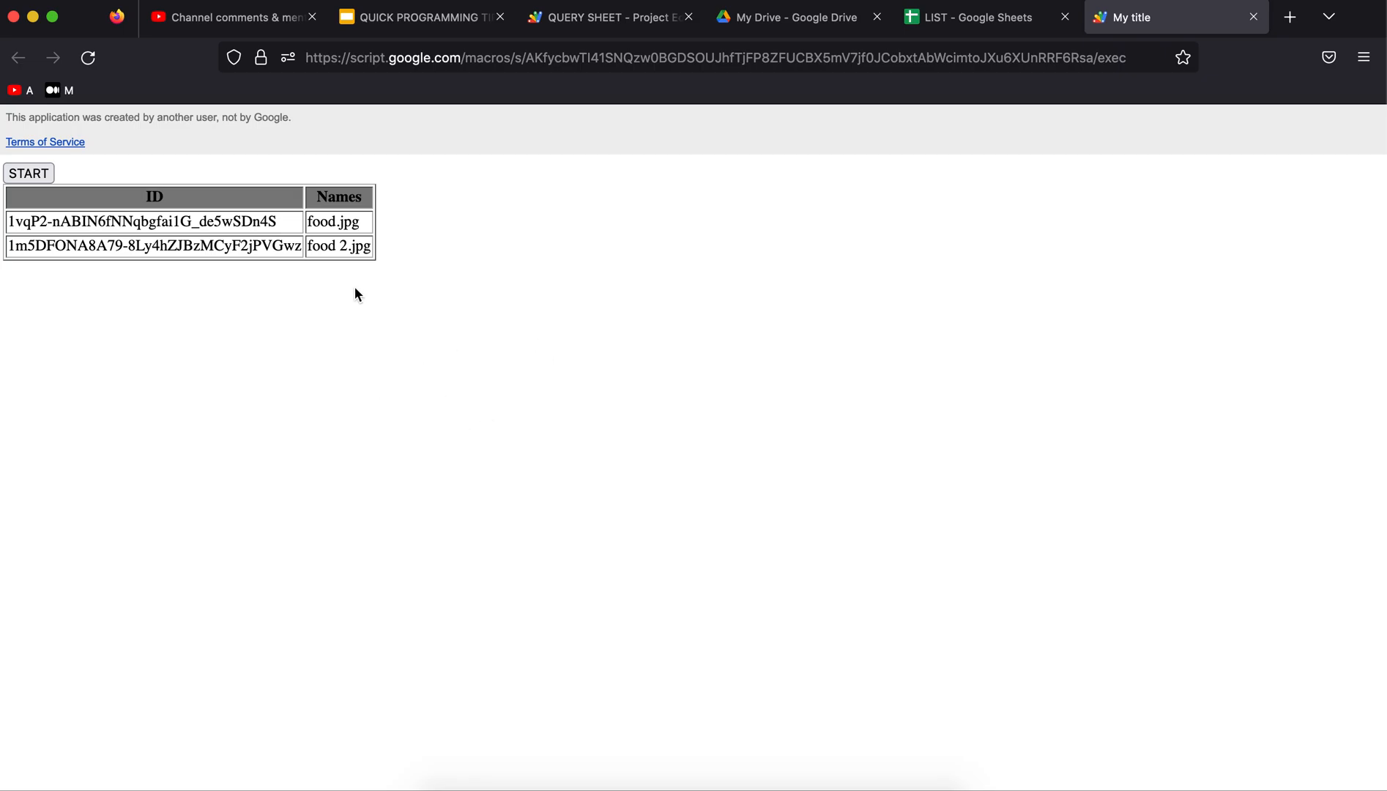
click(231, 16)
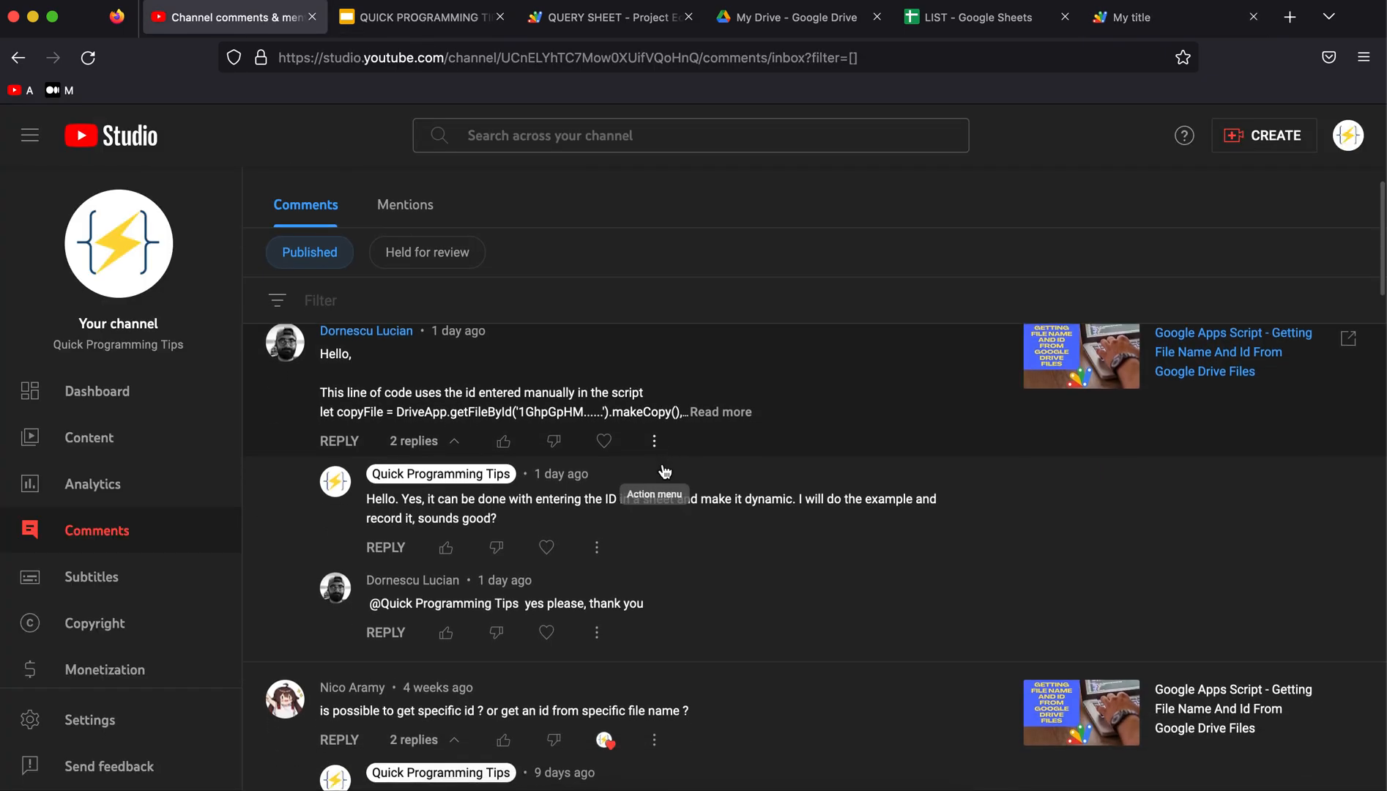
scroll(down, 3)
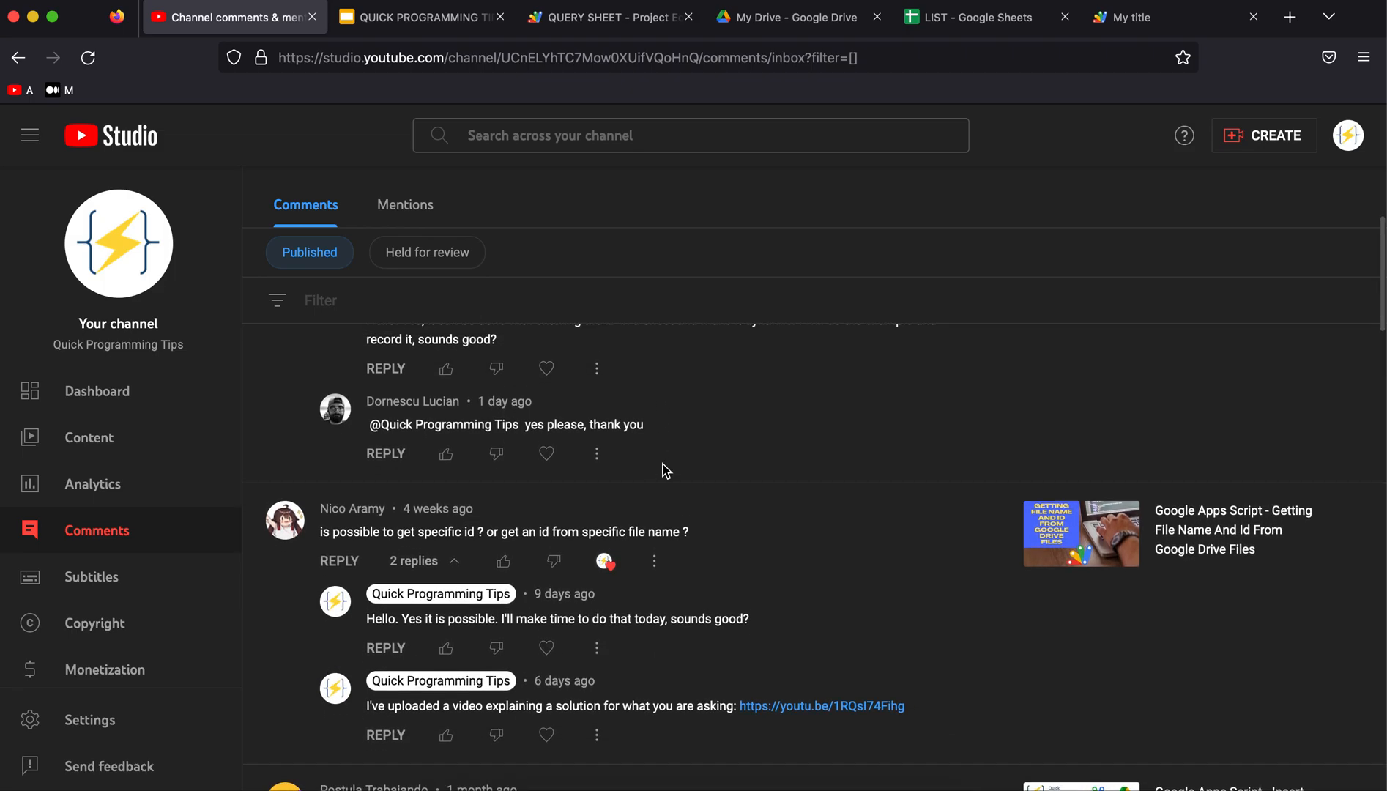
scroll(up, 3)
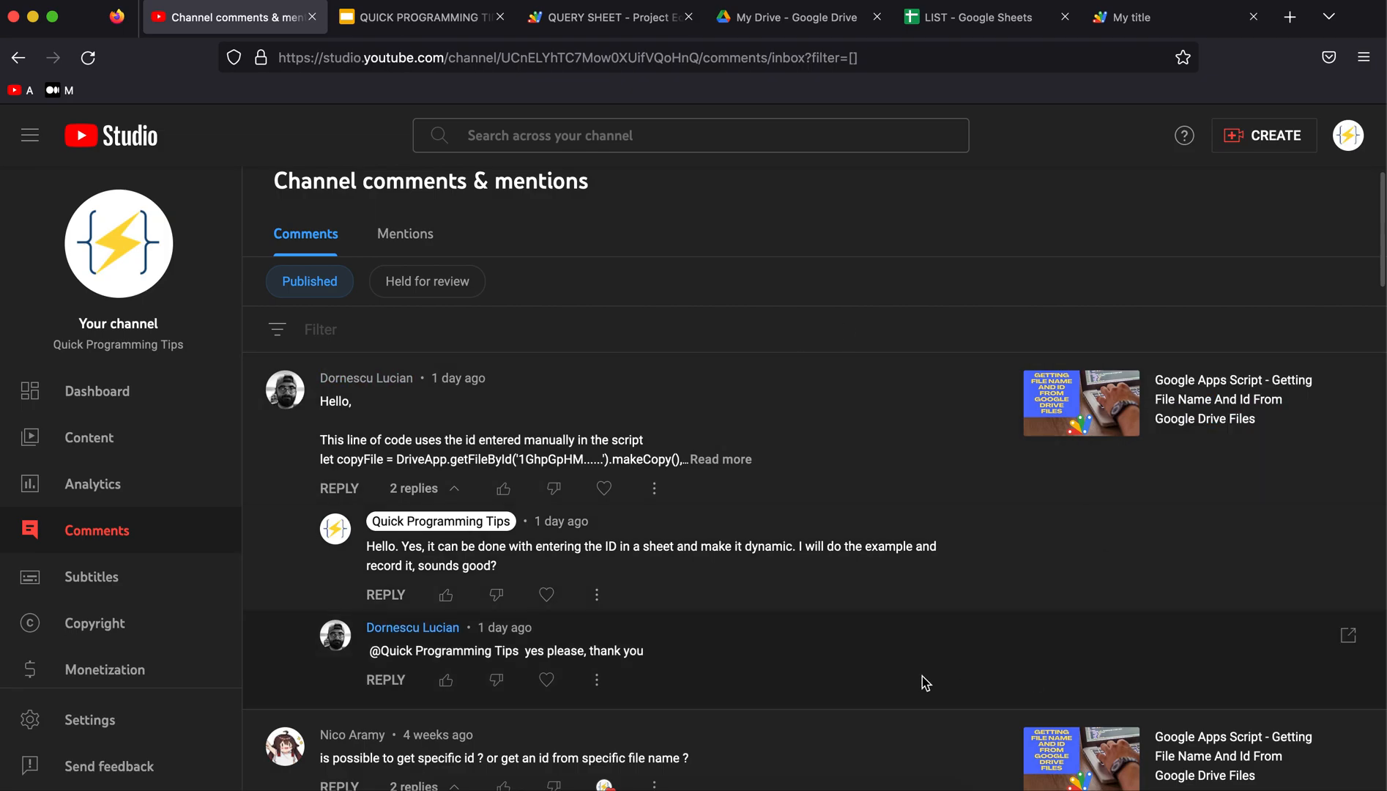
mouse_move(721, 285)
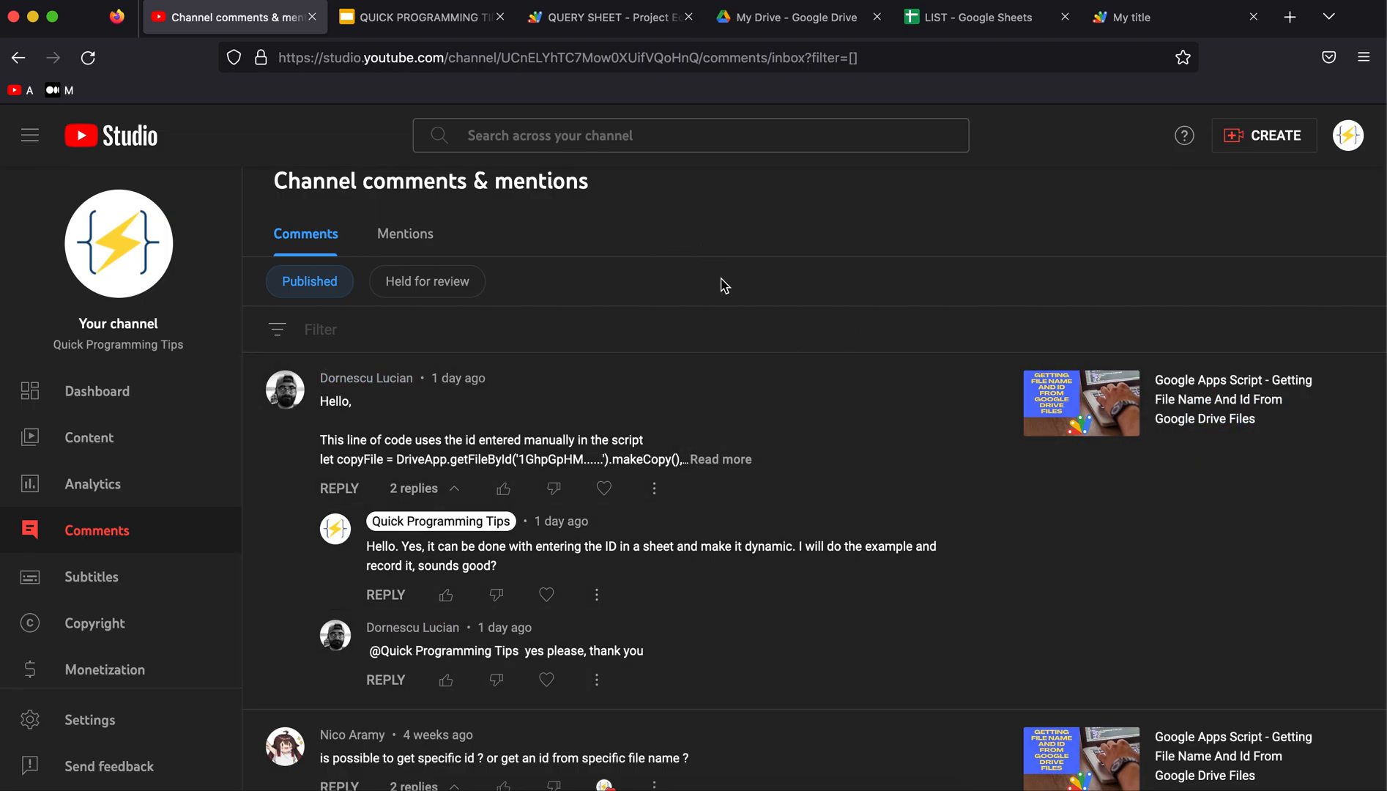